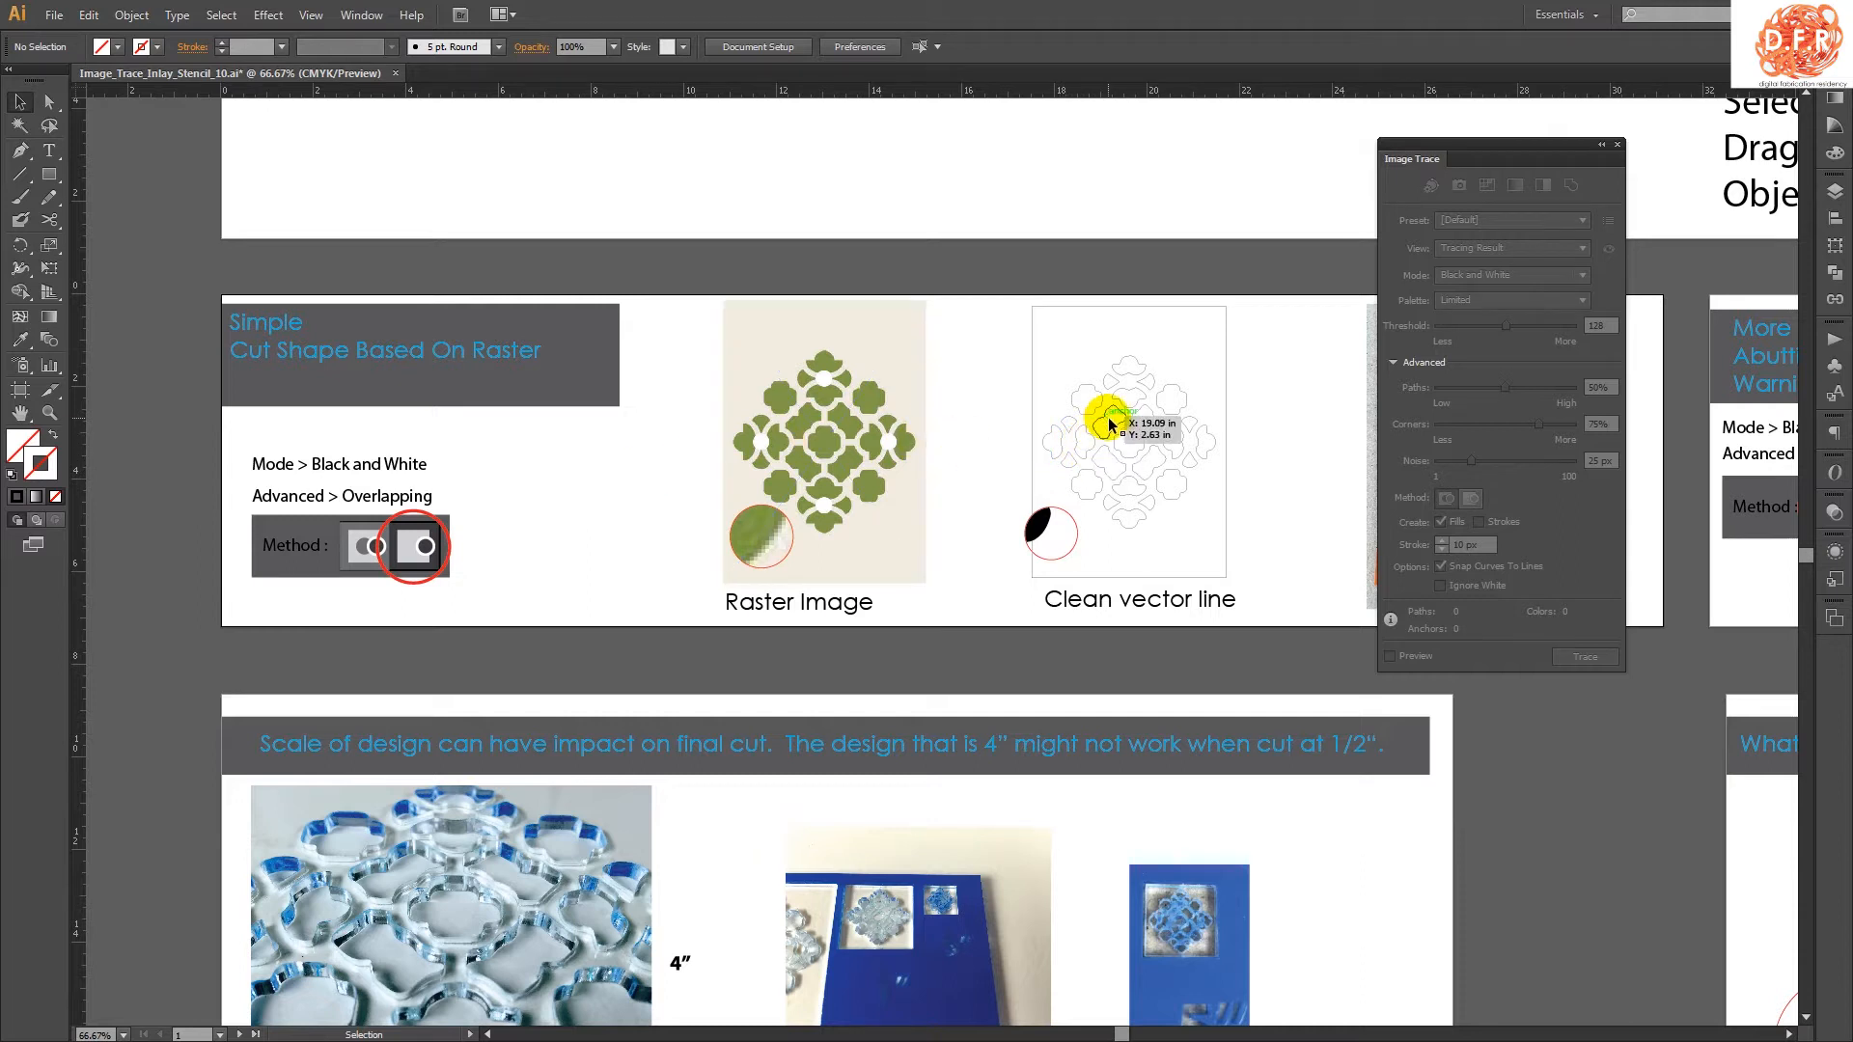
pyautogui.moveTo(1099, 431)
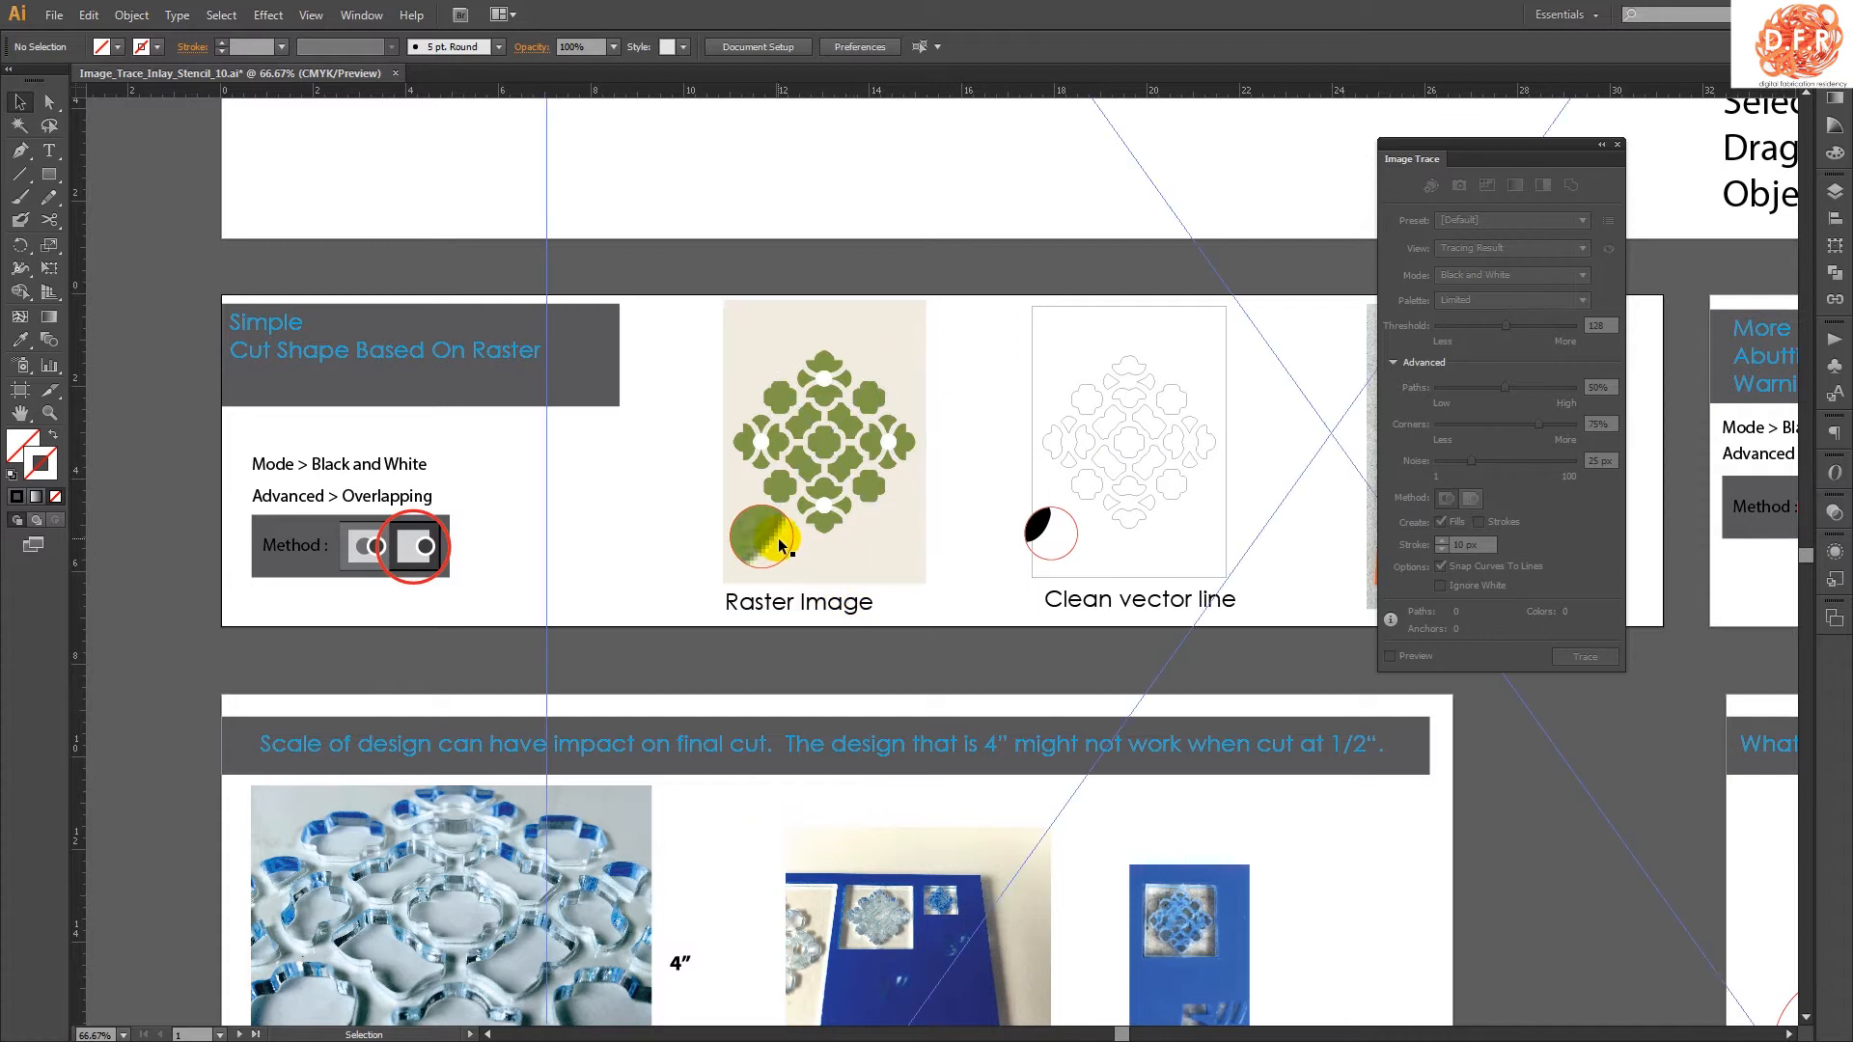
pyautogui.moveTo(763, 549)
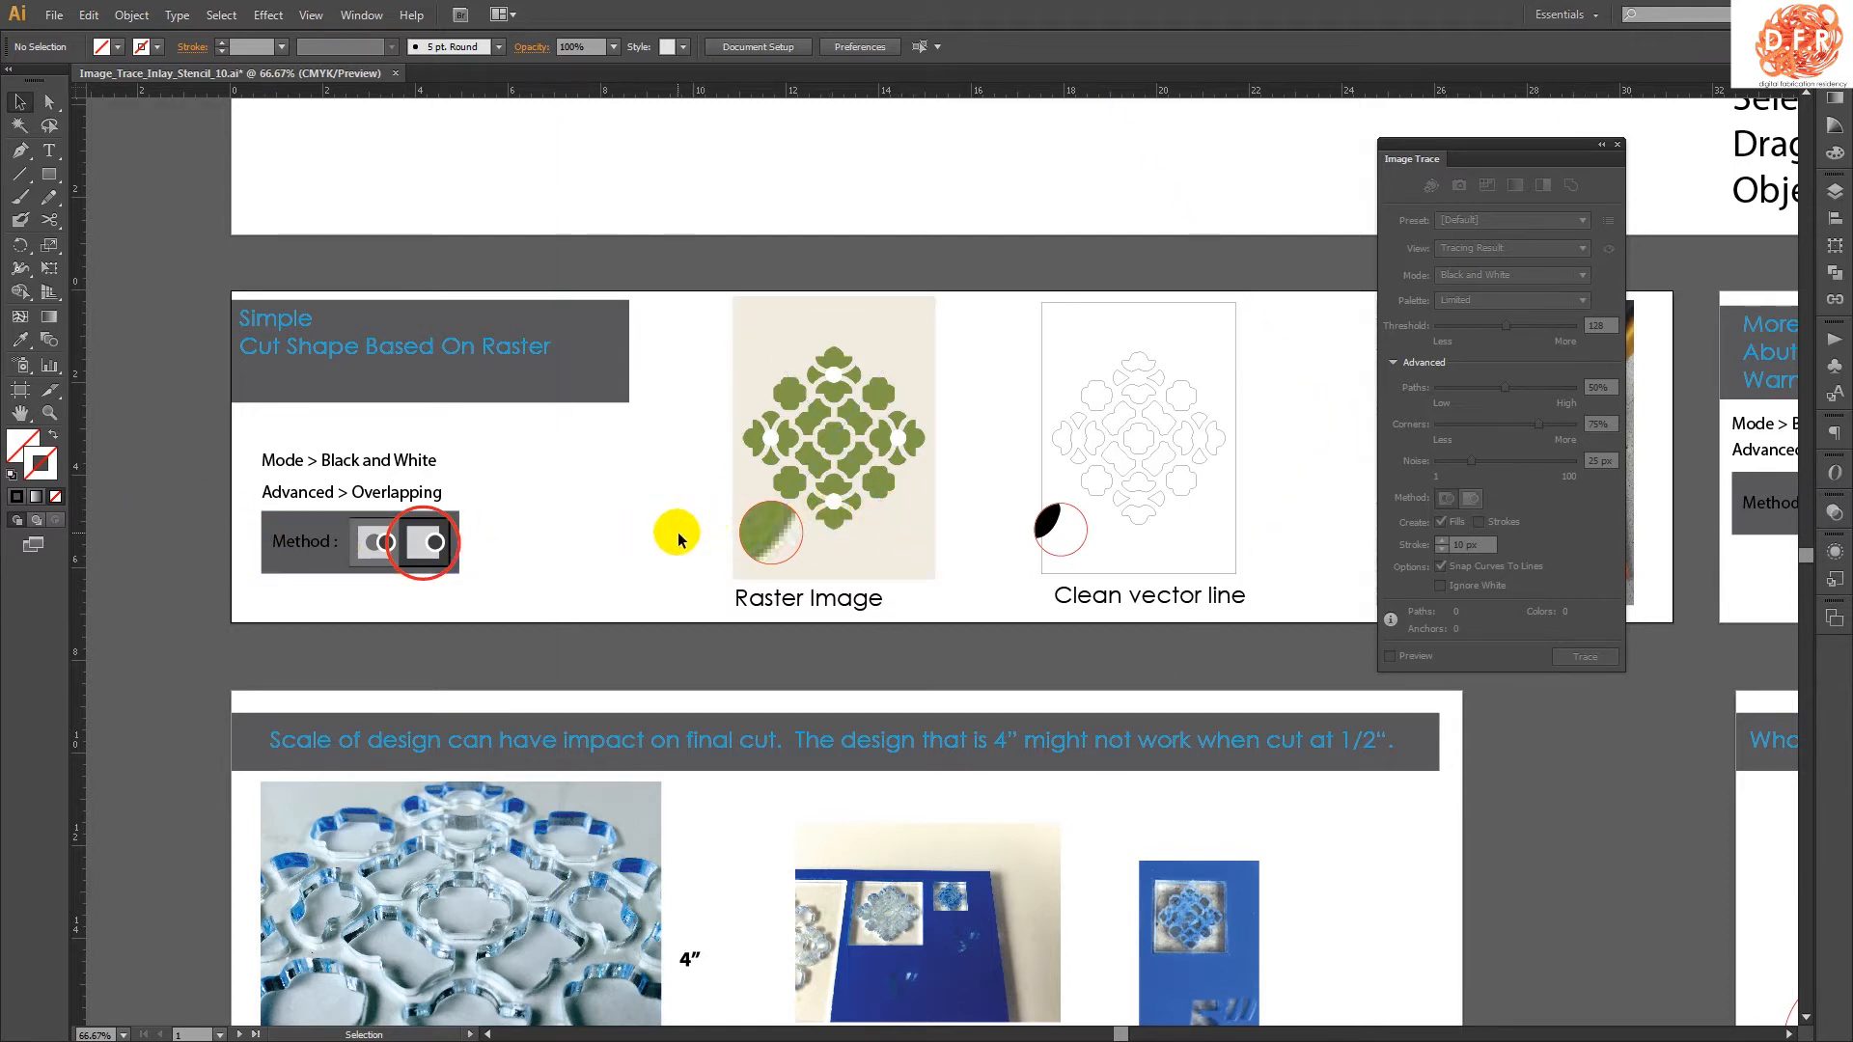
pyautogui.moveTo(674, 562)
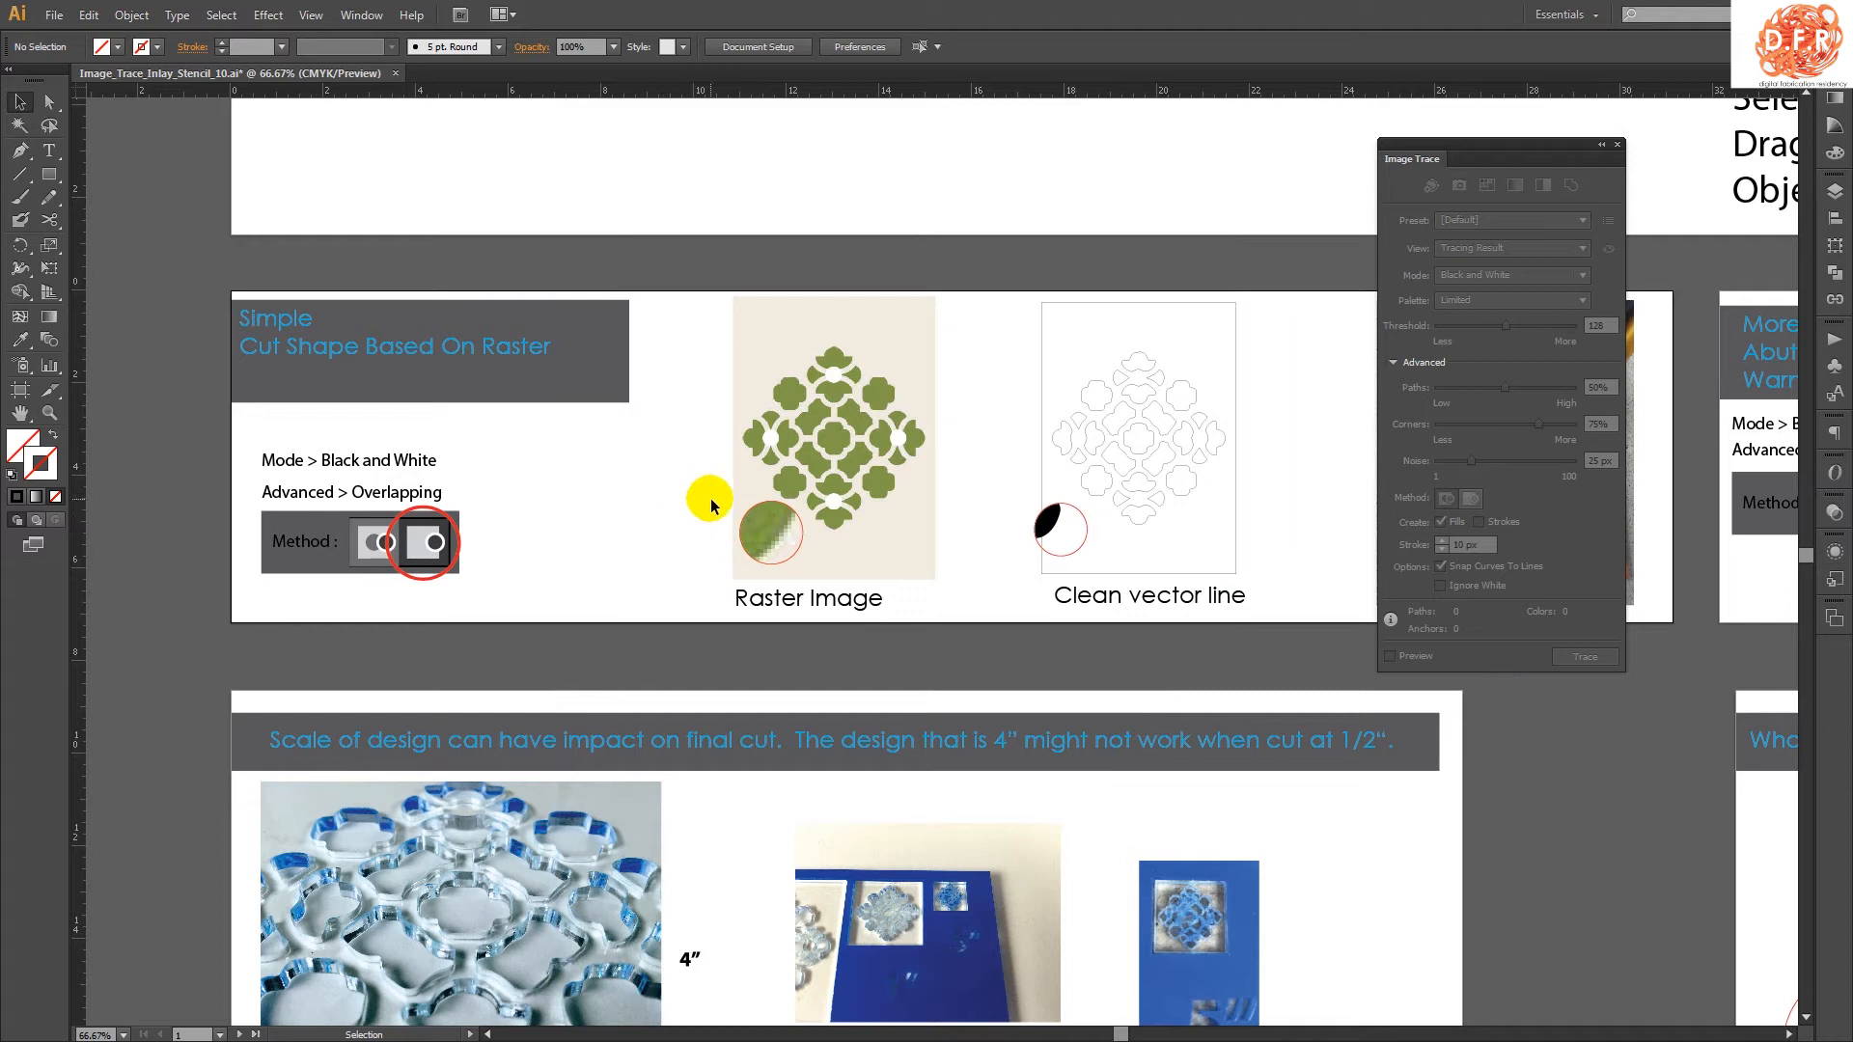
pyautogui.moveTo(611, 517)
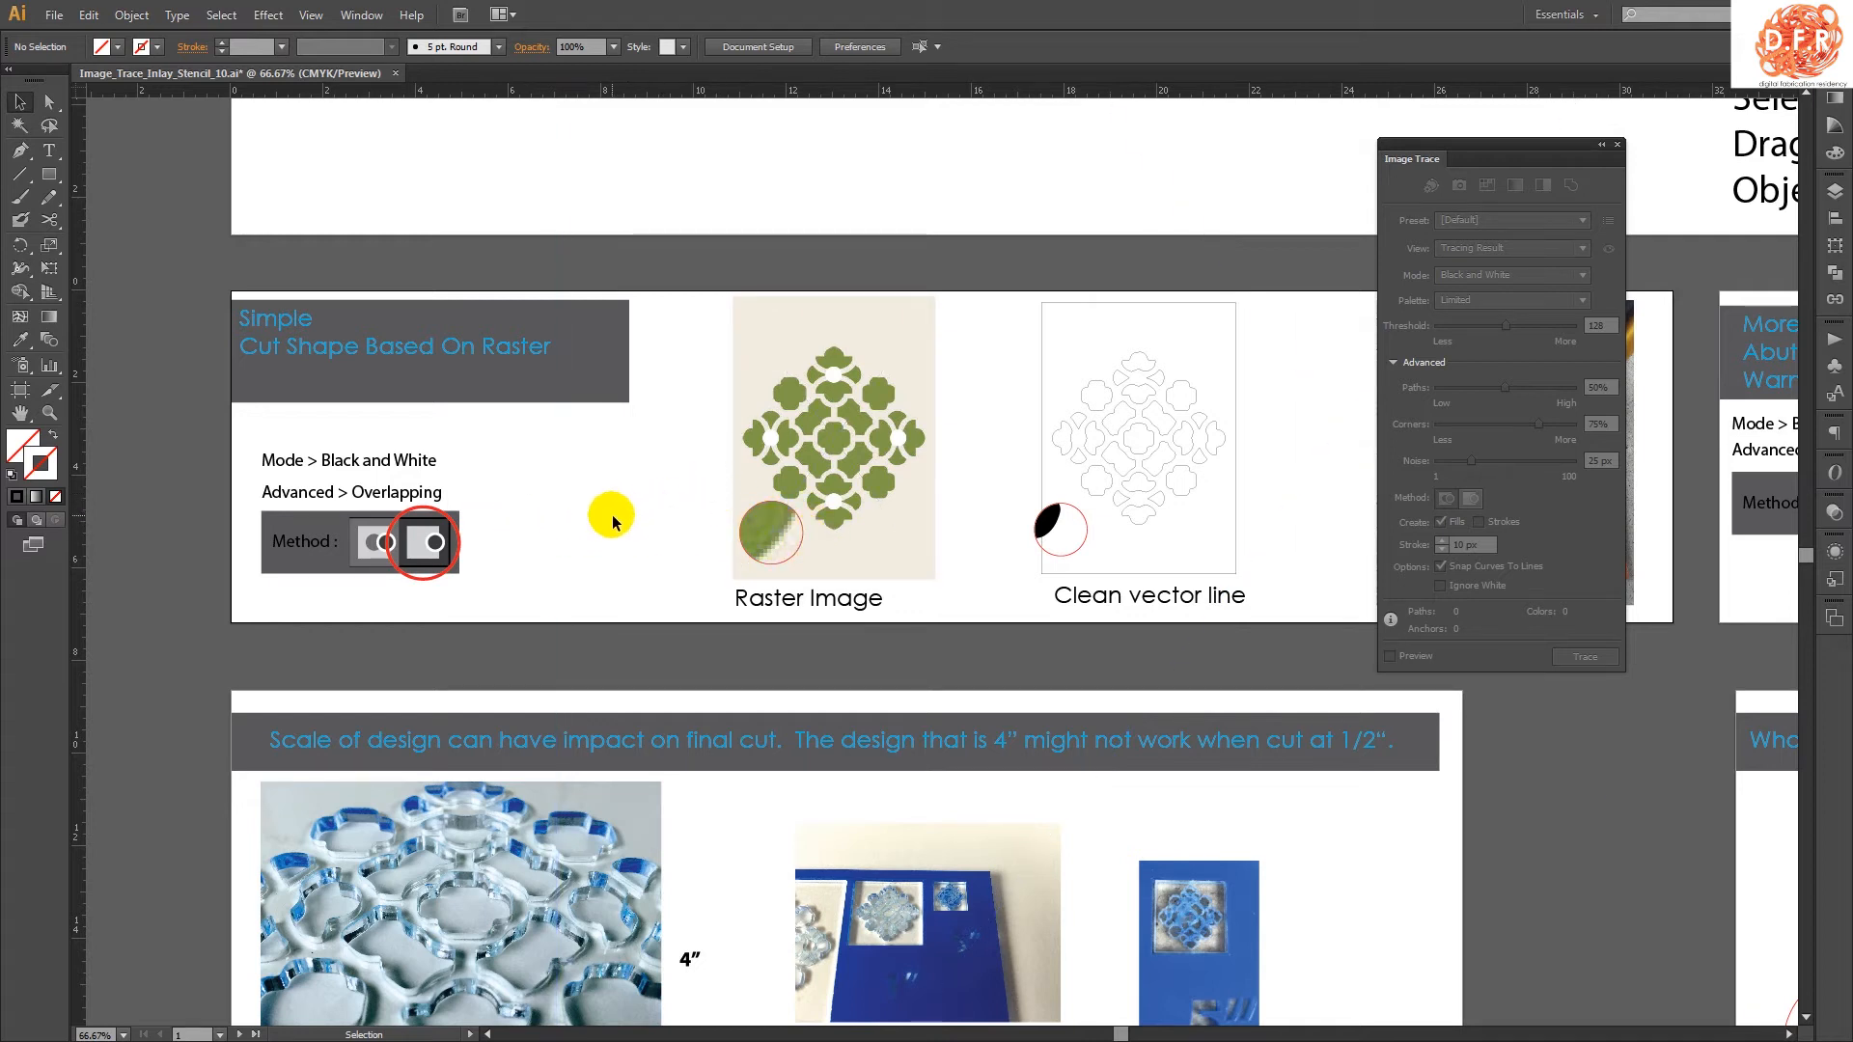
pyautogui.moveTo(185, 402)
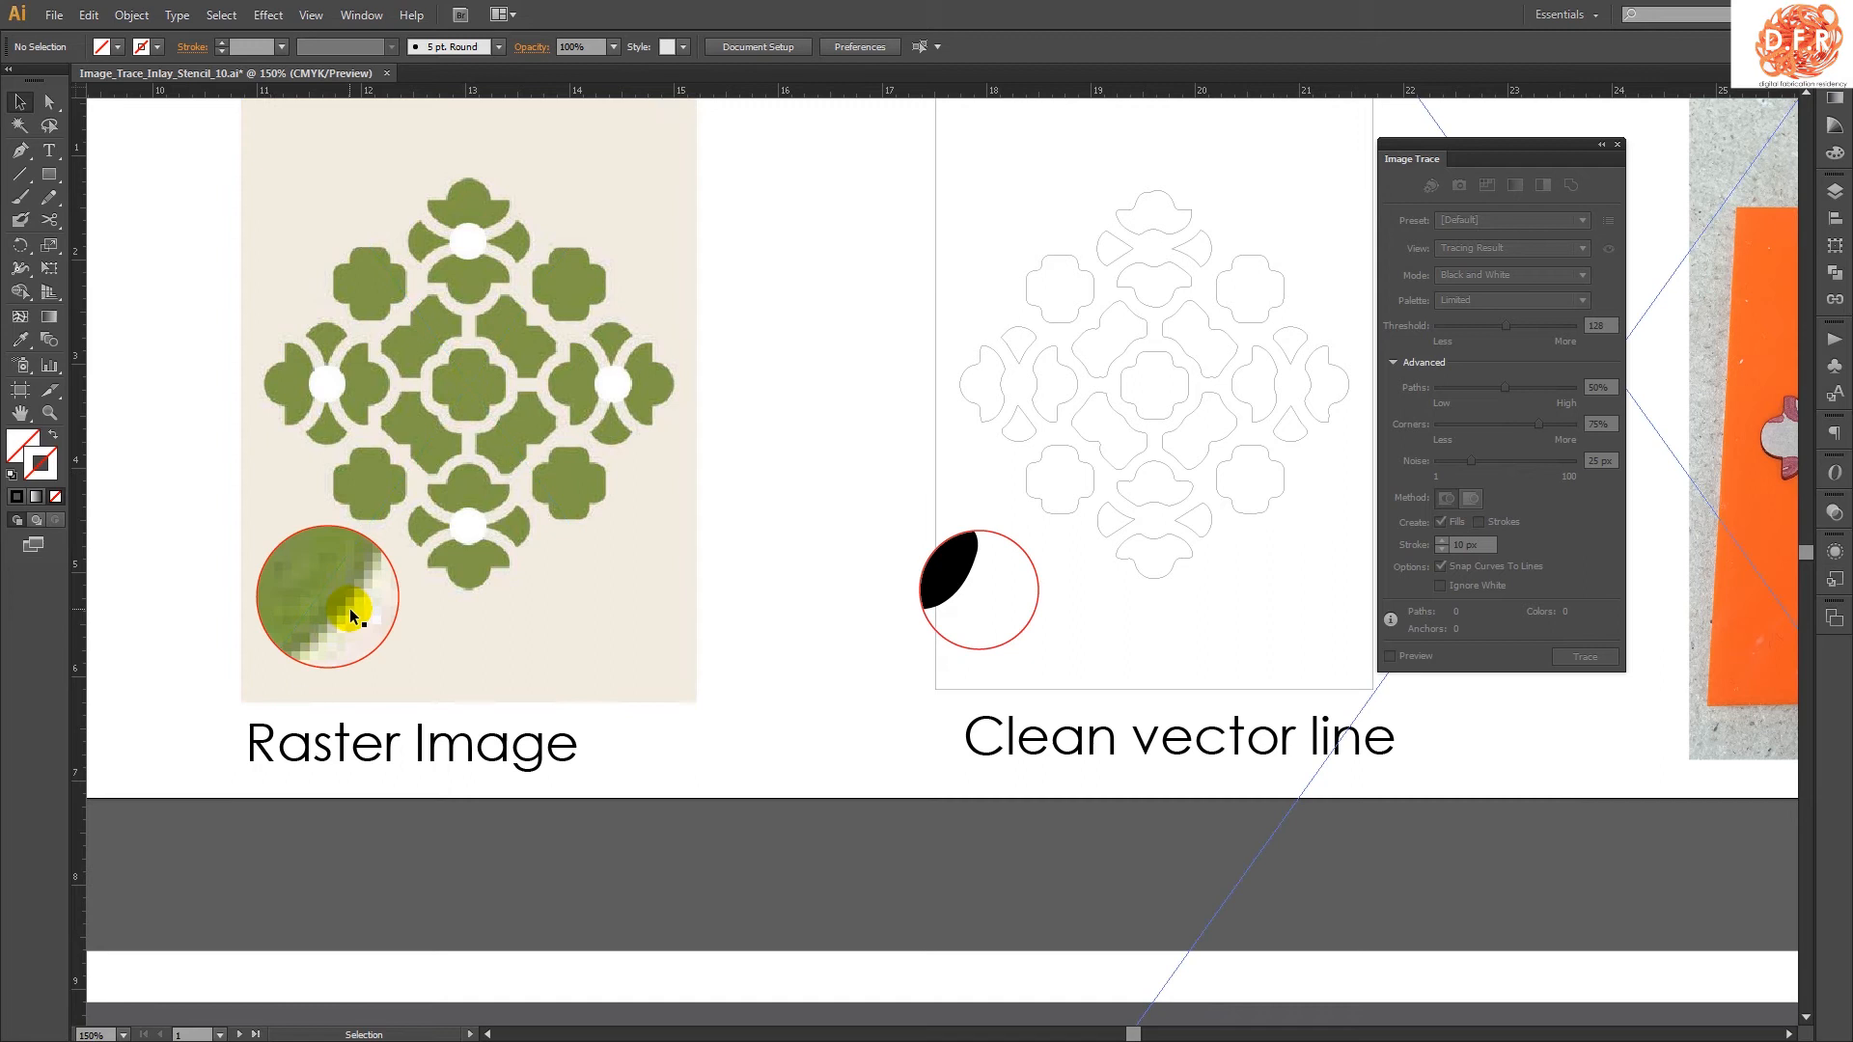
pyautogui.moveTo(328, 630)
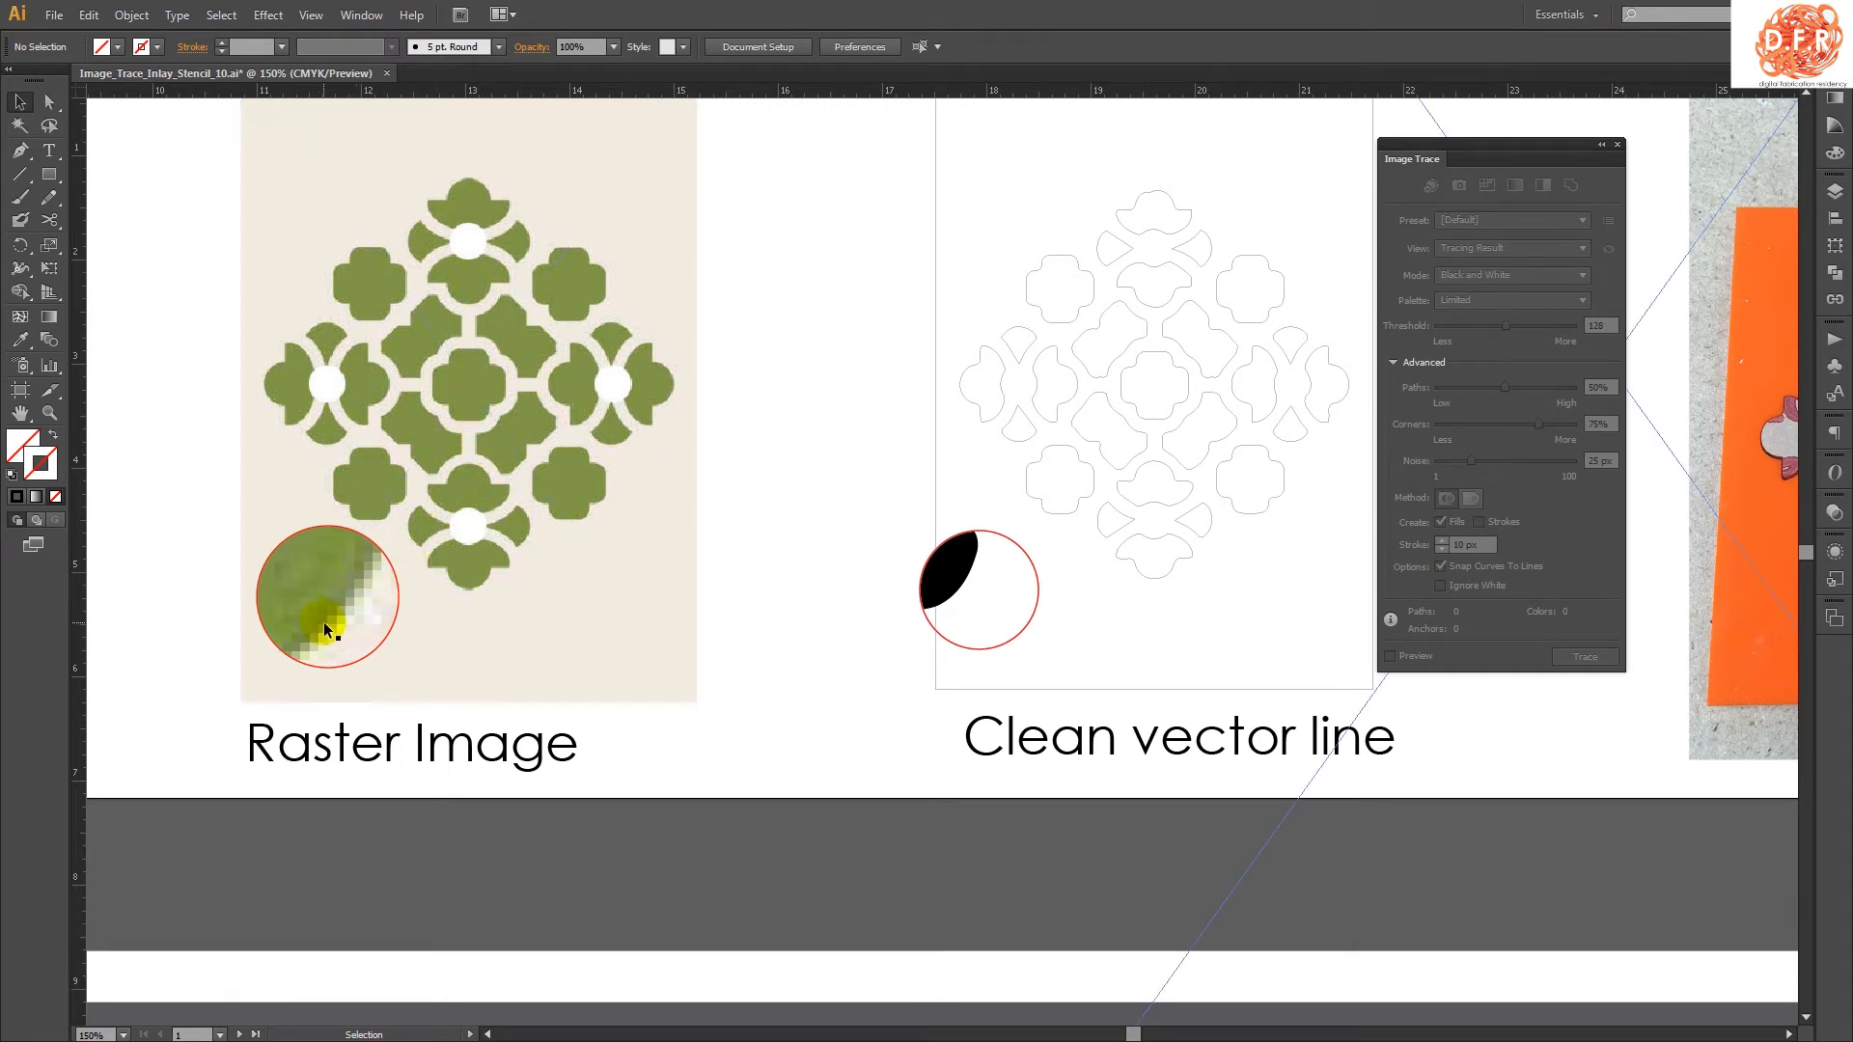
pyautogui.moveTo(1058, 573)
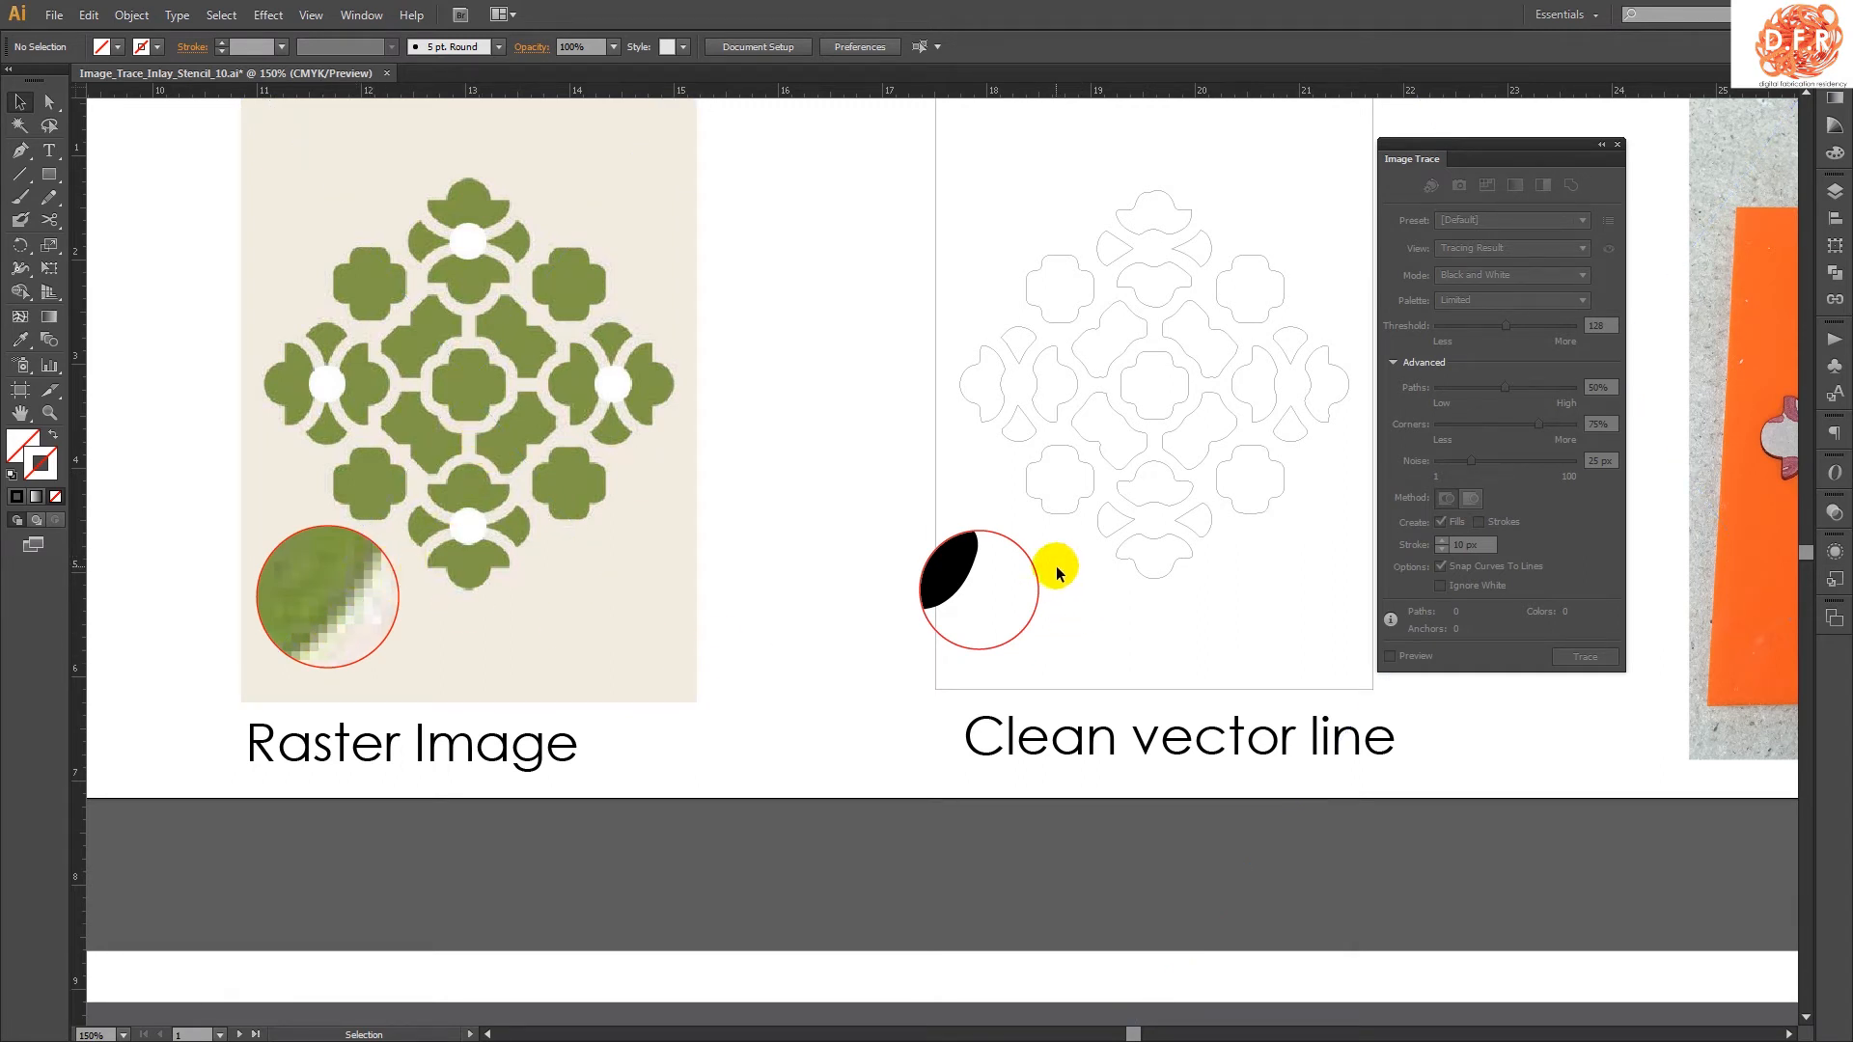
# Embed the linked raster pattern image into the document via the Control bar
pyautogui.moveTo(1054, 564); pyautogui.dragTo(757, 658)
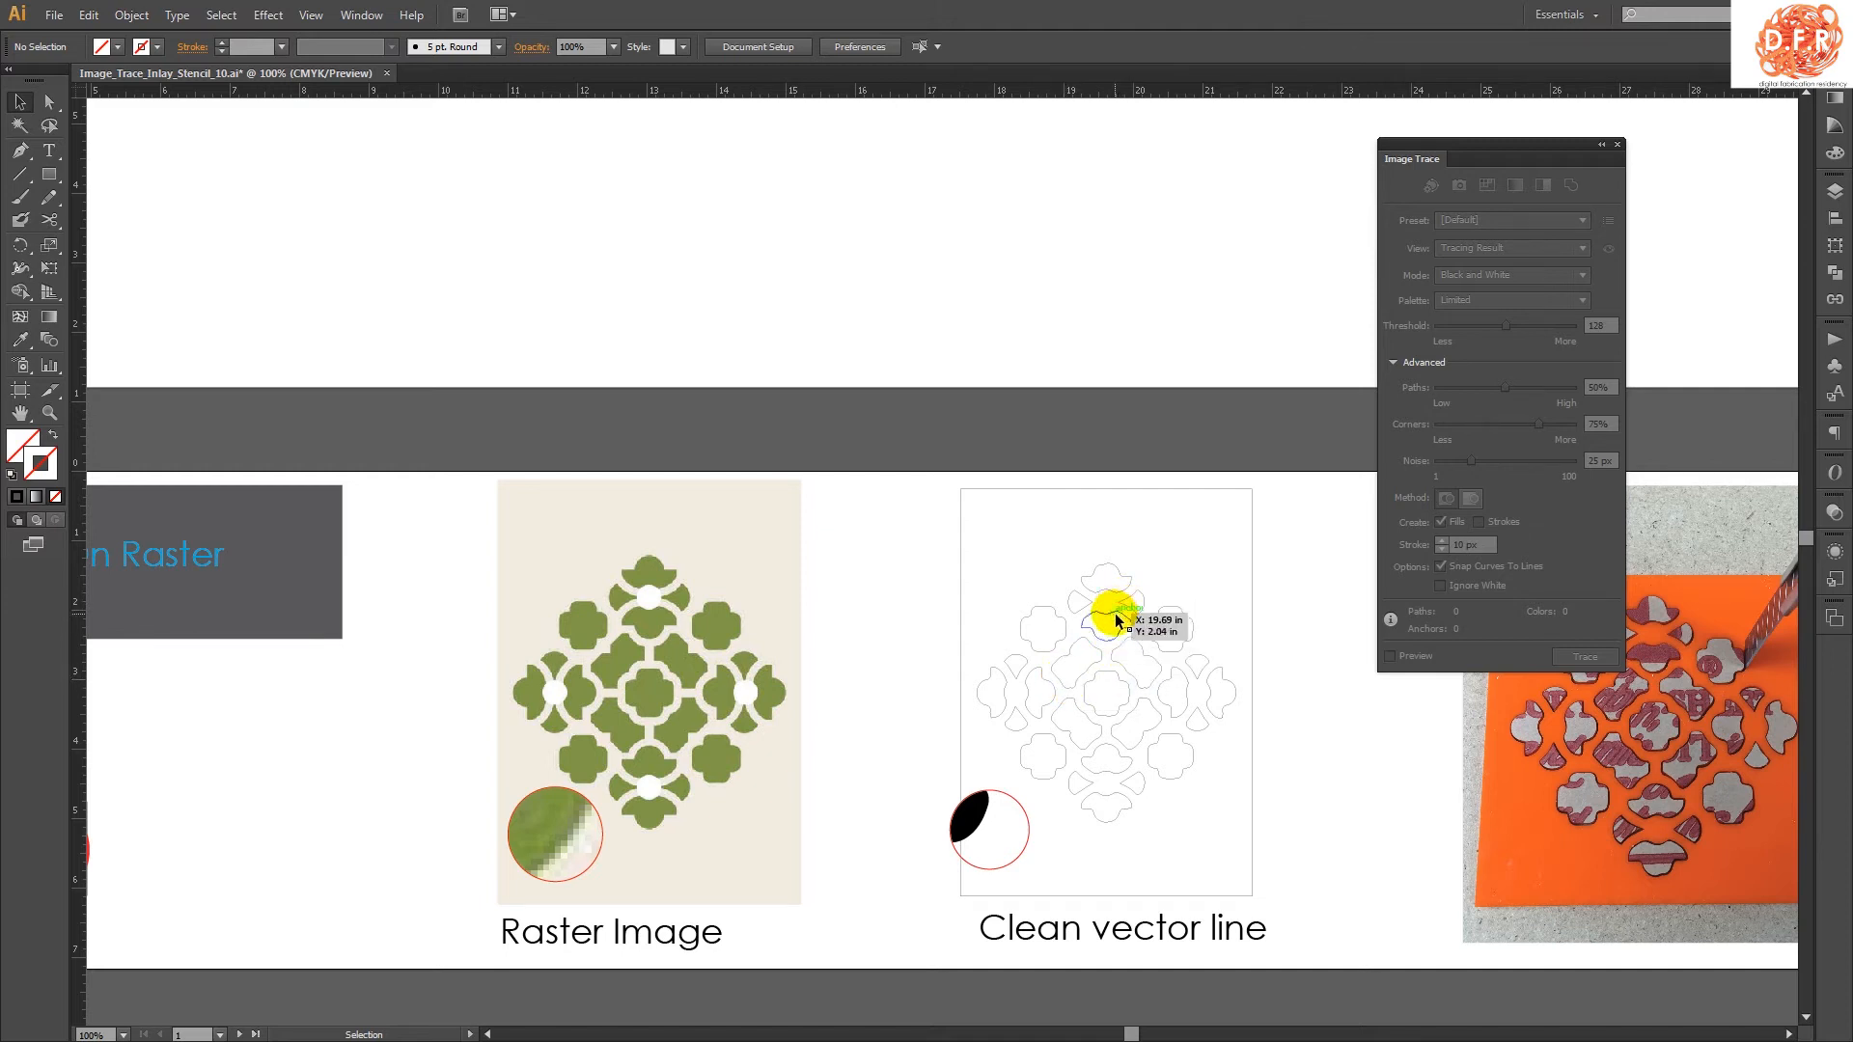
pyautogui.moveTo(1084, 656)
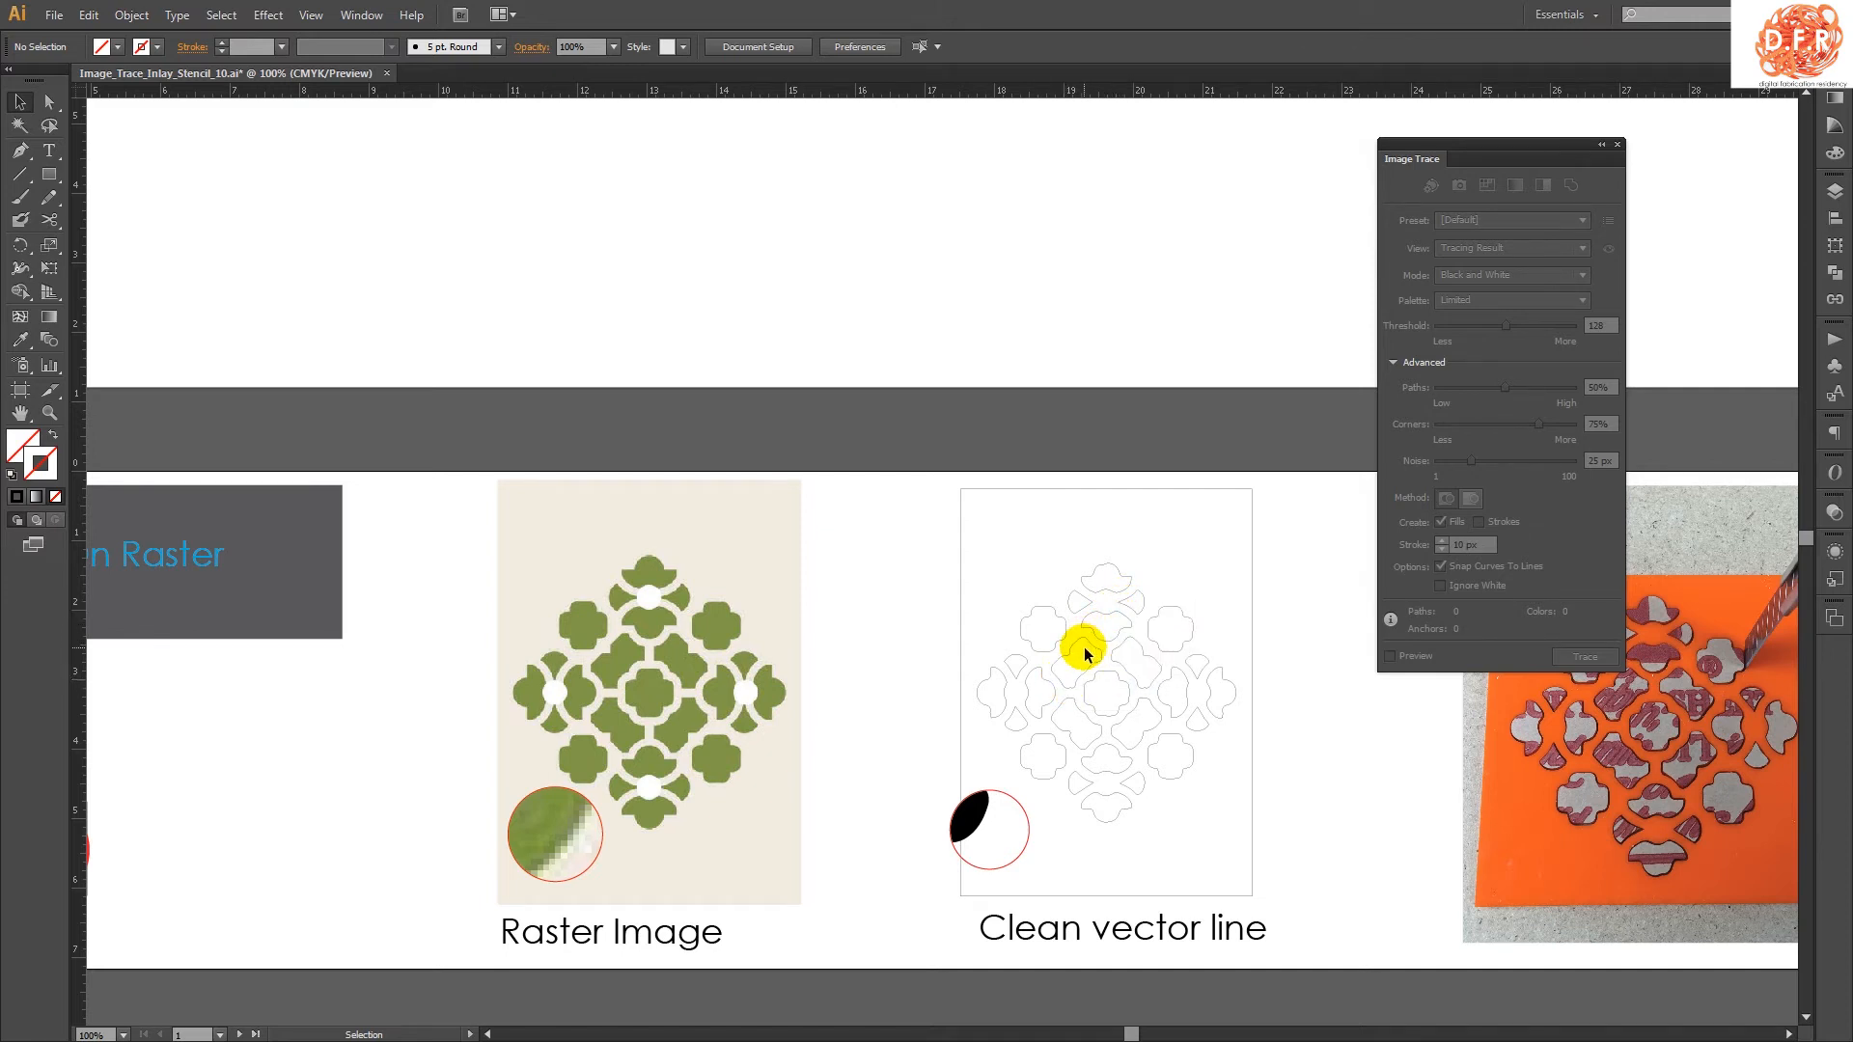
pyautogui.moveTo(1339, 332)
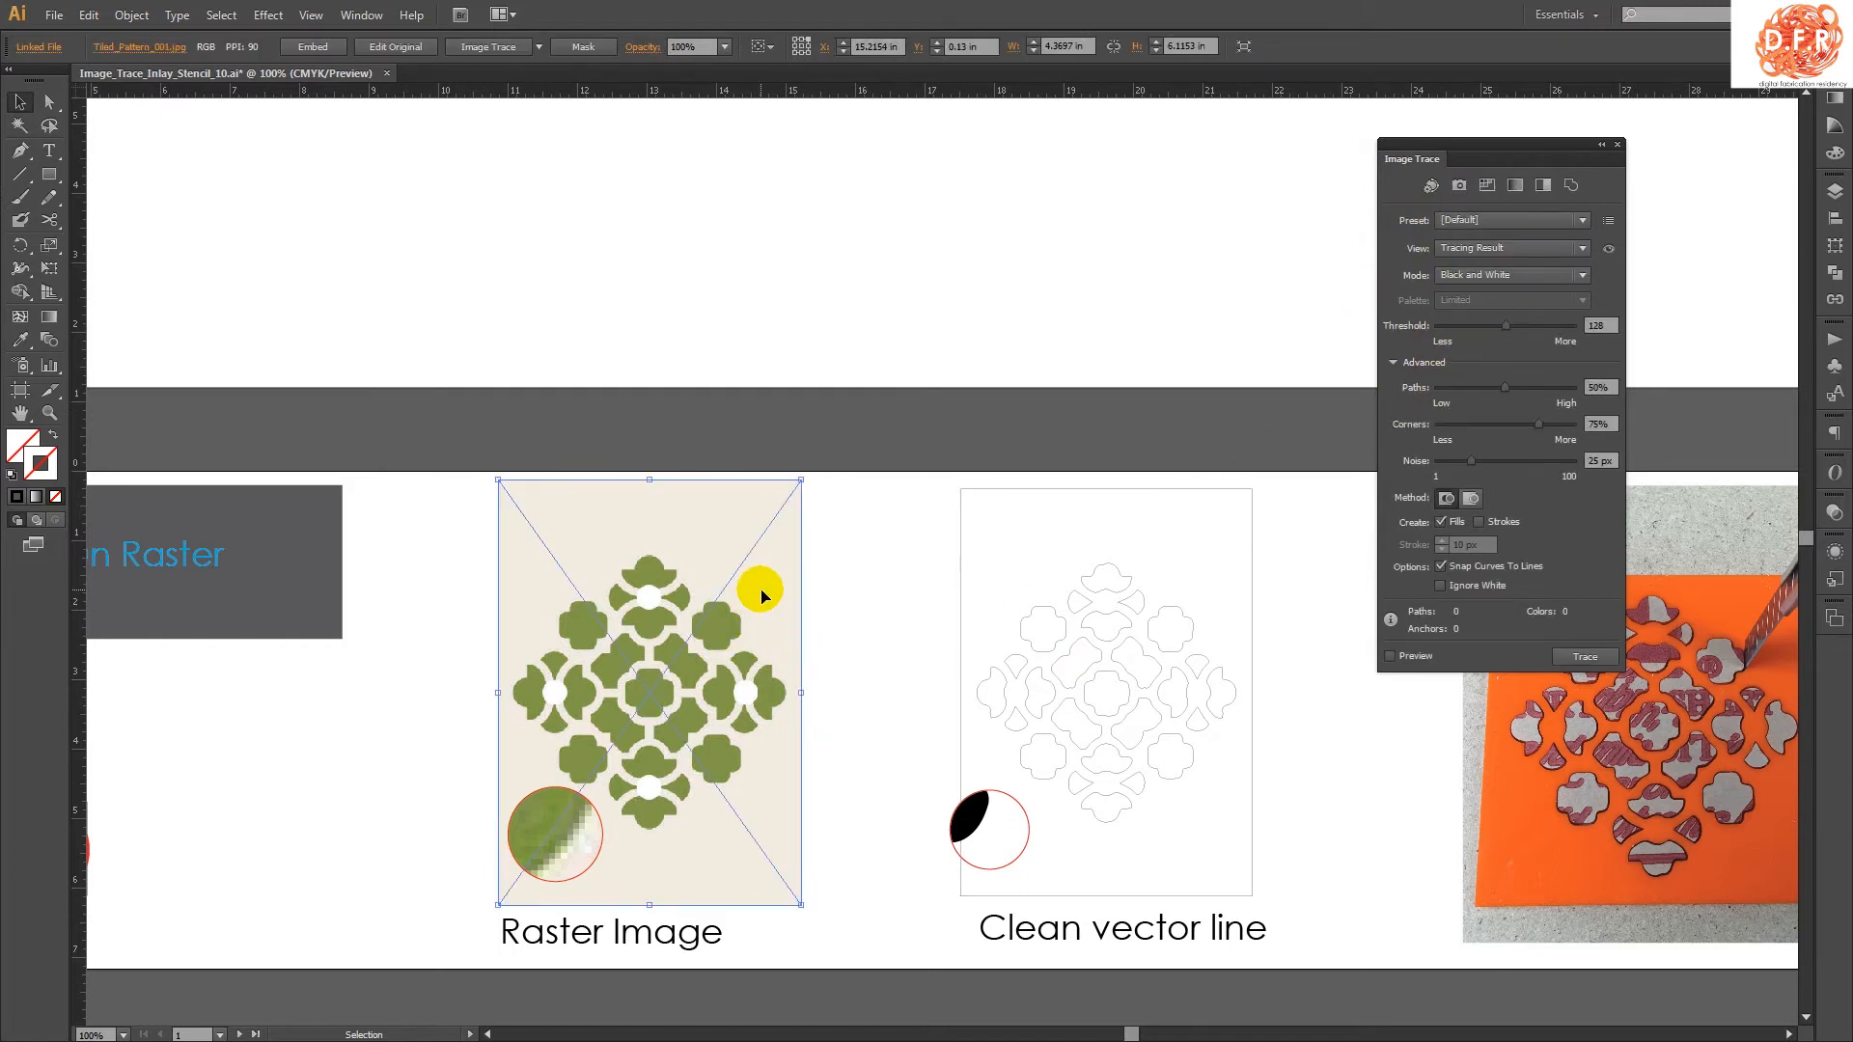
pyautogui.moveTo(596, 104)
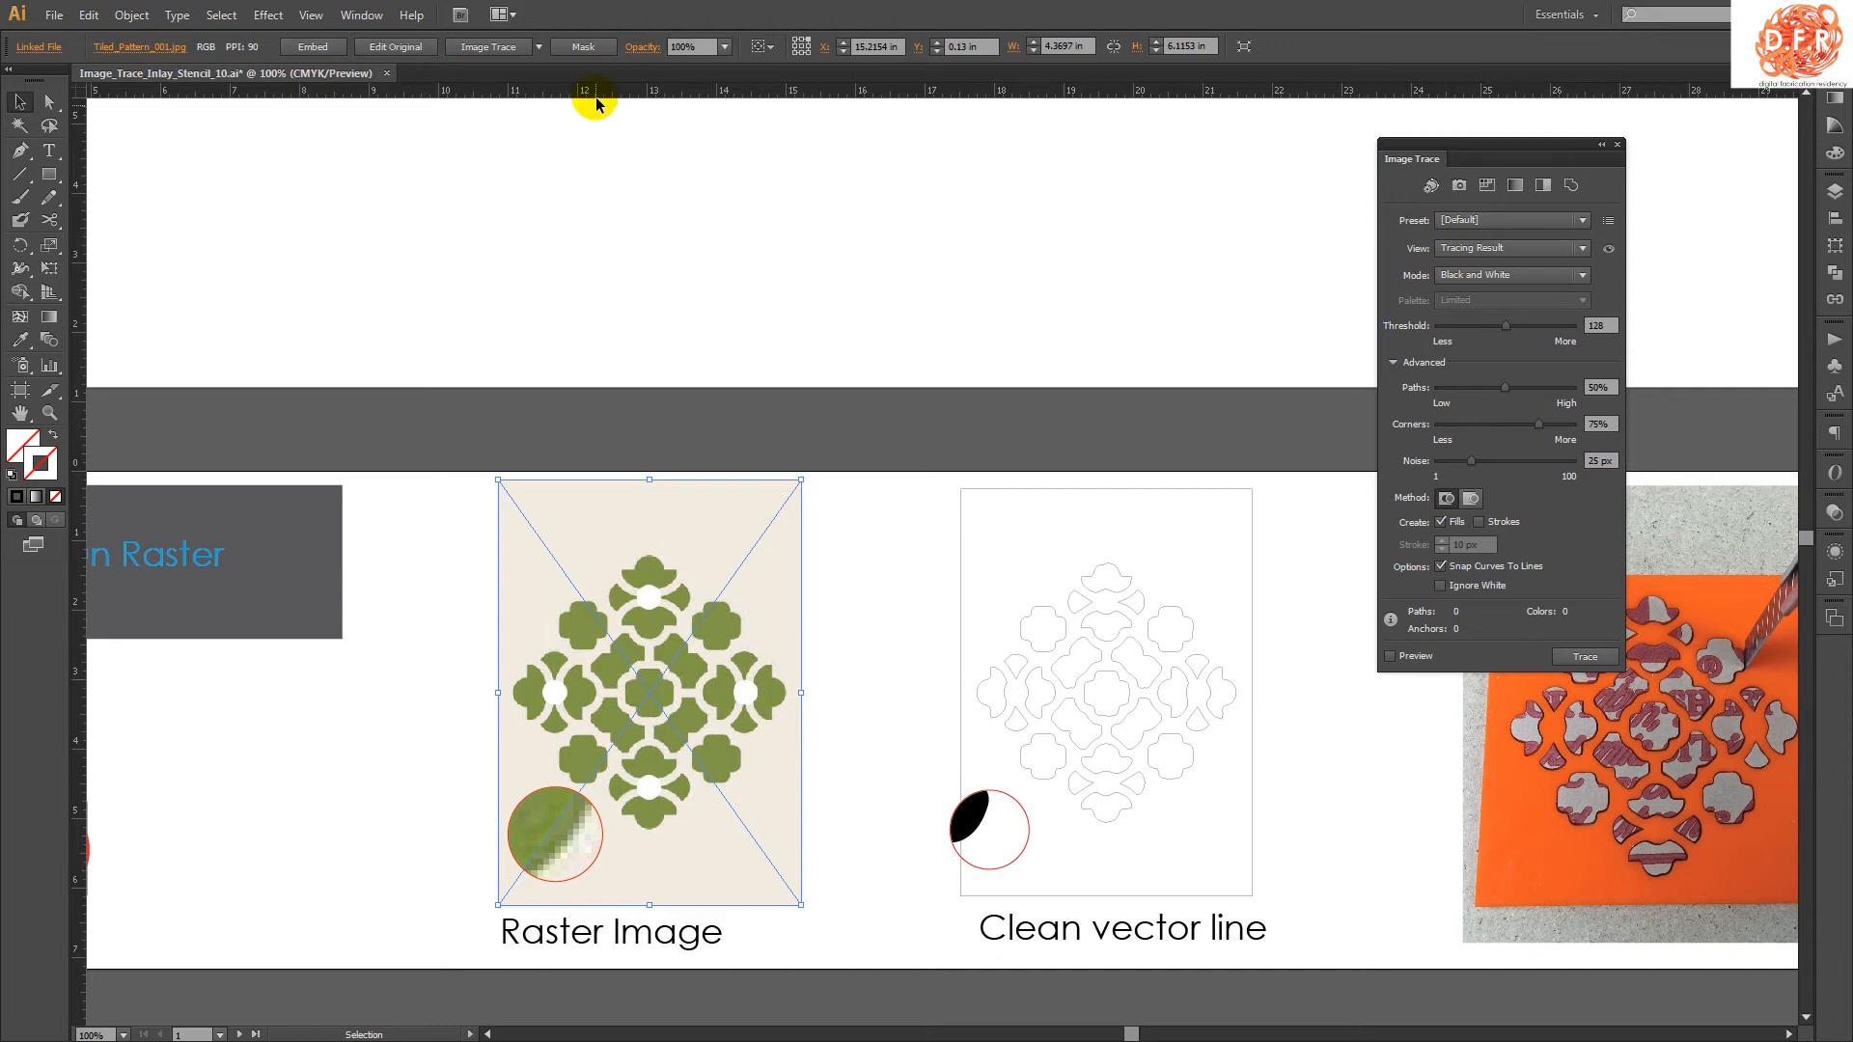
pyautogui.click(53, 14)
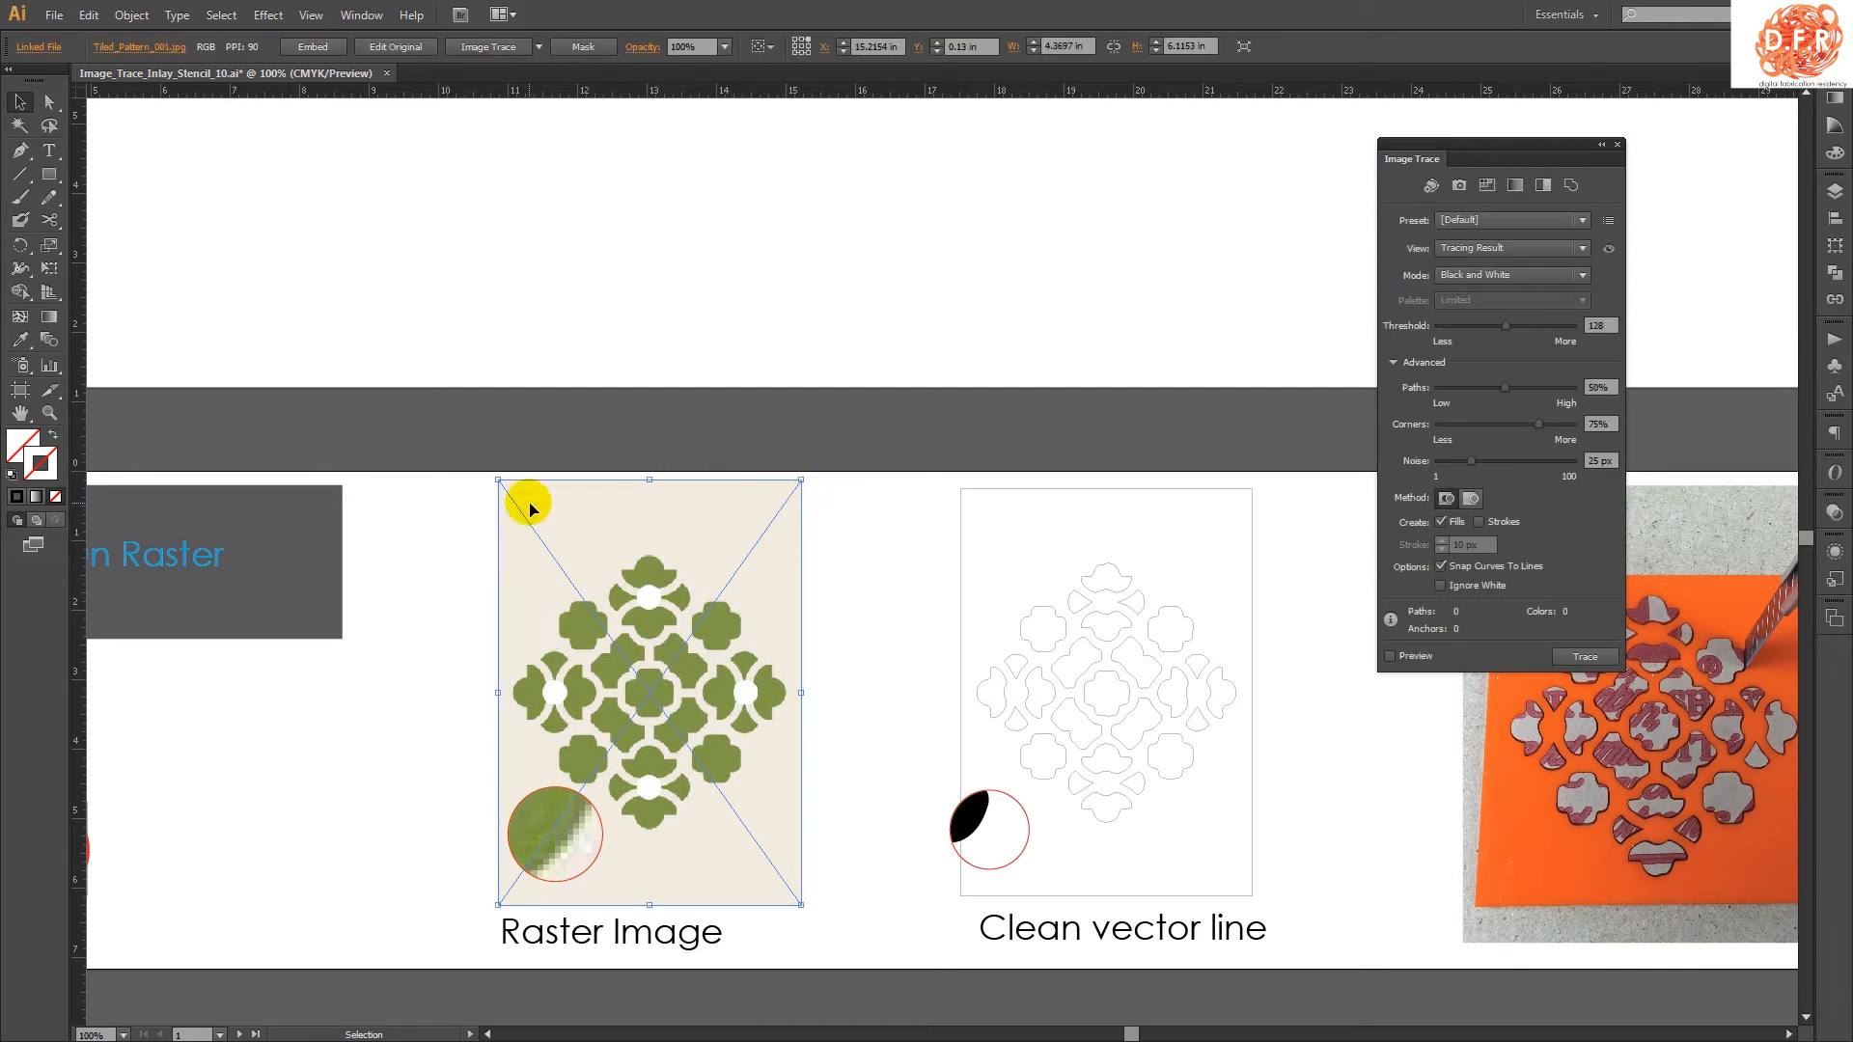
pyautogui.moveTo(656, 756)
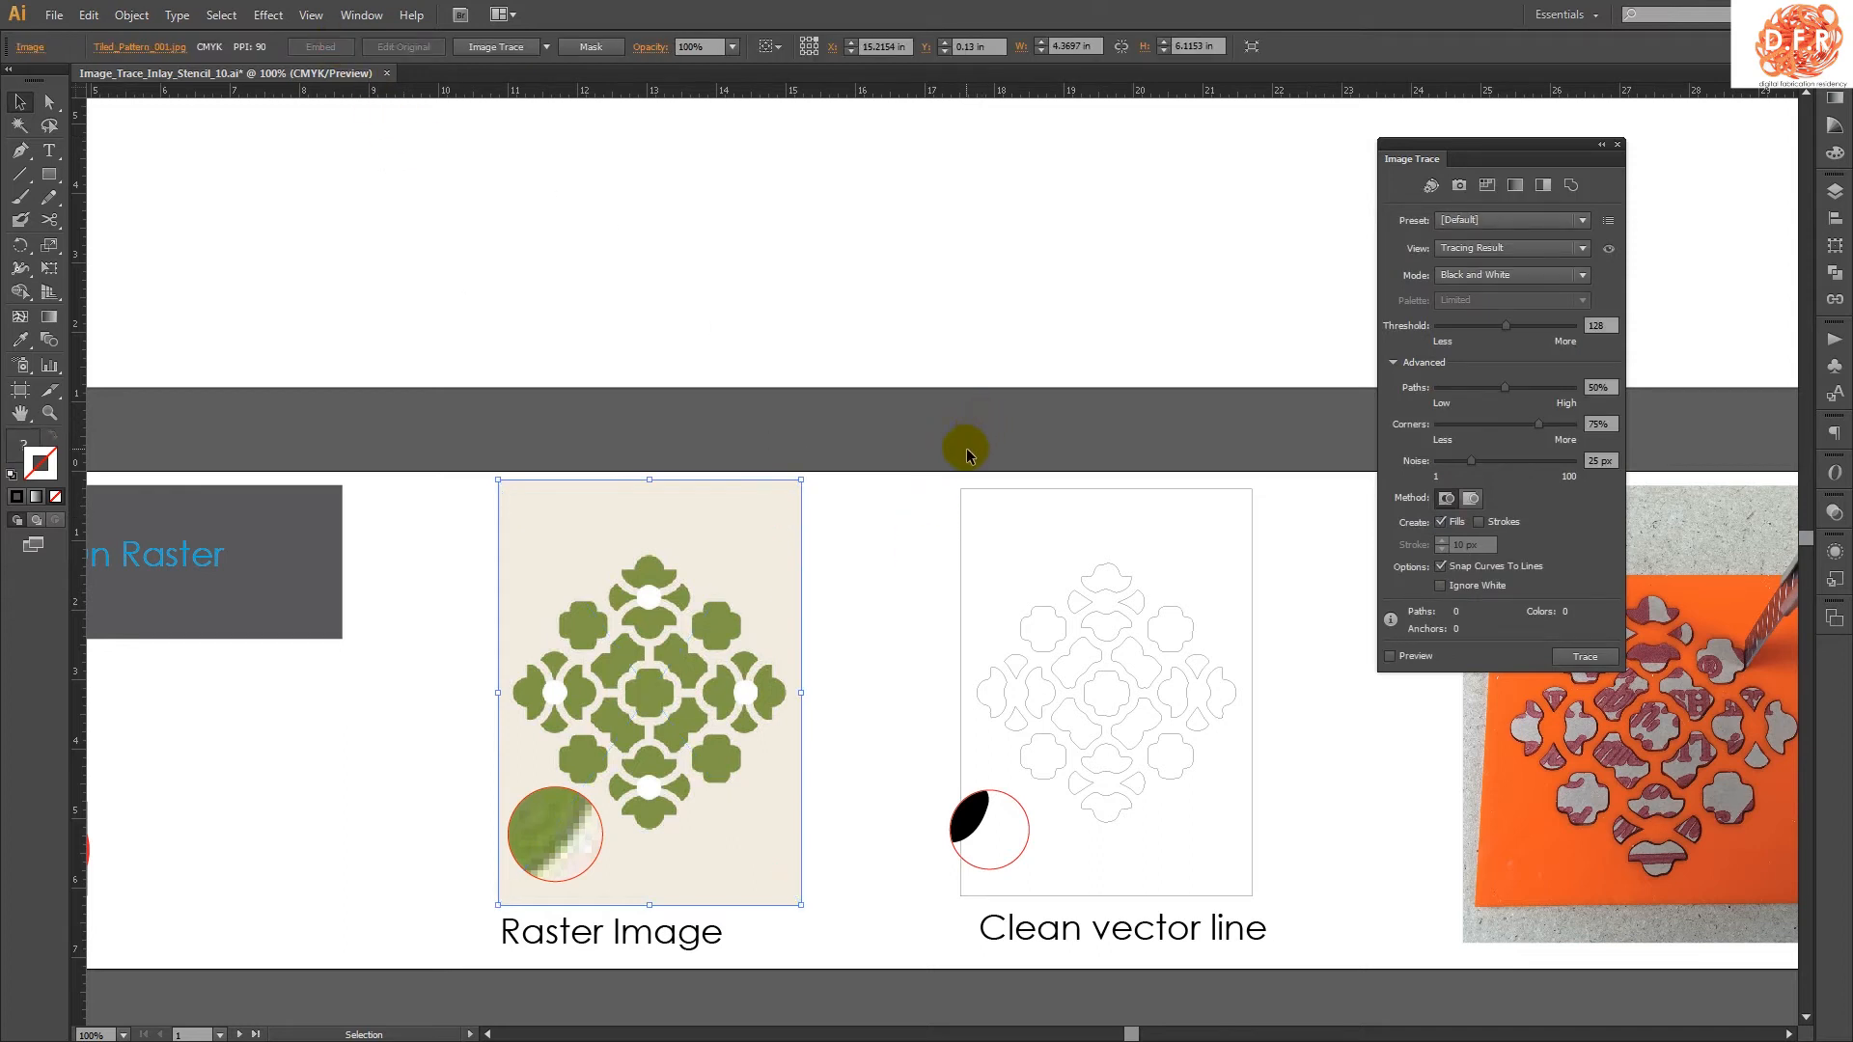
pyautogui.click(362, 14)
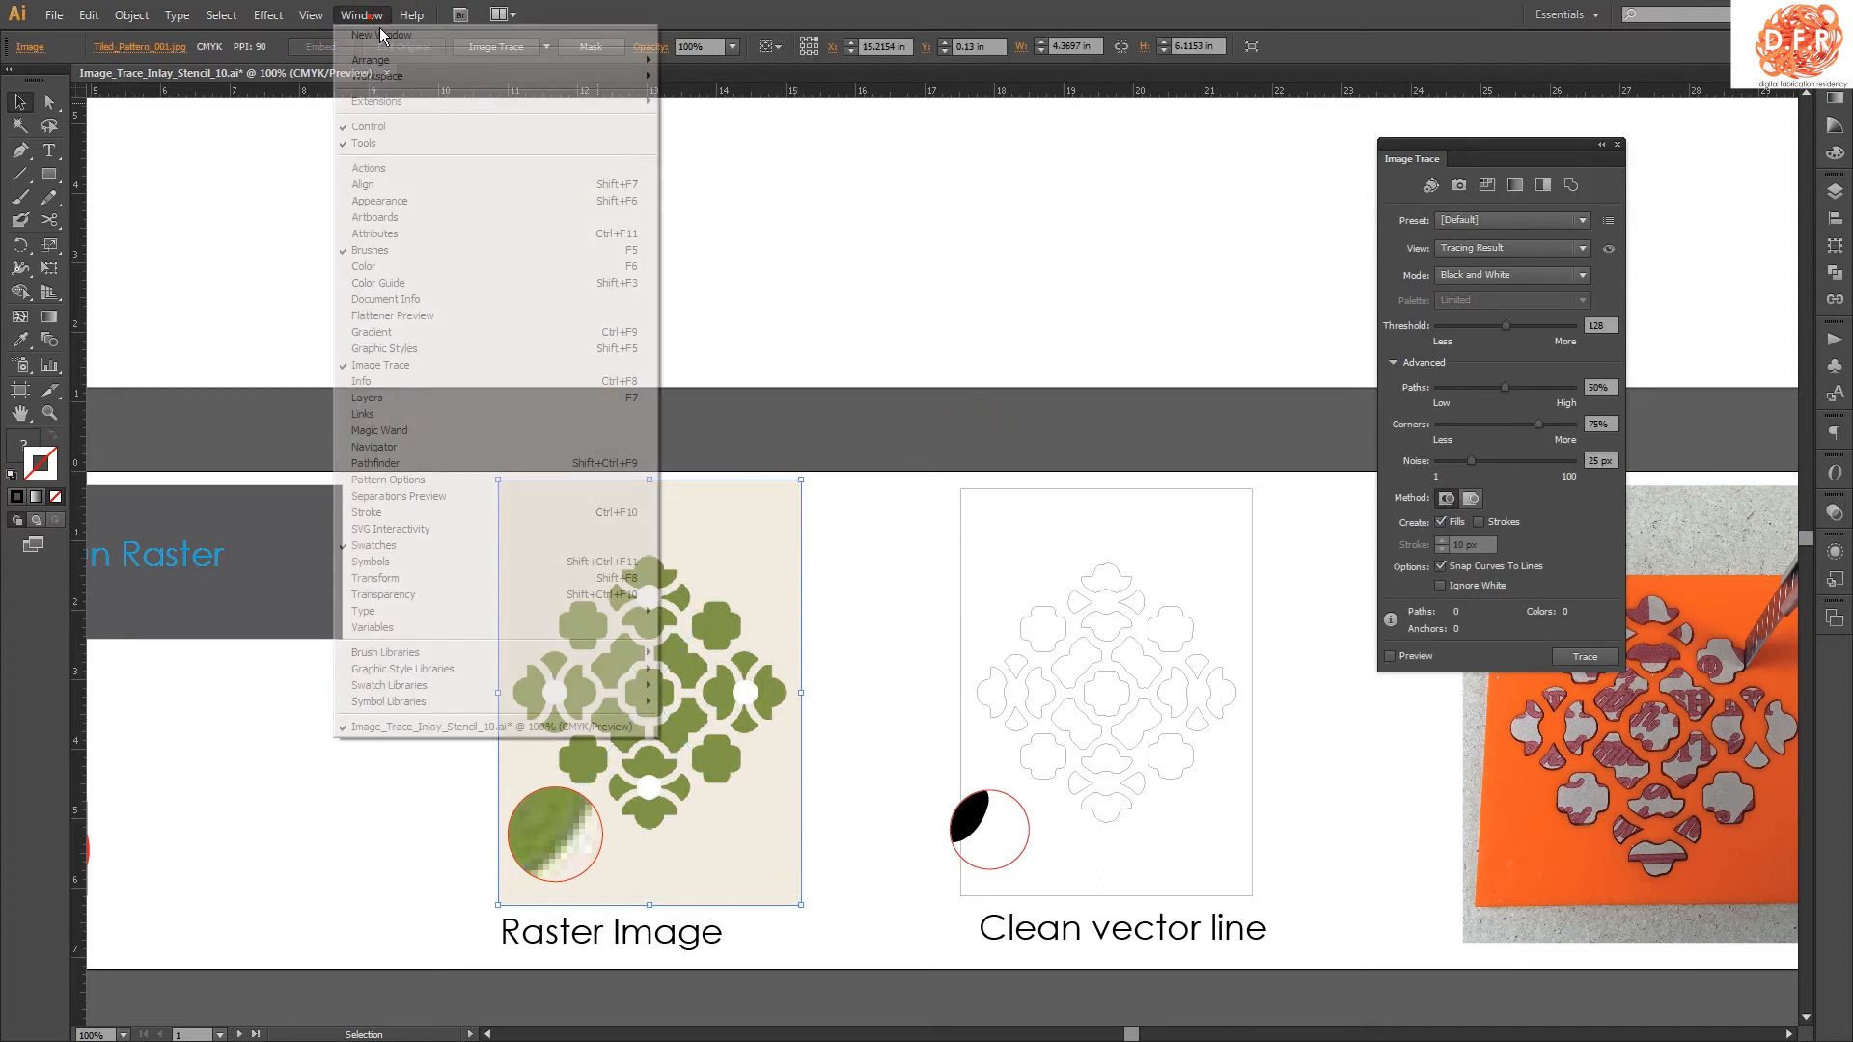
pyautogui.moveTo(425, 348)
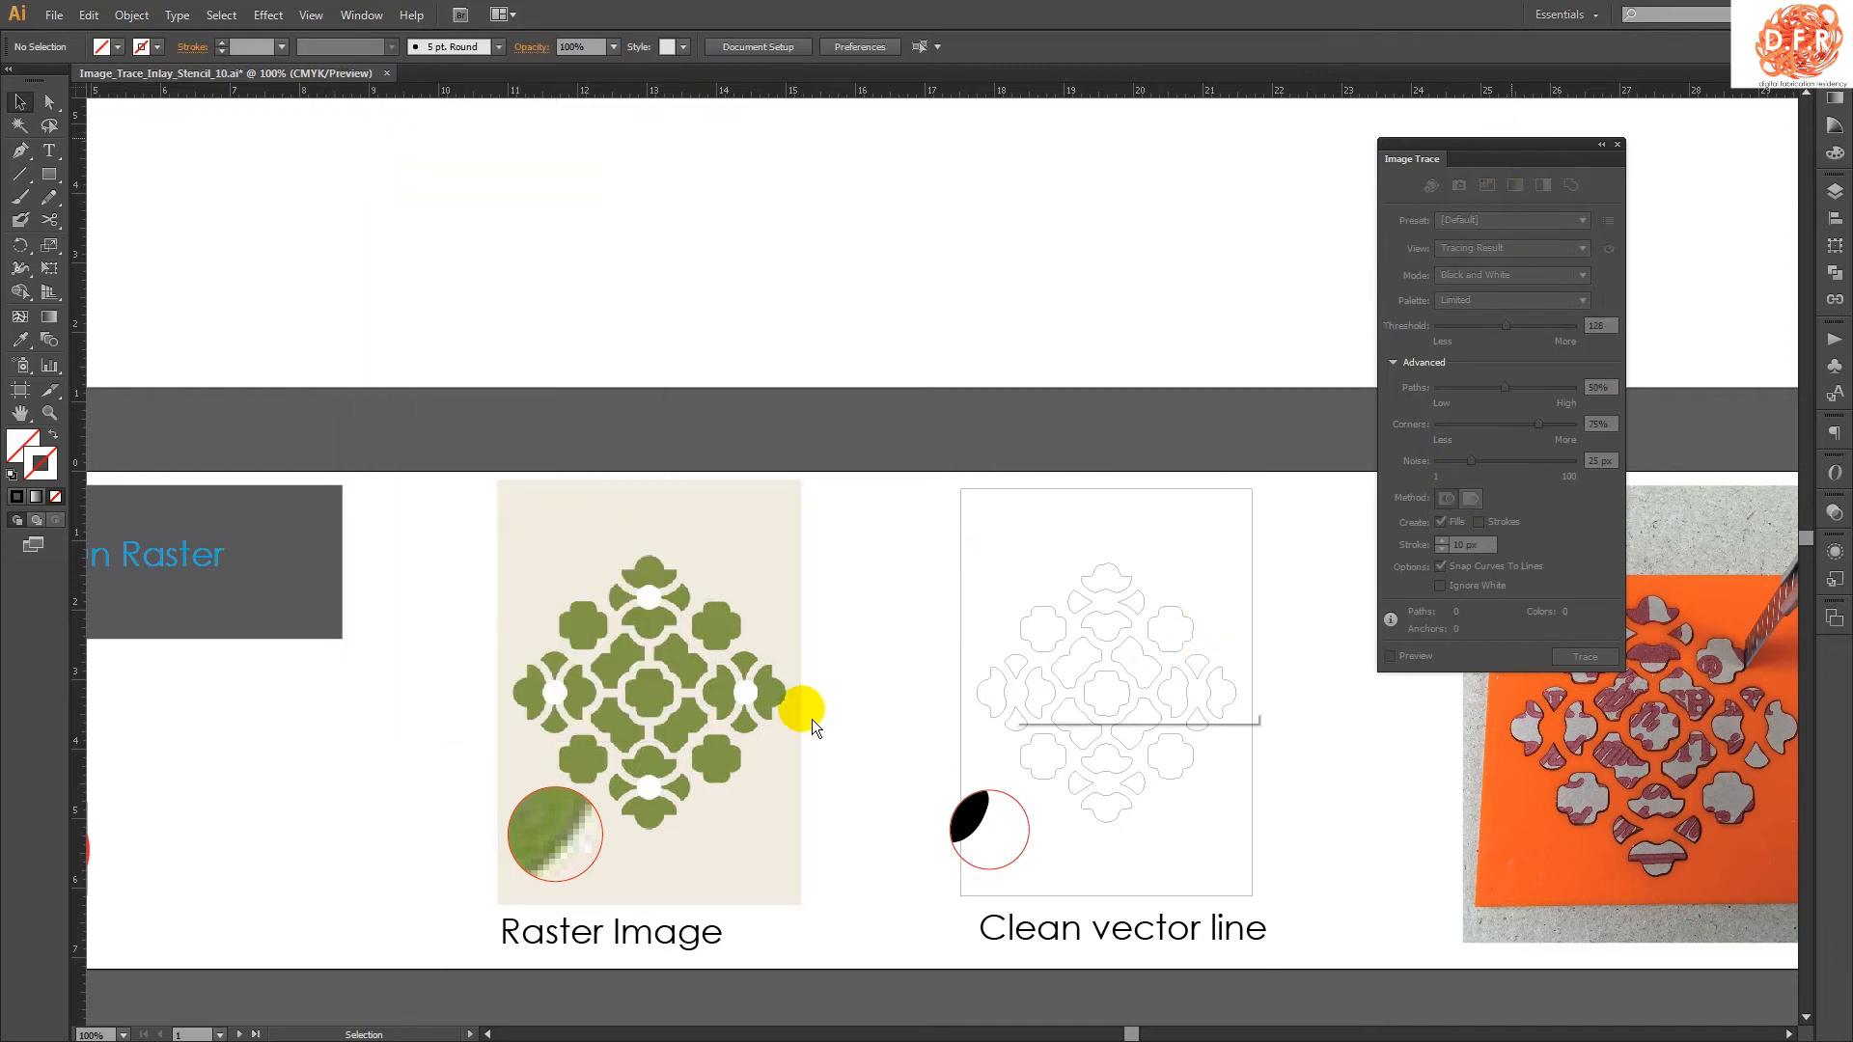
pyautogui.click(648, 691)
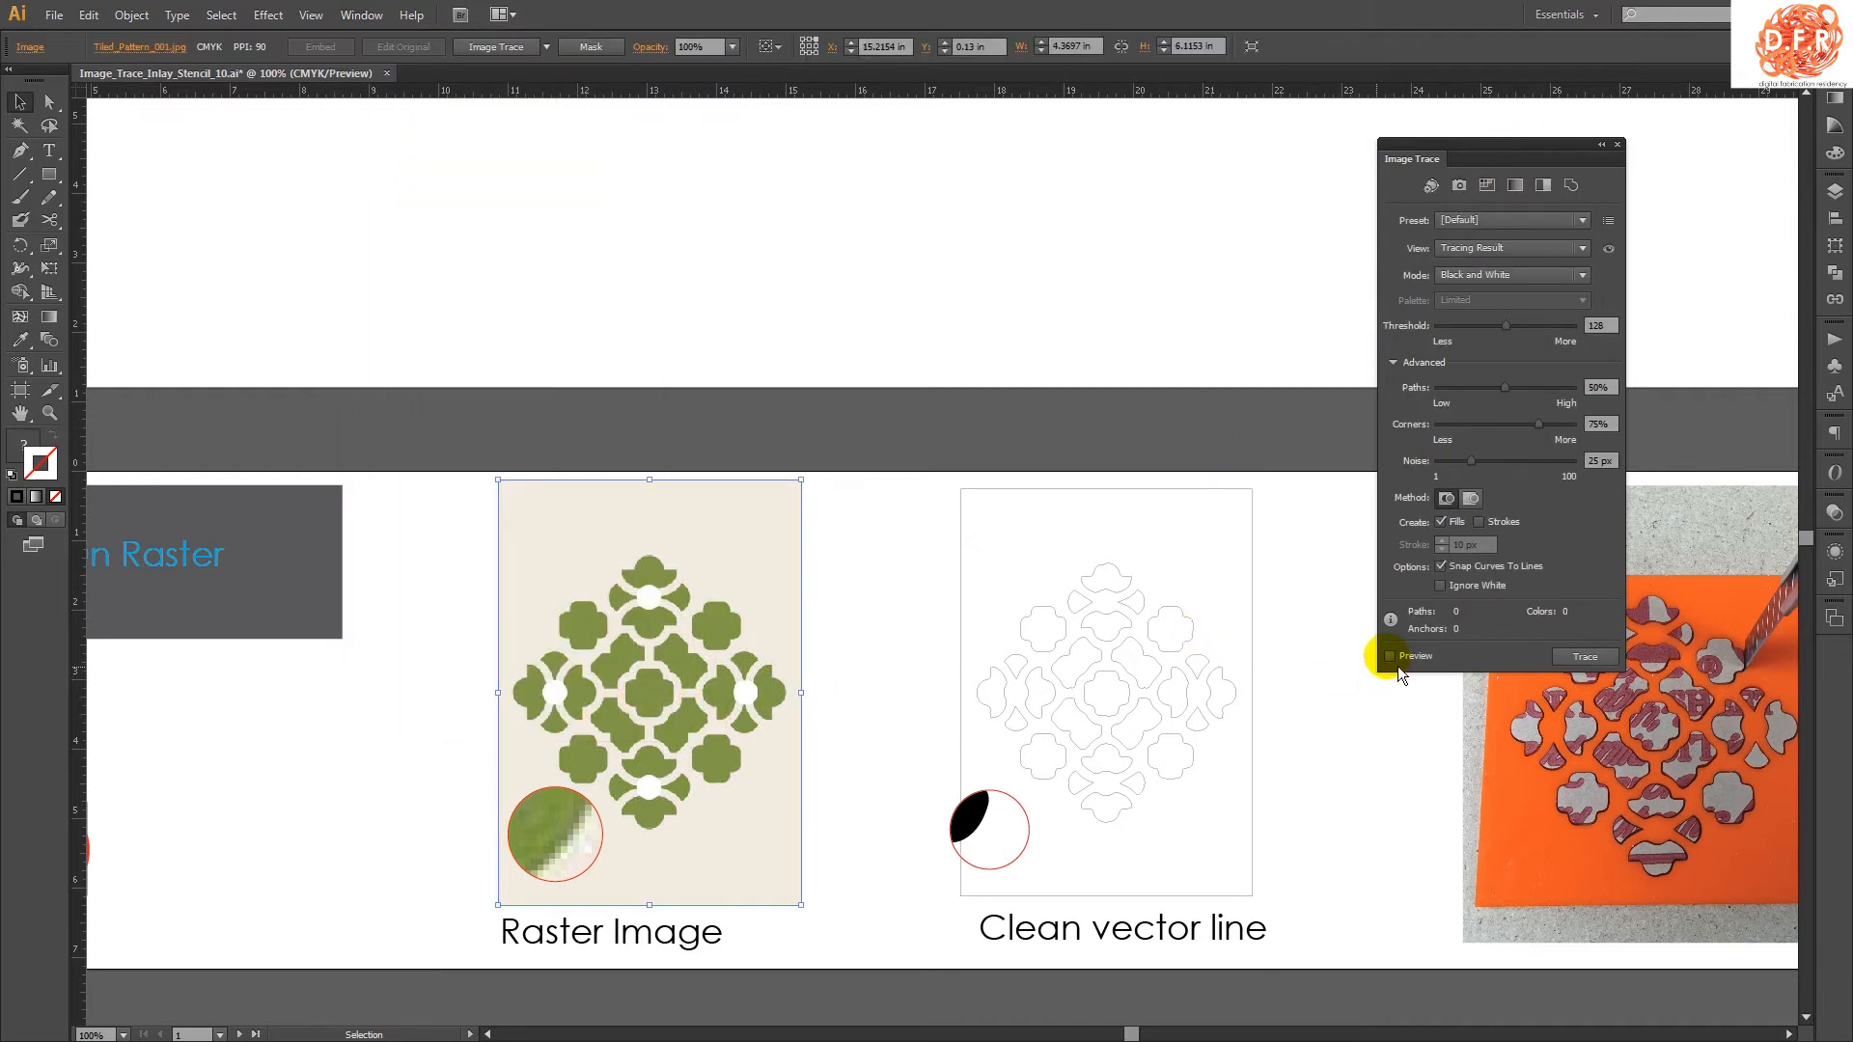
pyautogui.click(1389, 656)
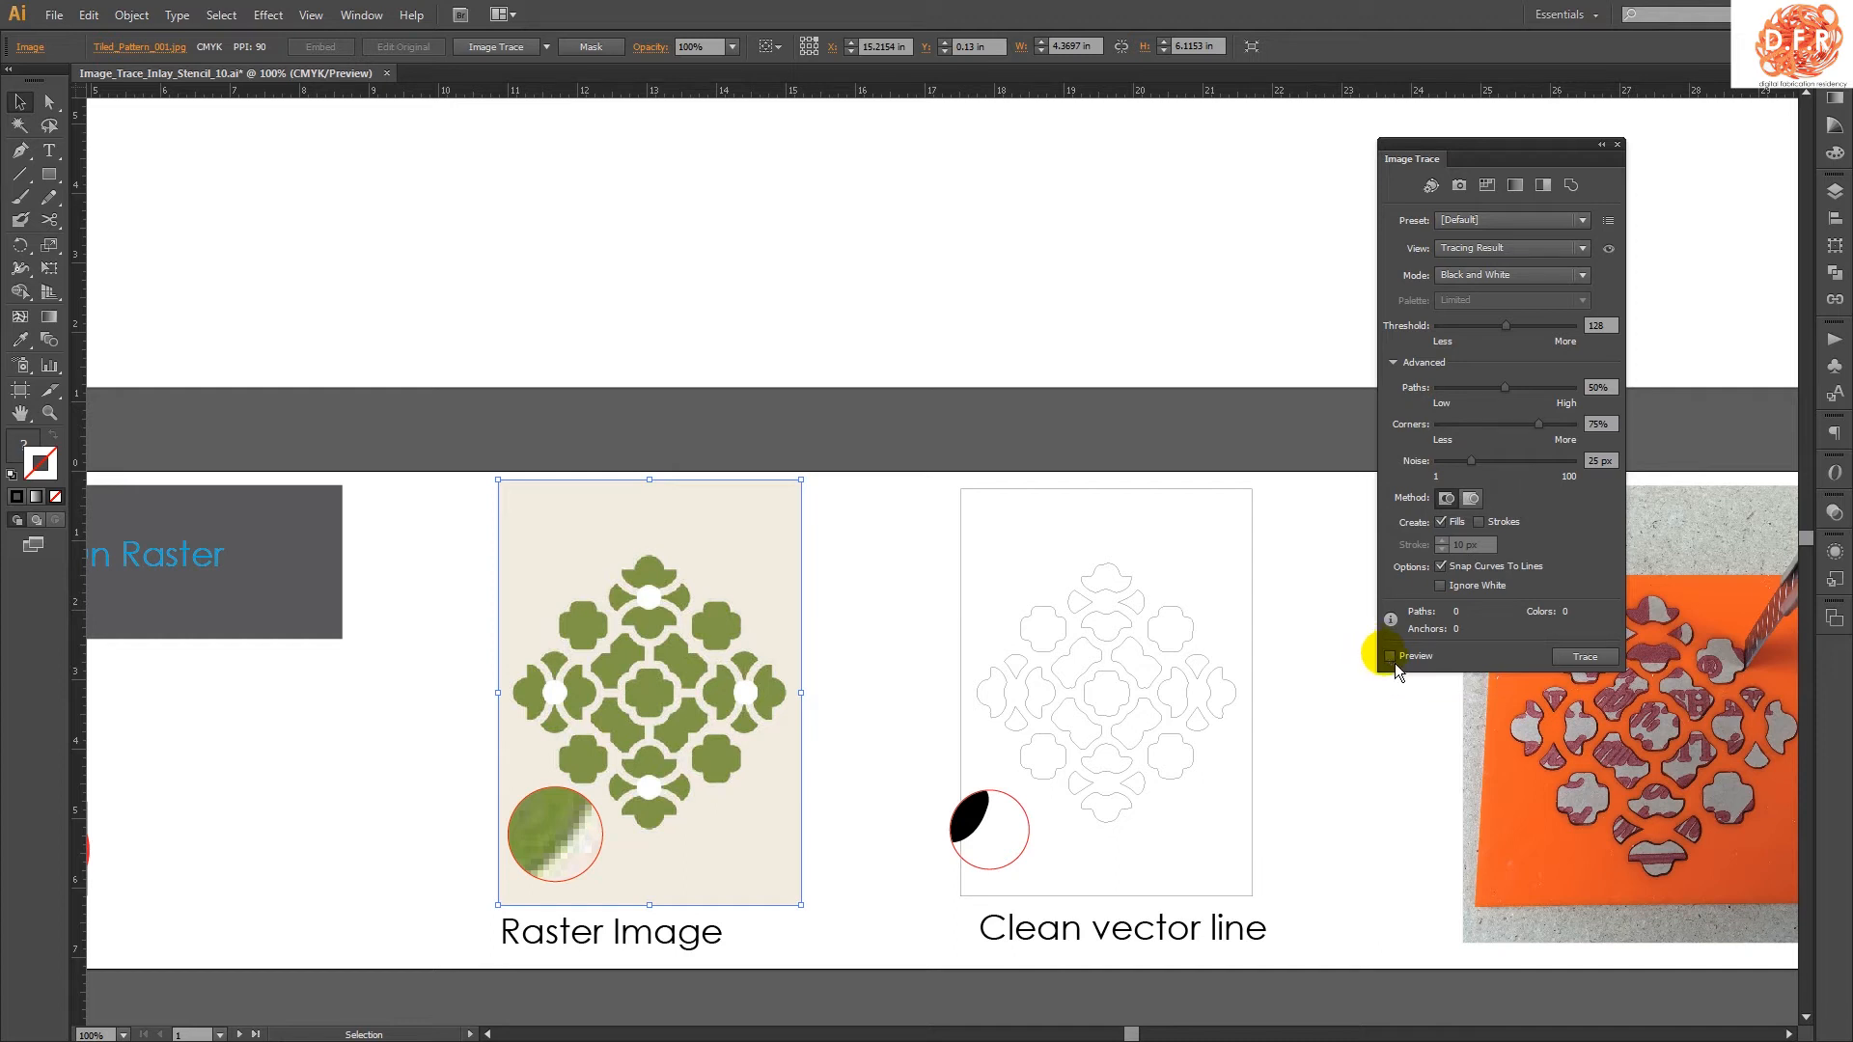
pyautogui.moveTo(1390, 657)
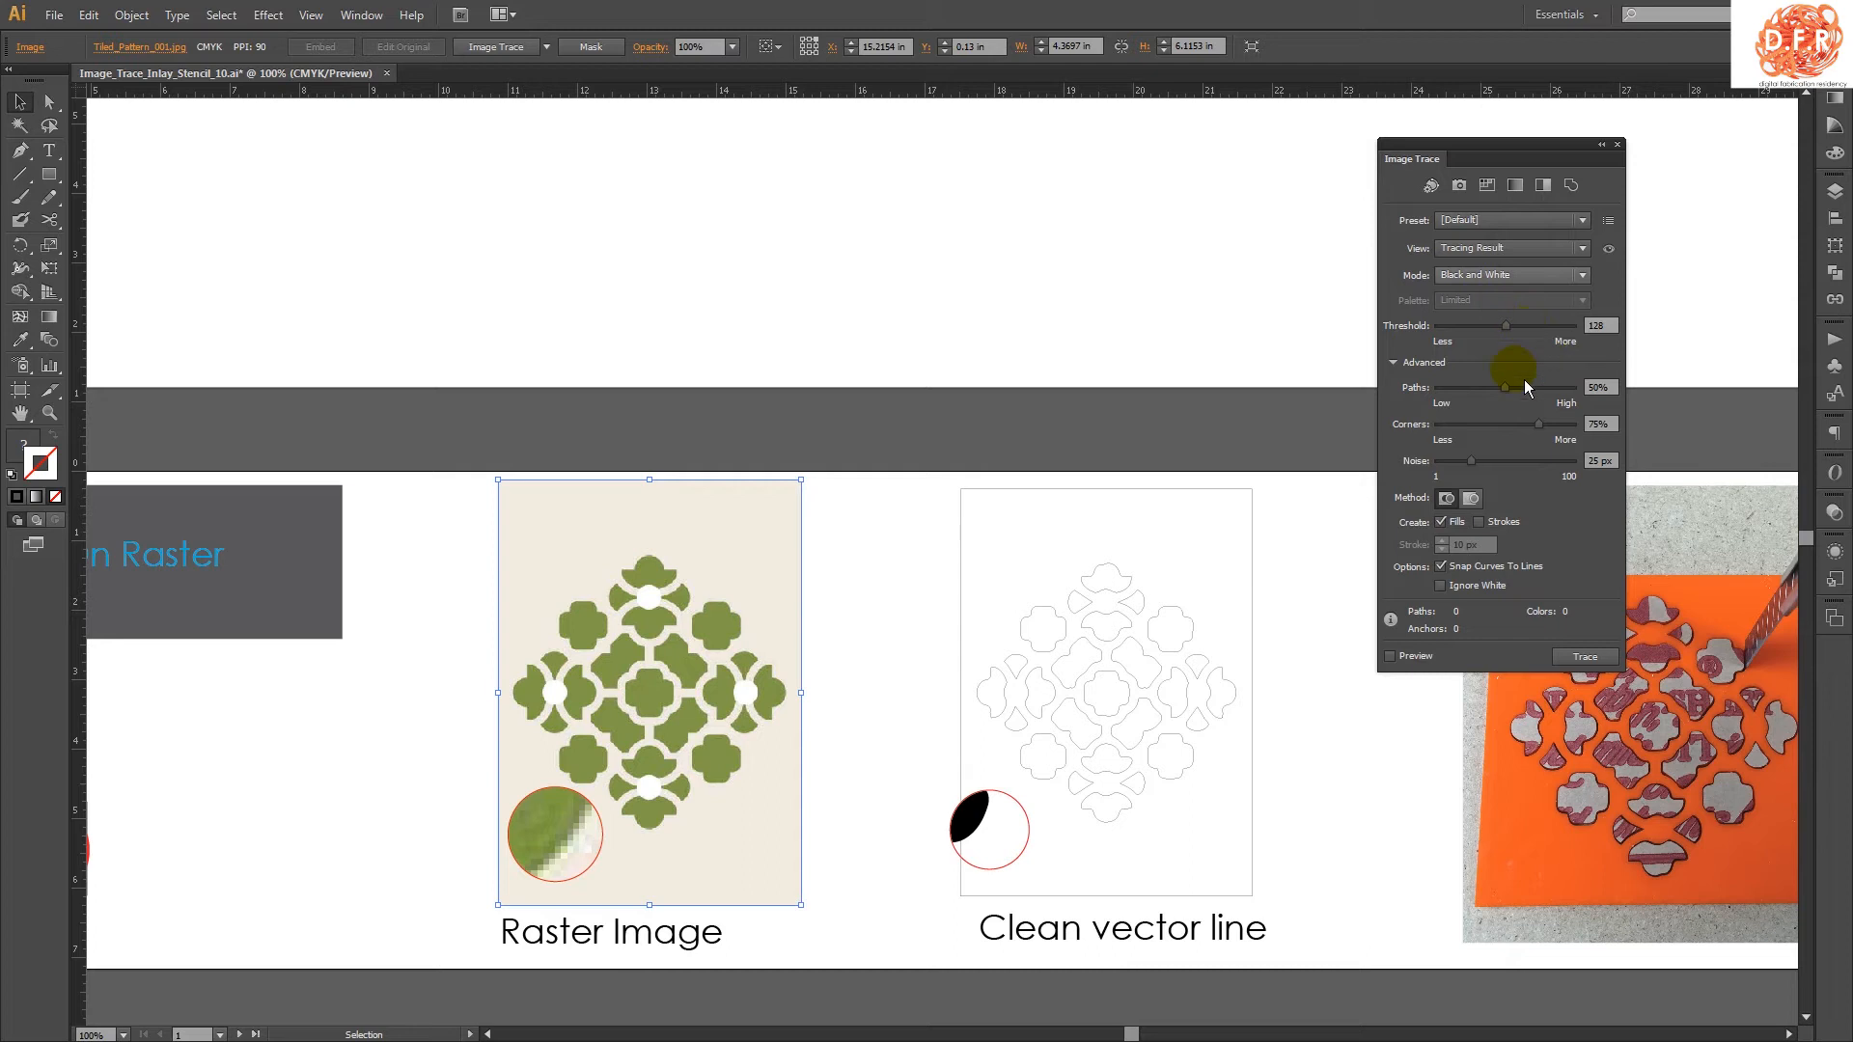
pyautogui.moveTo(1584, 657)
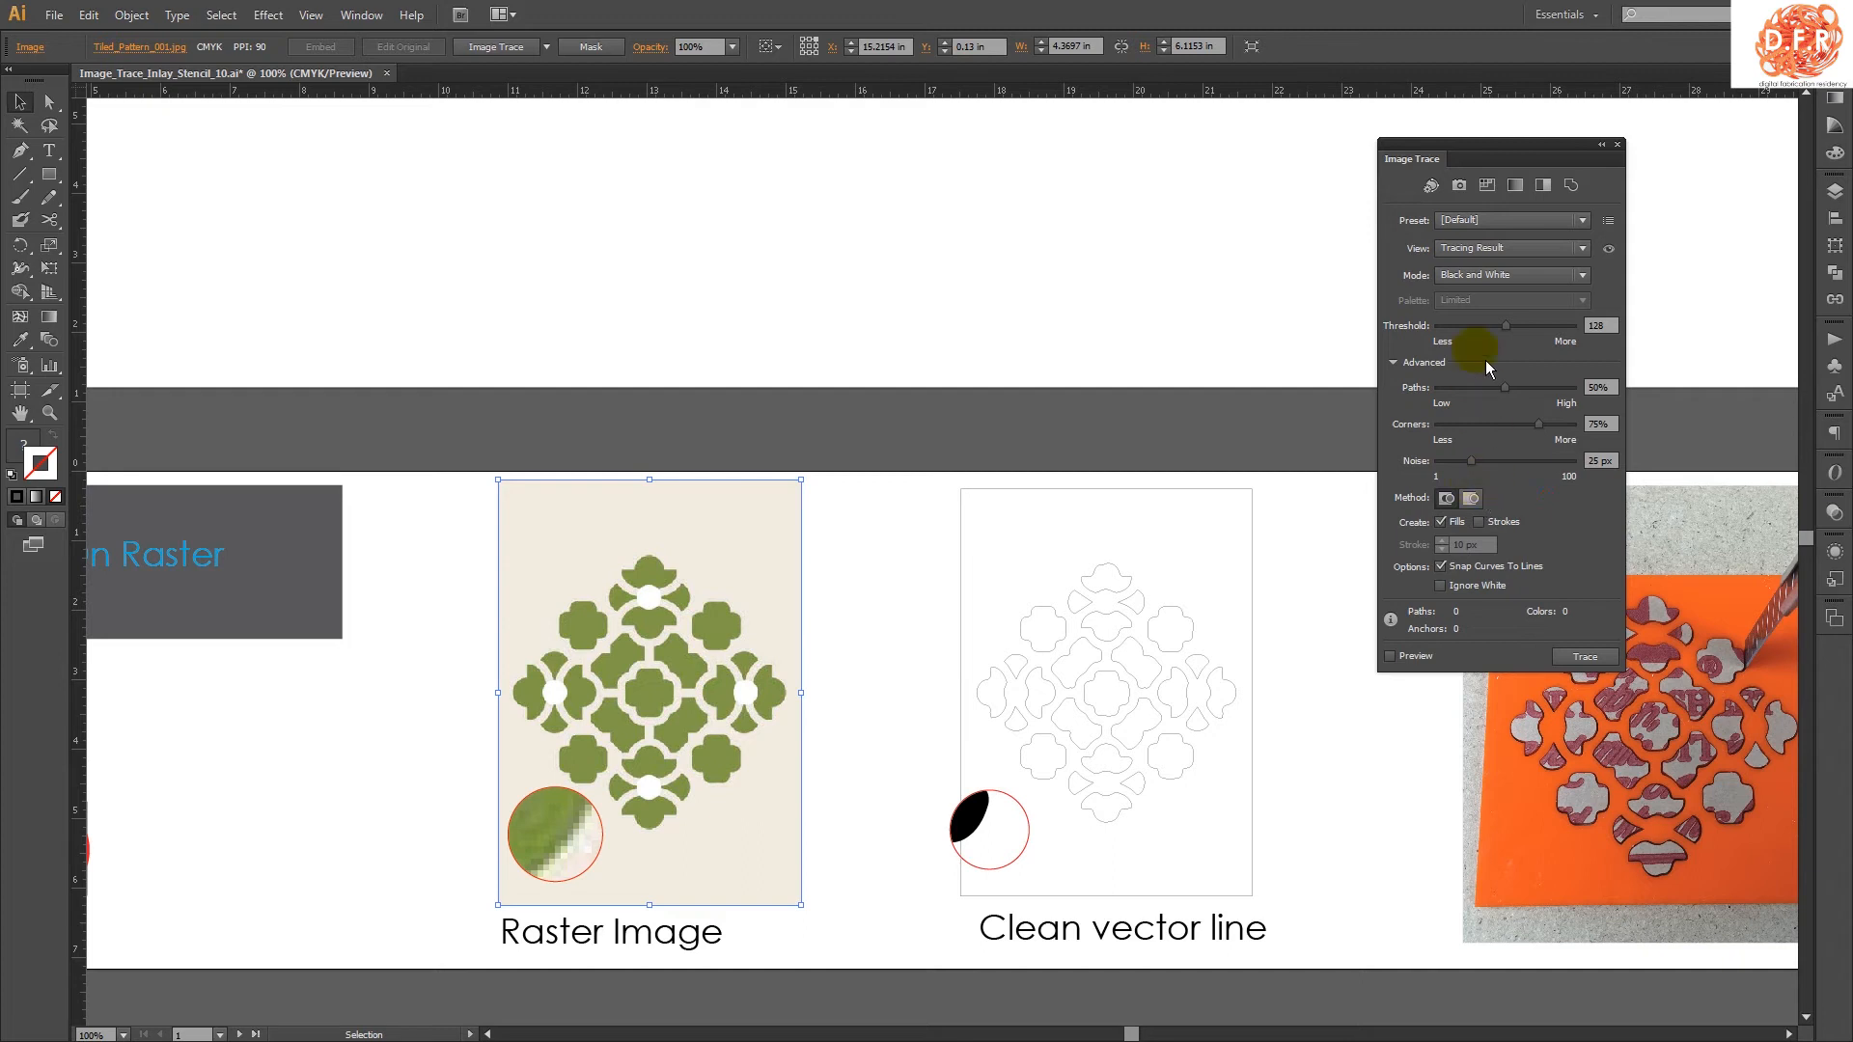
# In Image Trace's Advanced options, set the tracing Method to Overlapping (stacked paths)
pyautogui.click(1394, 363)
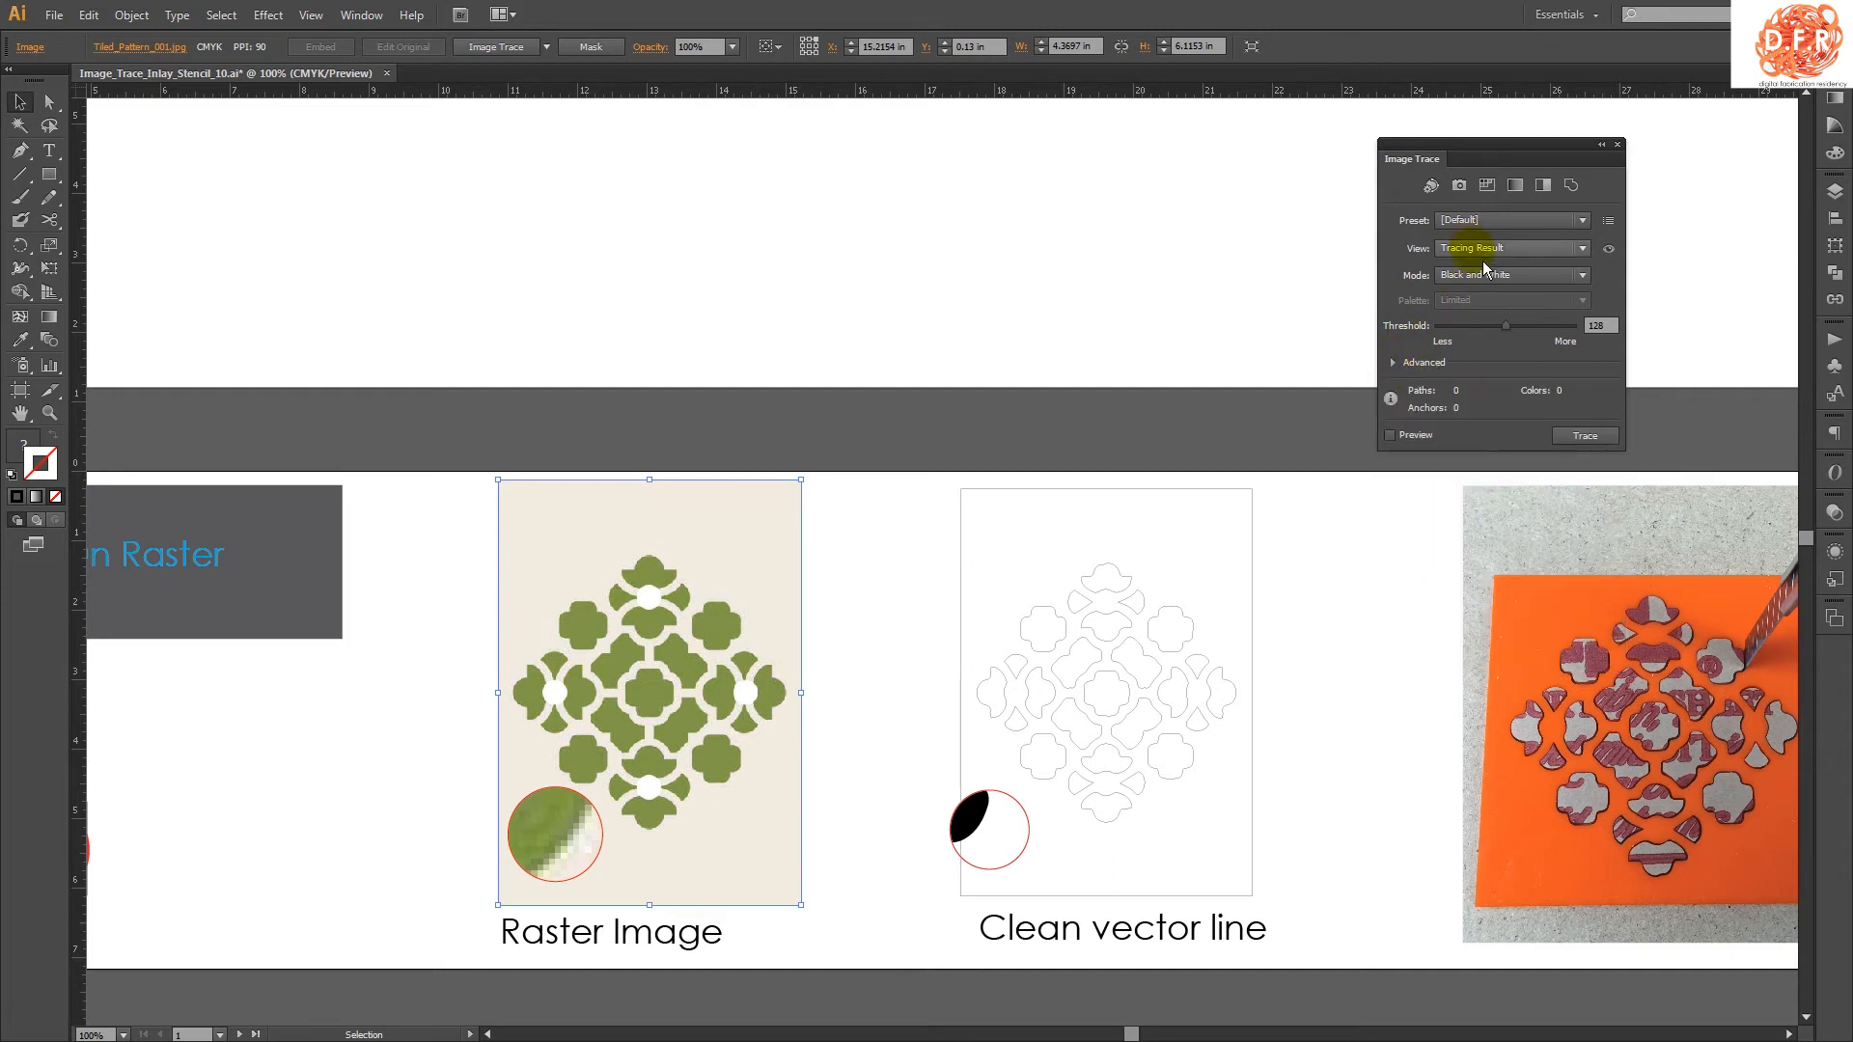
pyautogui.click(1422, 362)
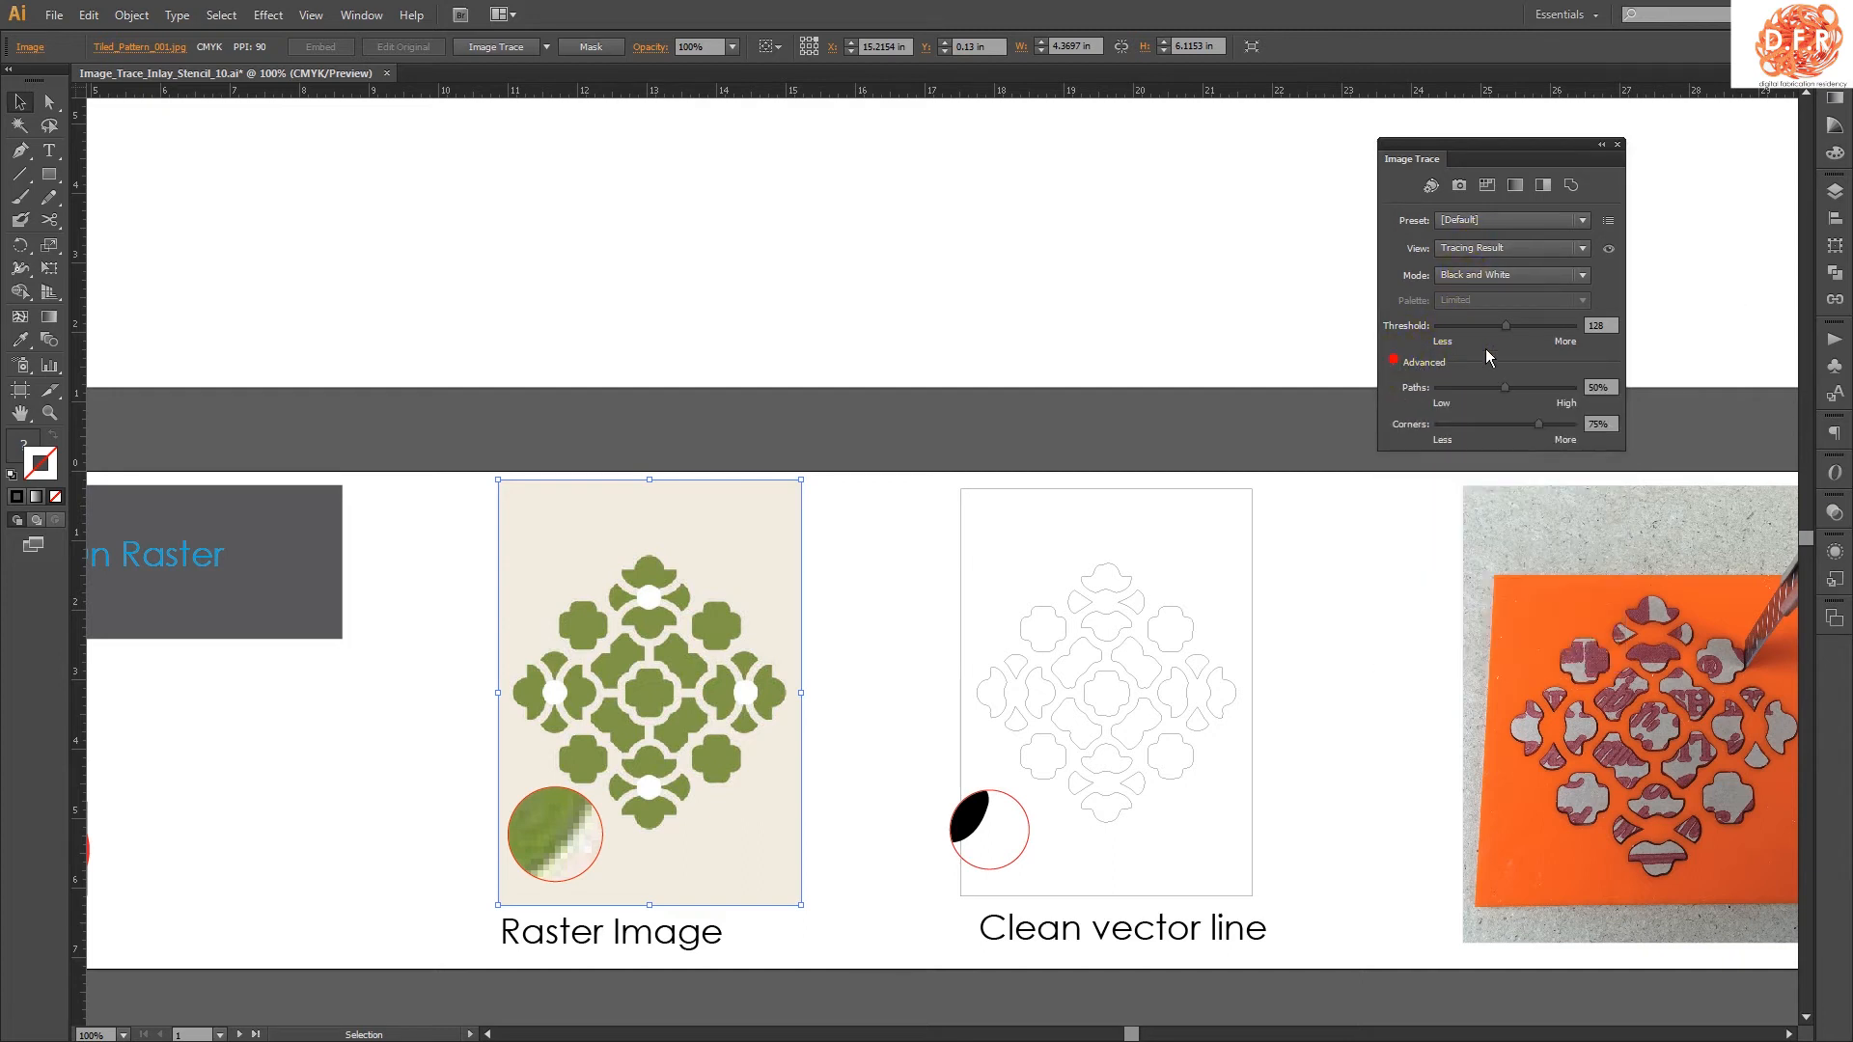
pyautogui.click(1394, 362)
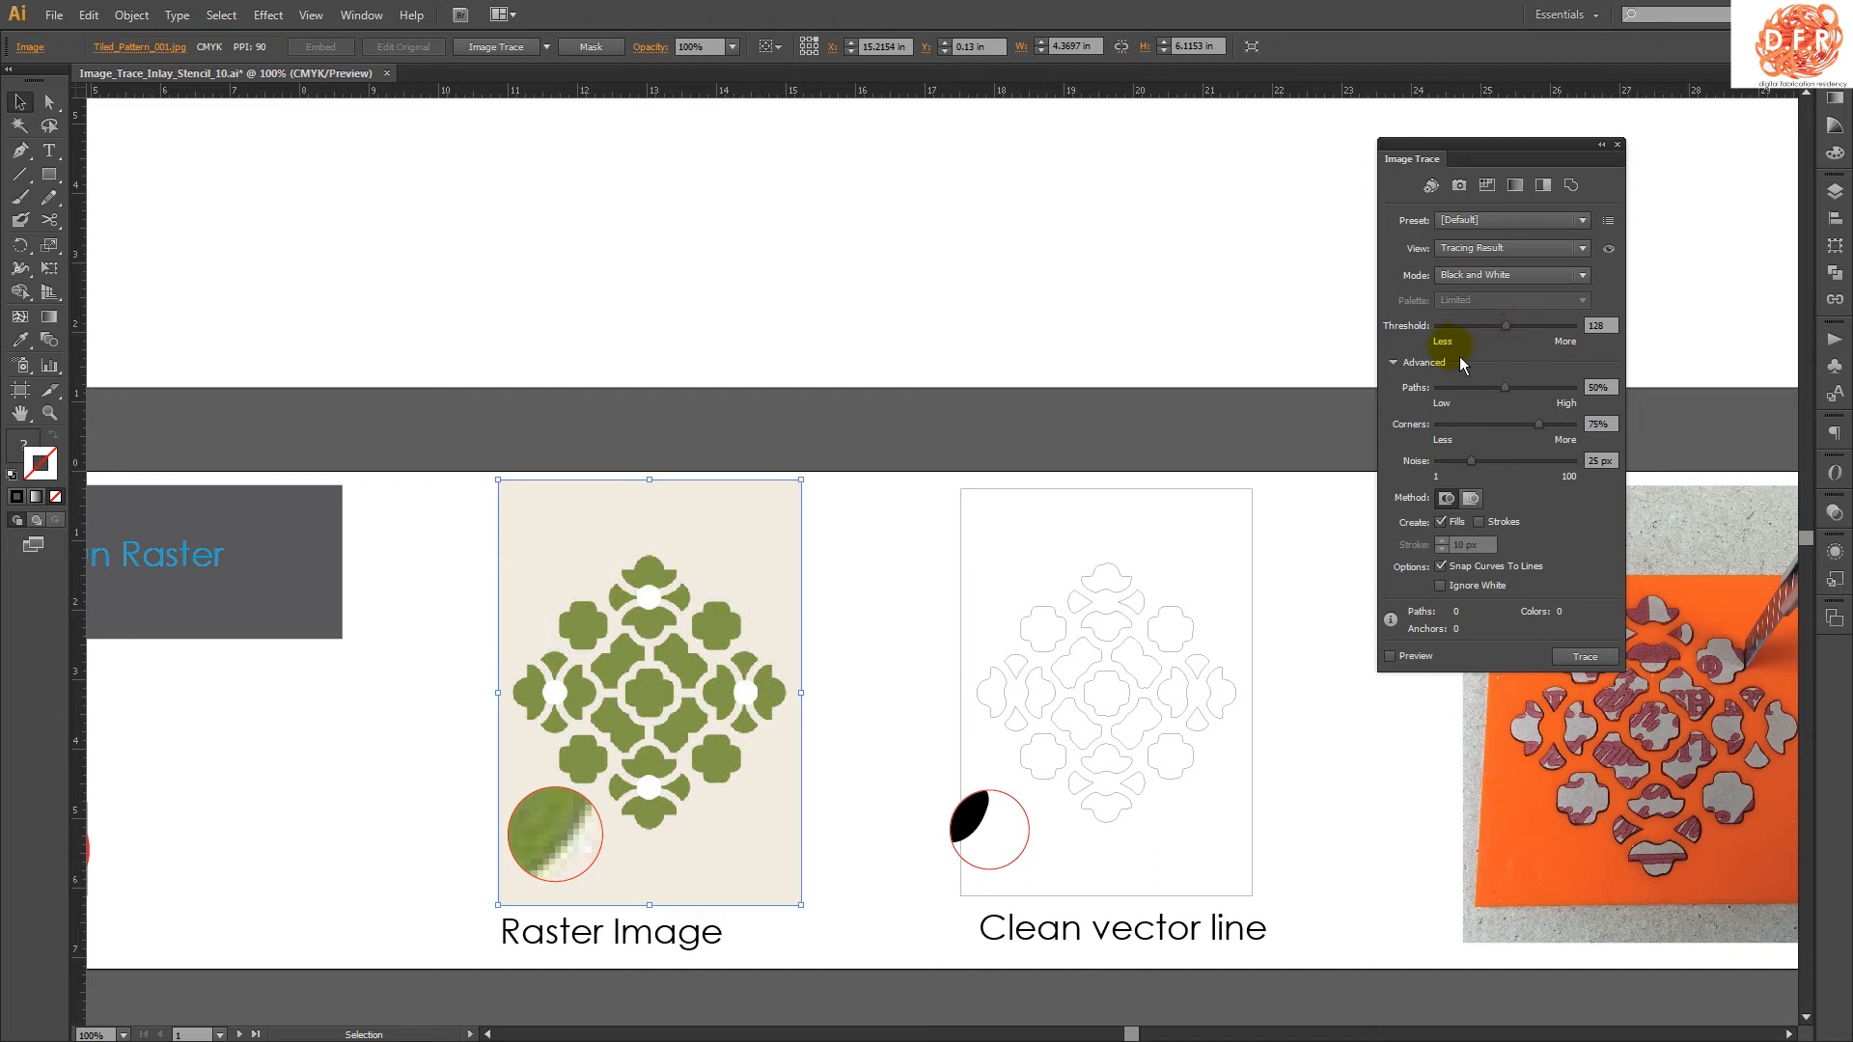
pyautogui.moveTo(1443, 447)
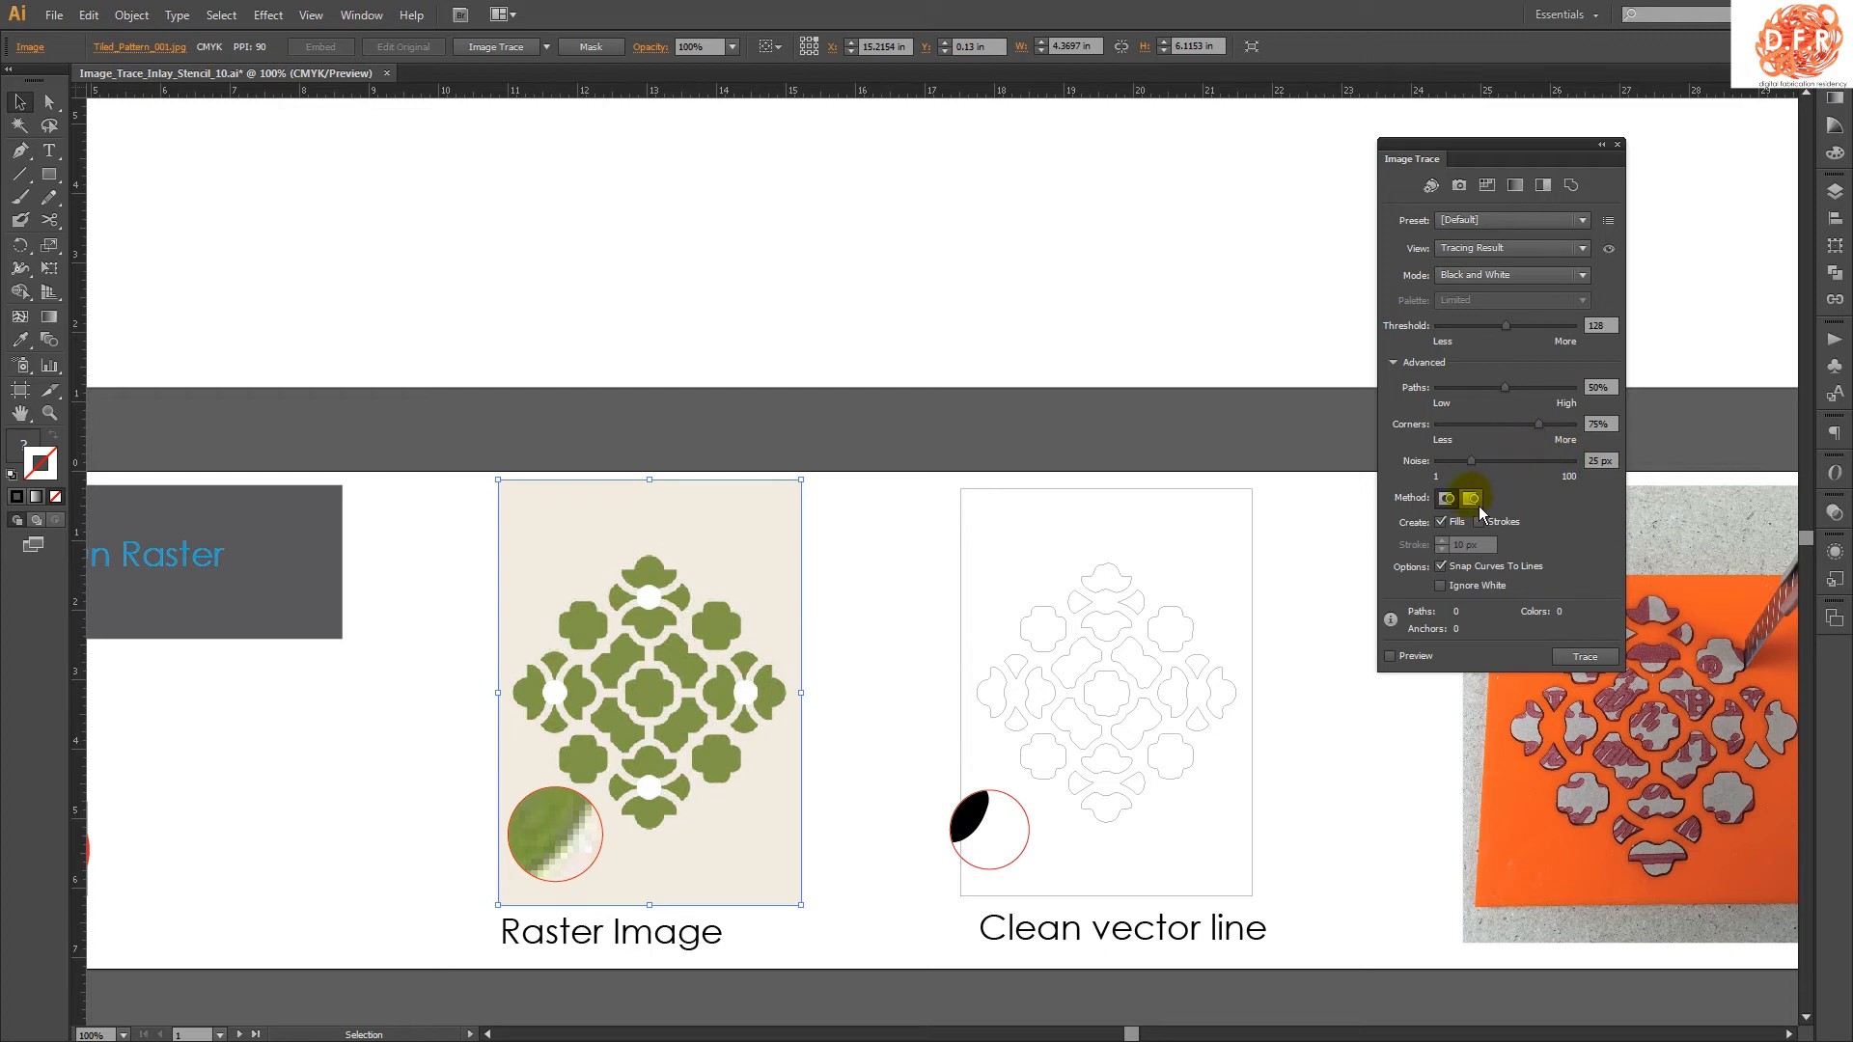
pyautogui.click(1447, 498)
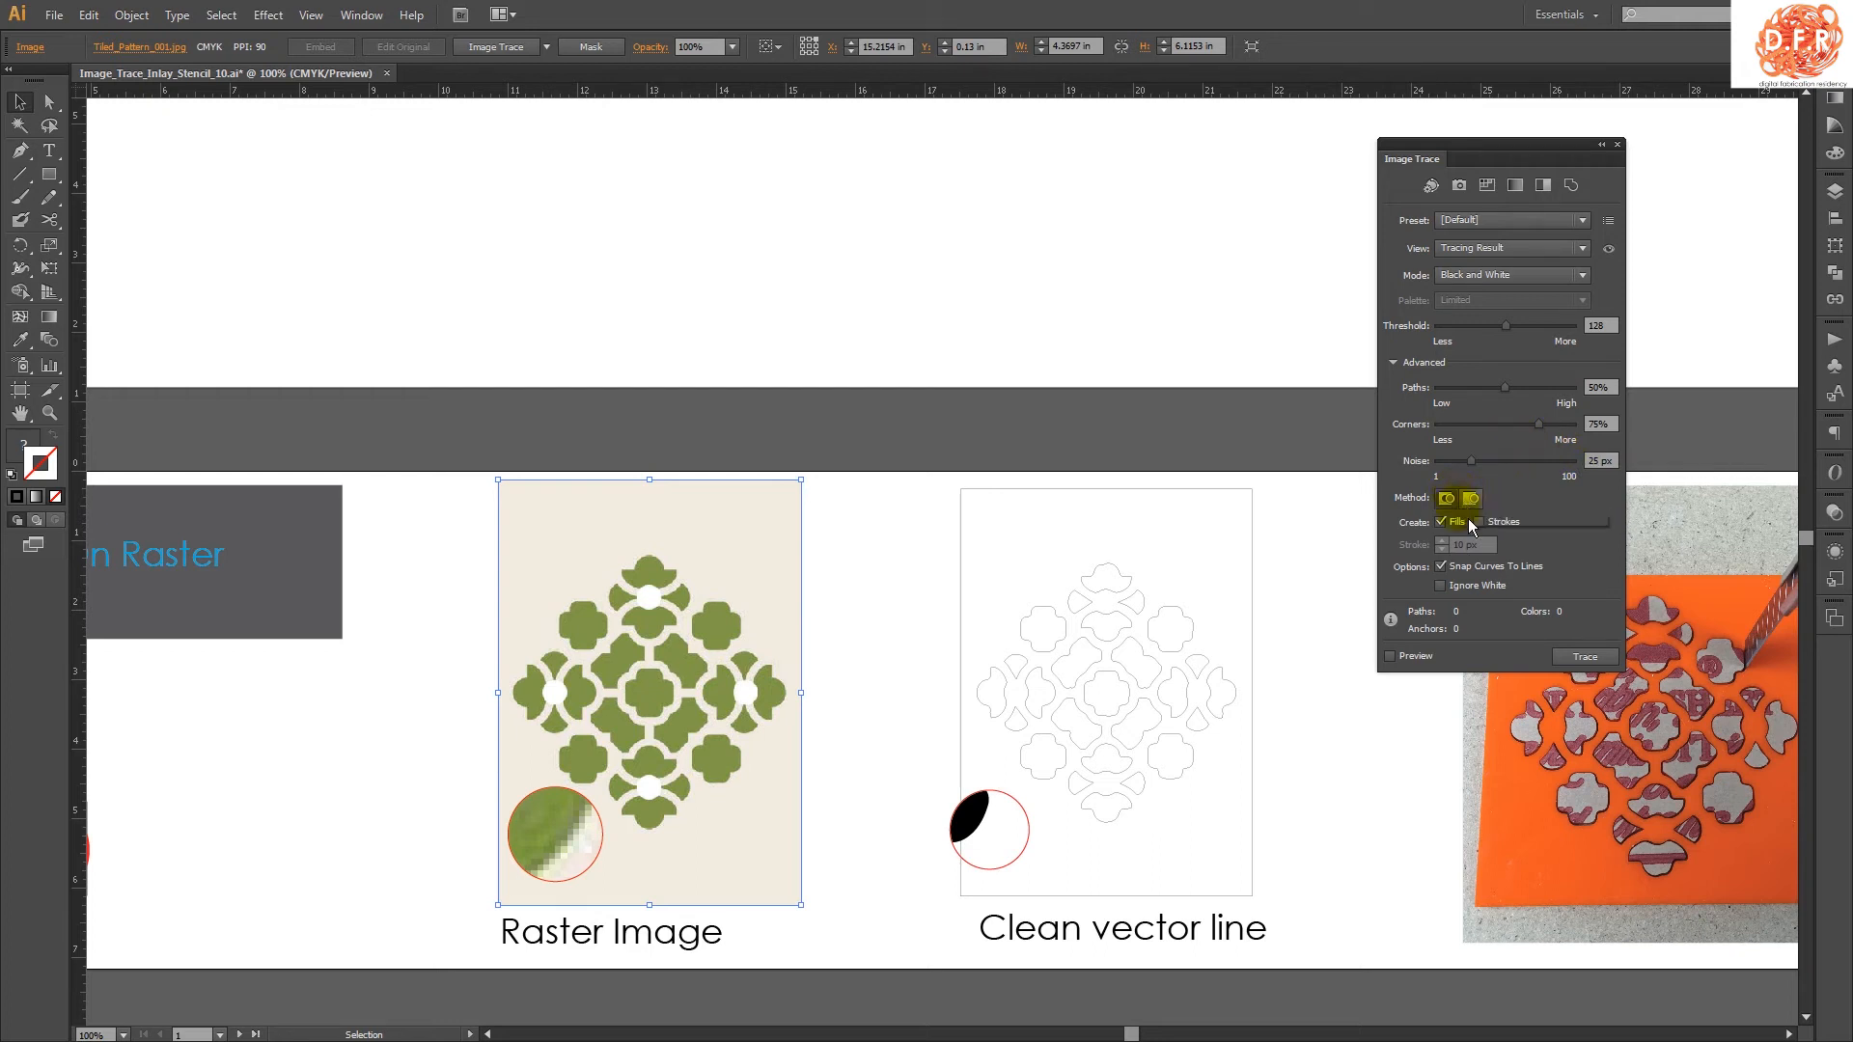
pyautogui.moveTo(1469, 498)
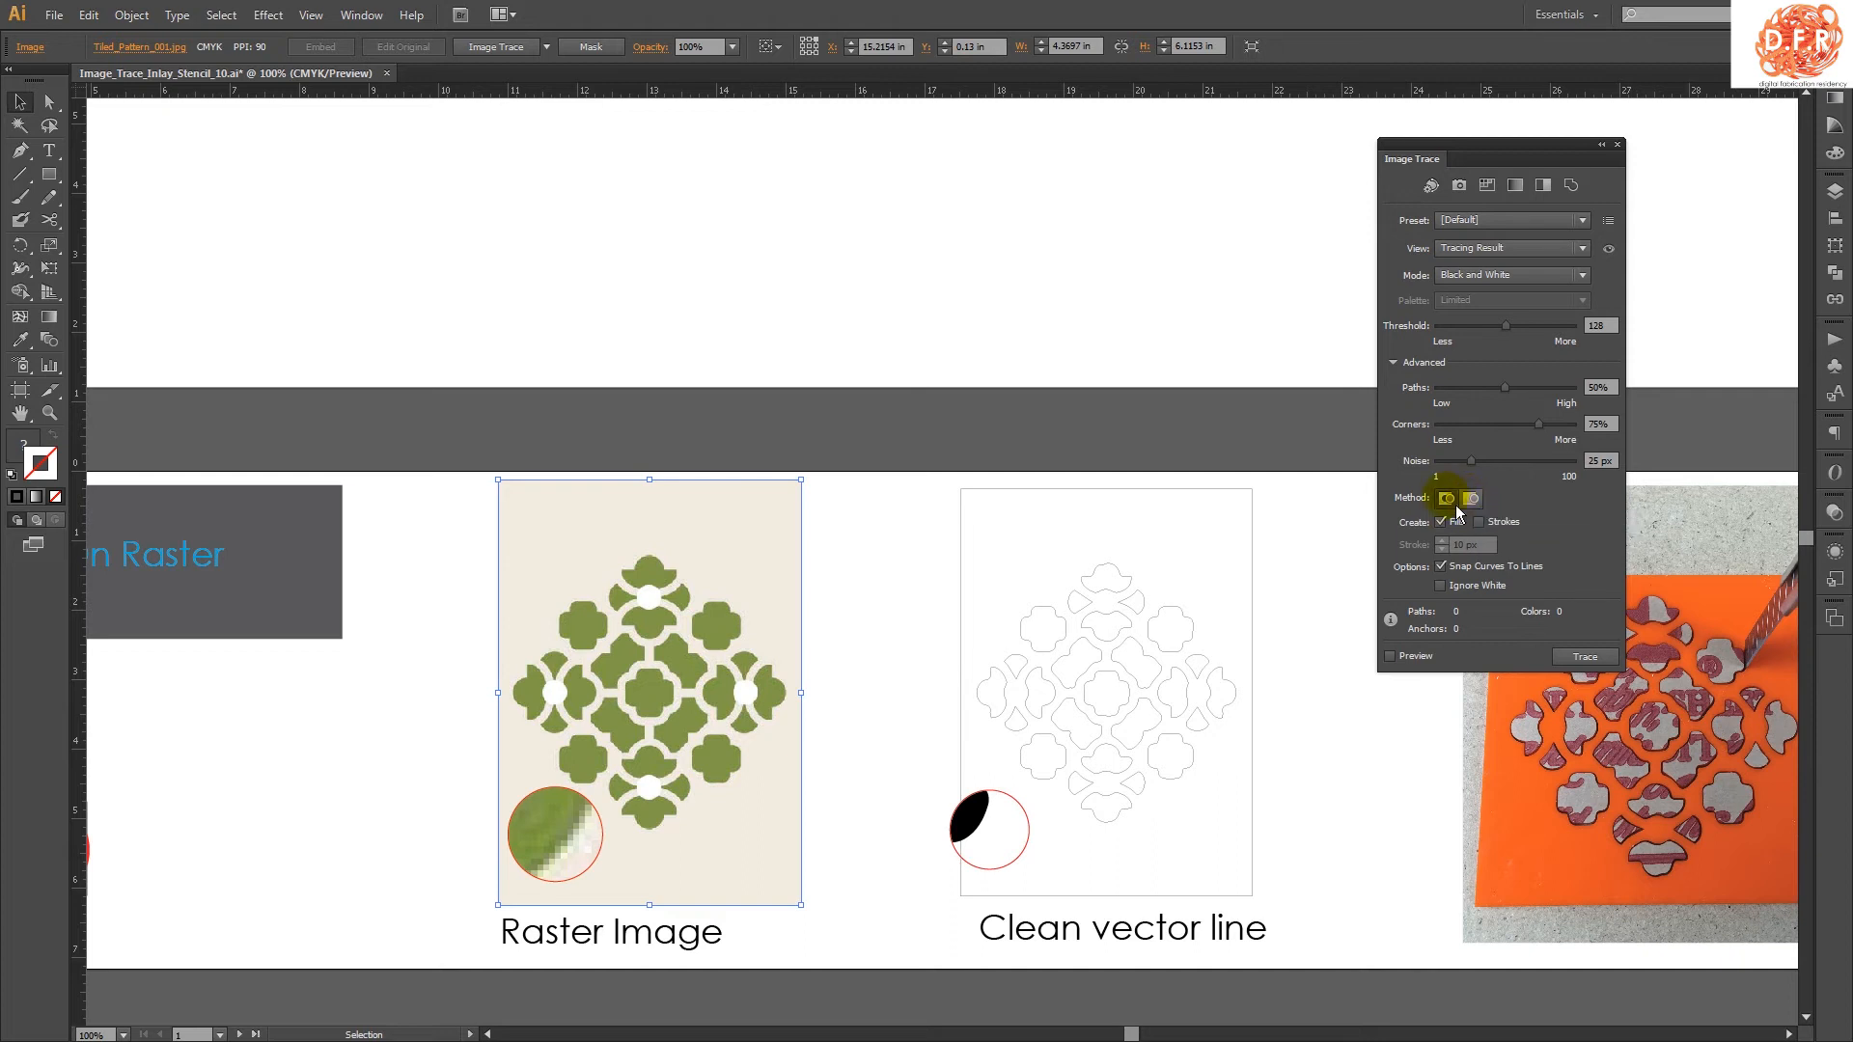
pyautogui.moveTo(1470, 496)
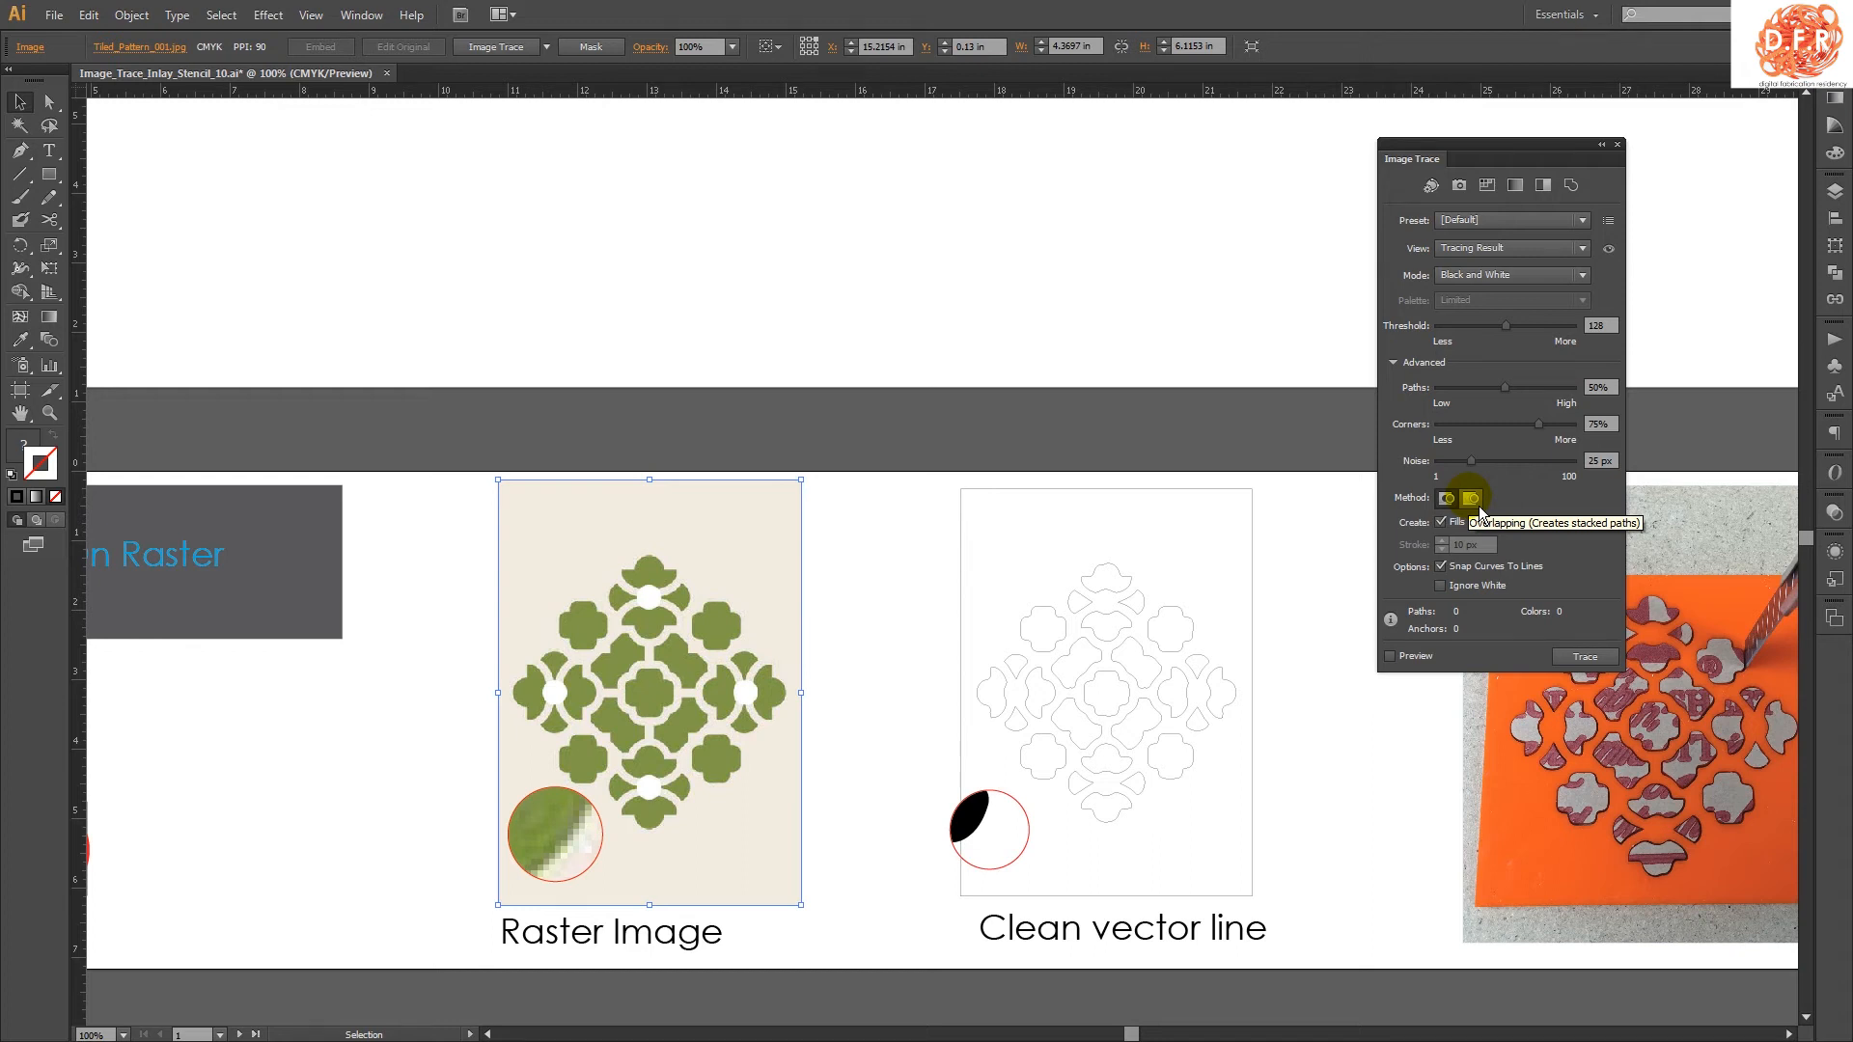
pyautogui.moveTo(1478, 512)
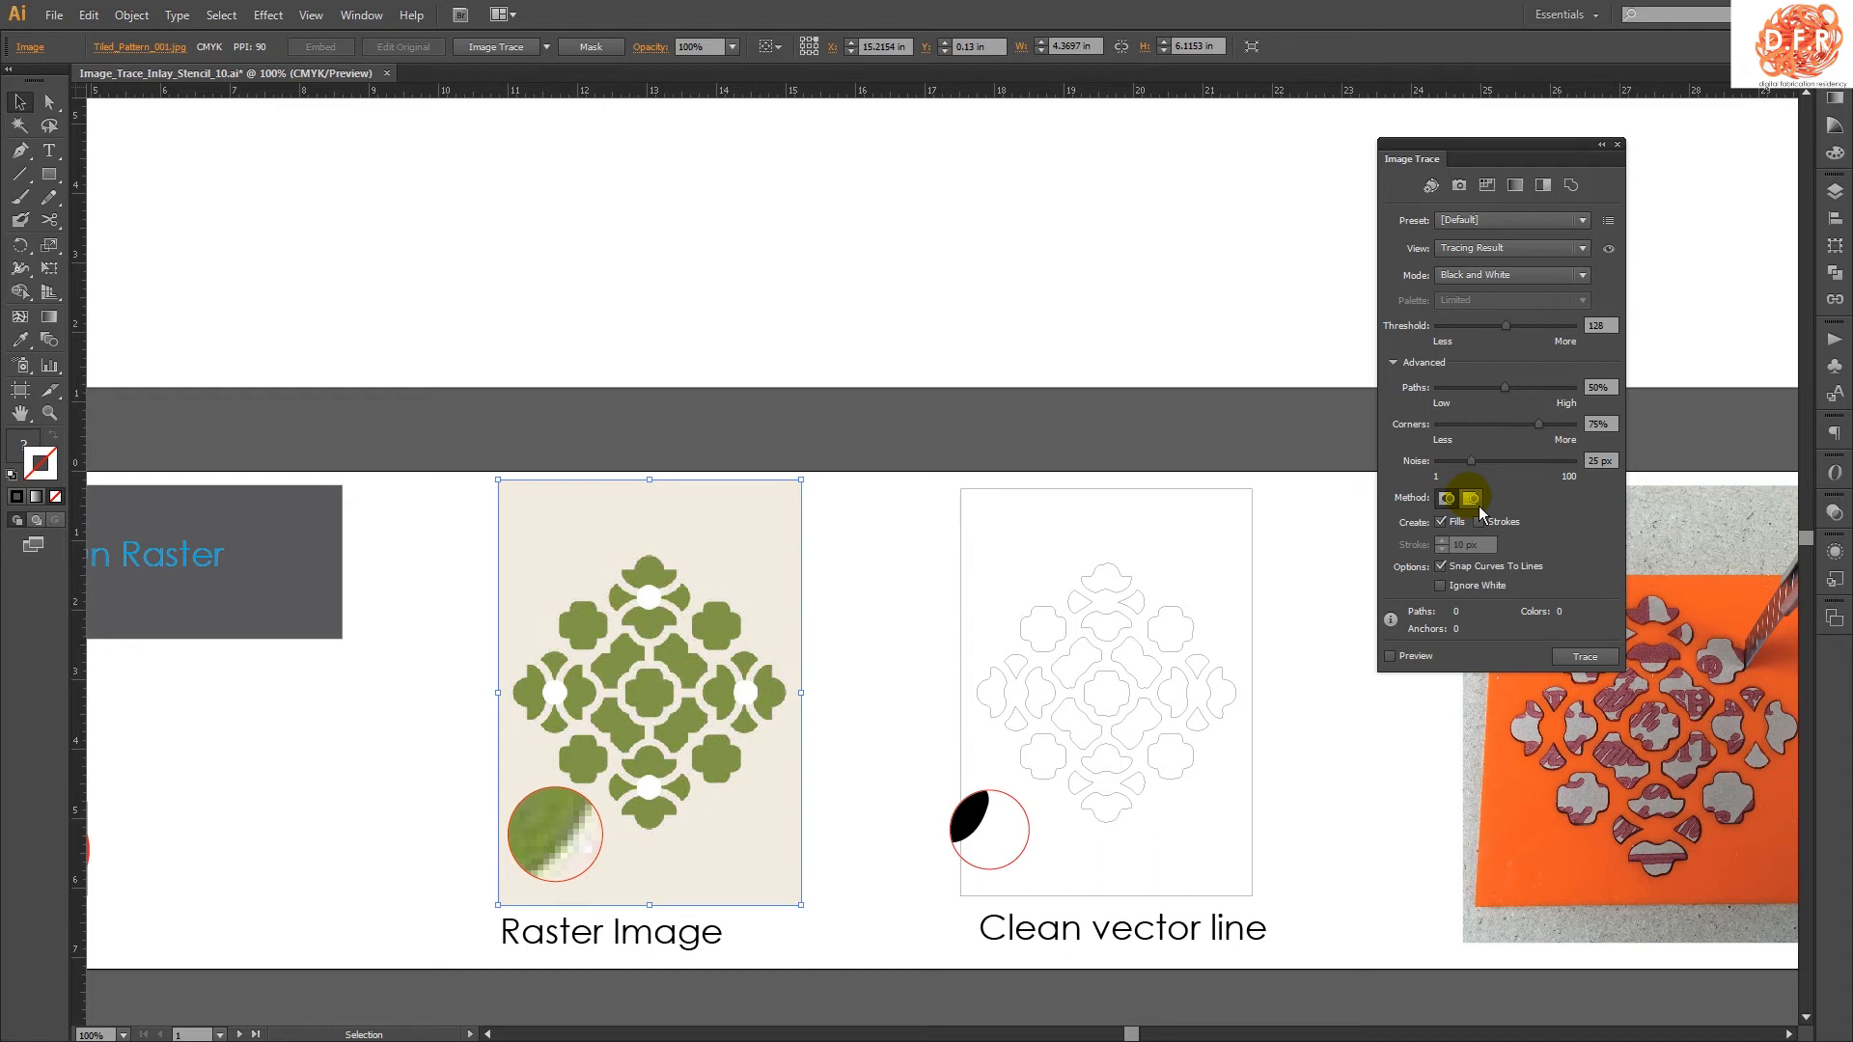
pyautogui.click(1447, 498)
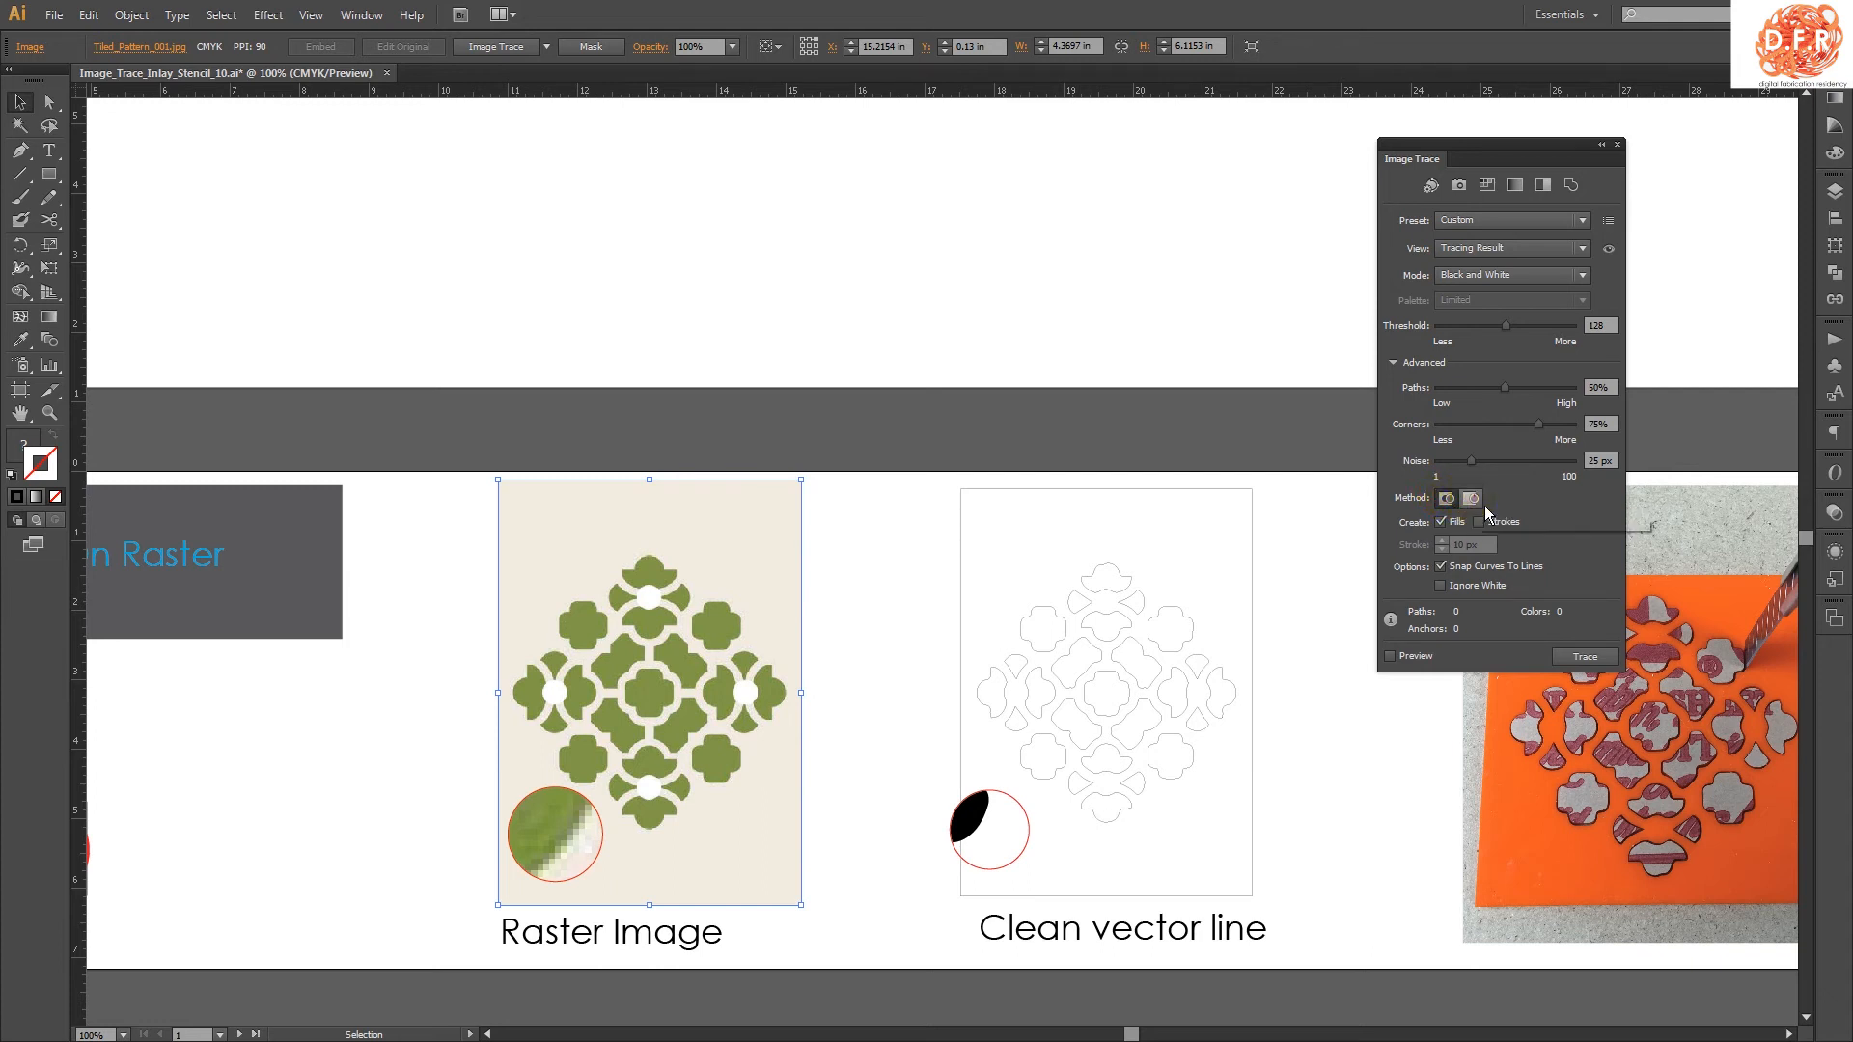
pyautogui.click(1471, 498)
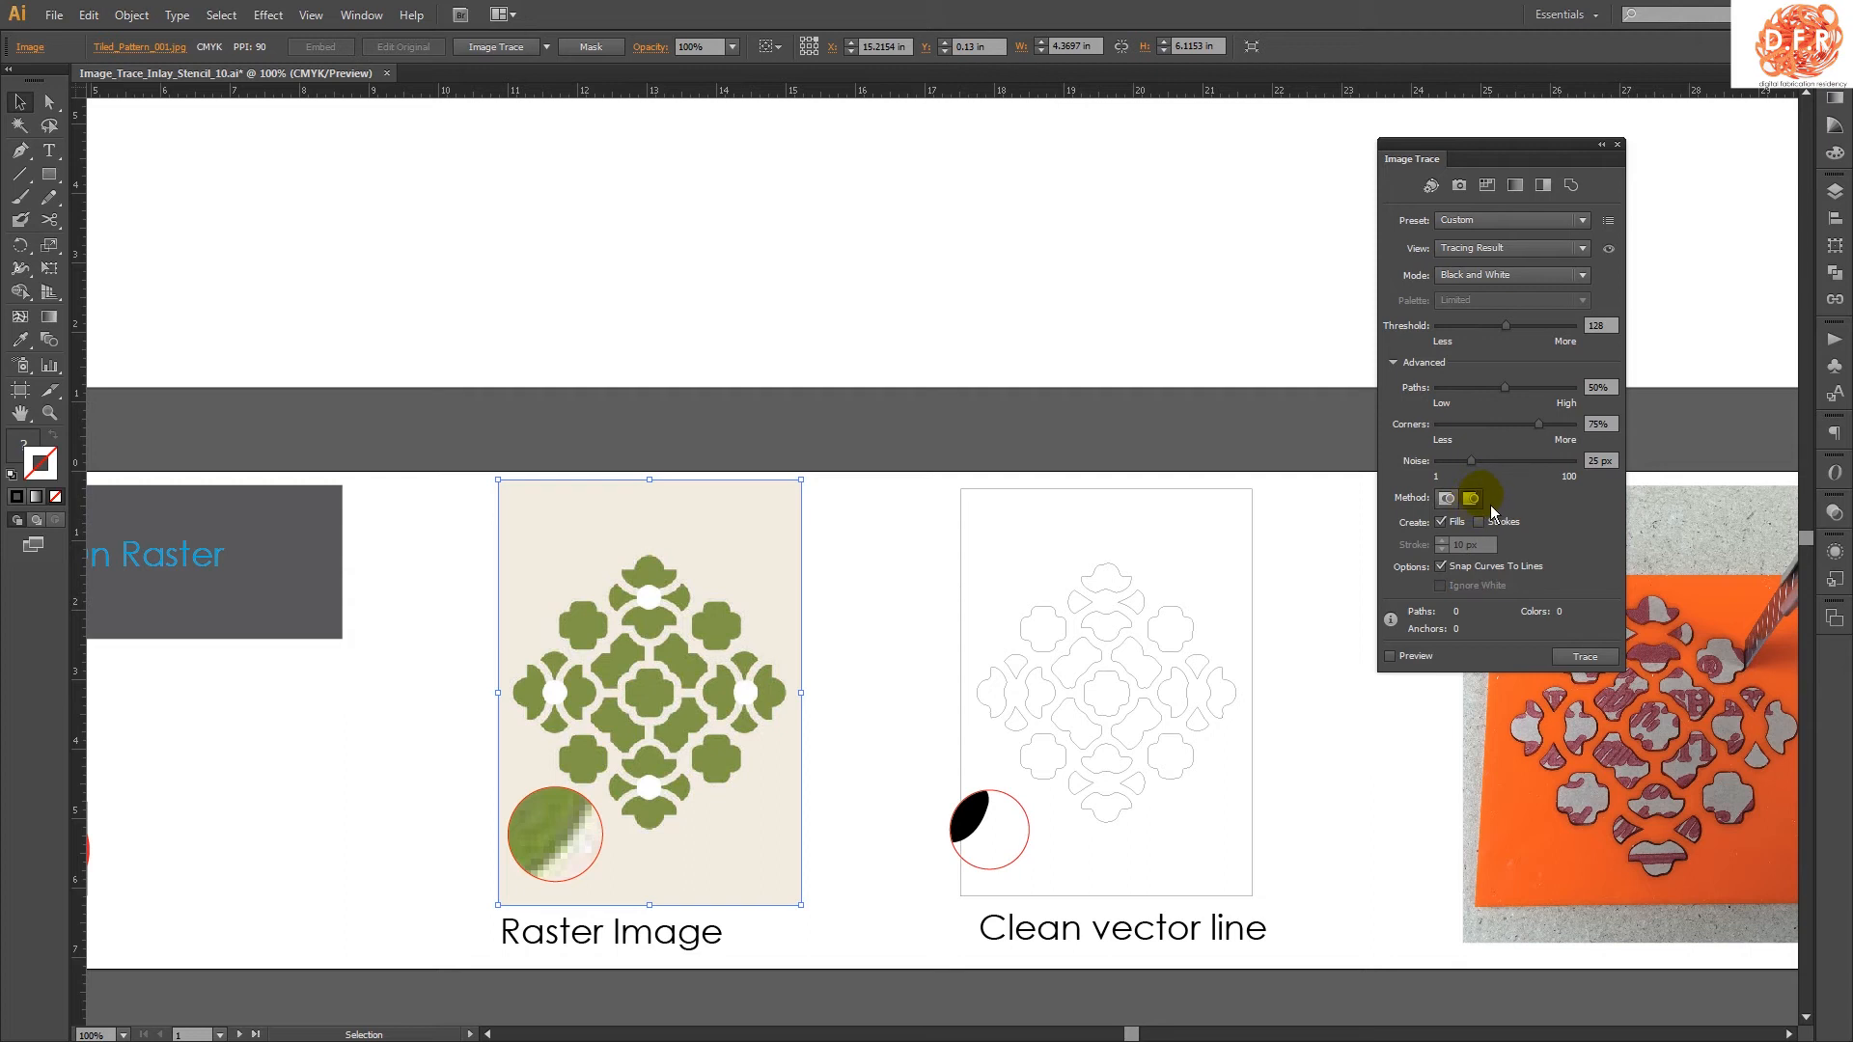
pyautogui.moveTo(1483, 498)
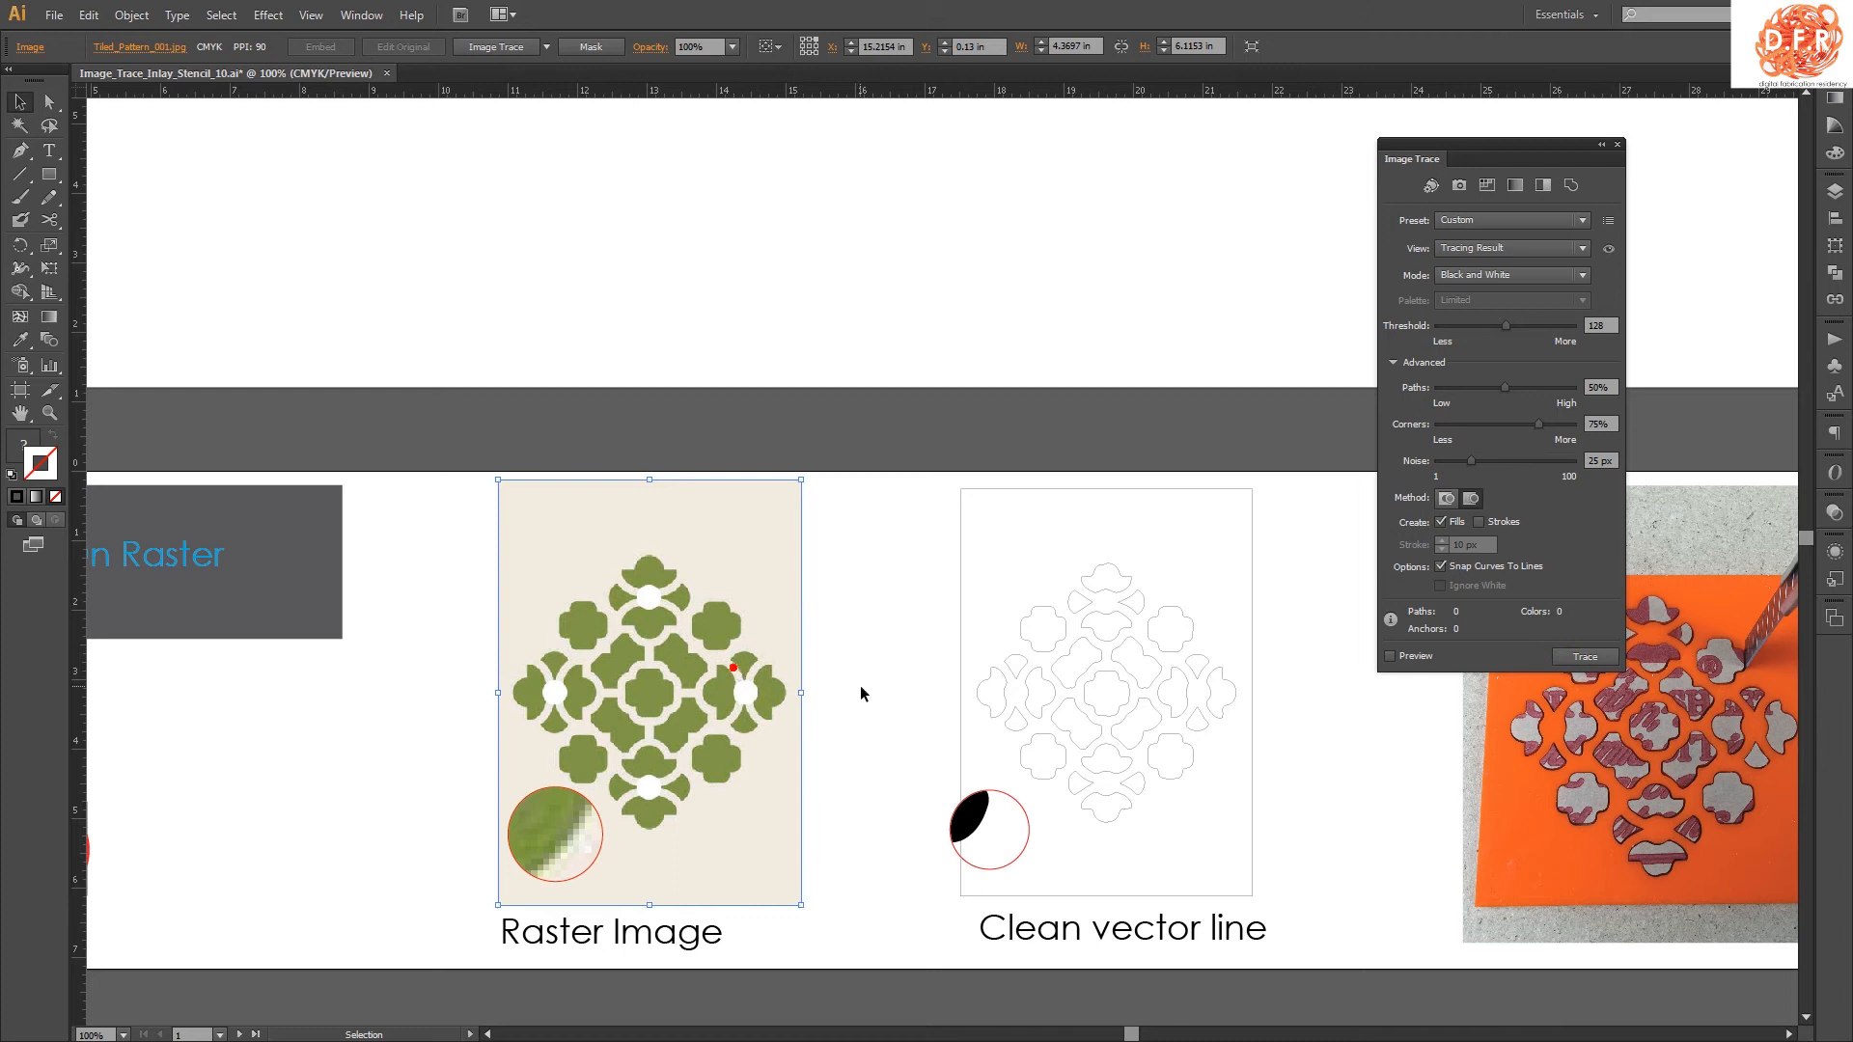
# Enable Preview and trace the green raster pattern into a solid black shape
pyautogui.click(1390, 654)
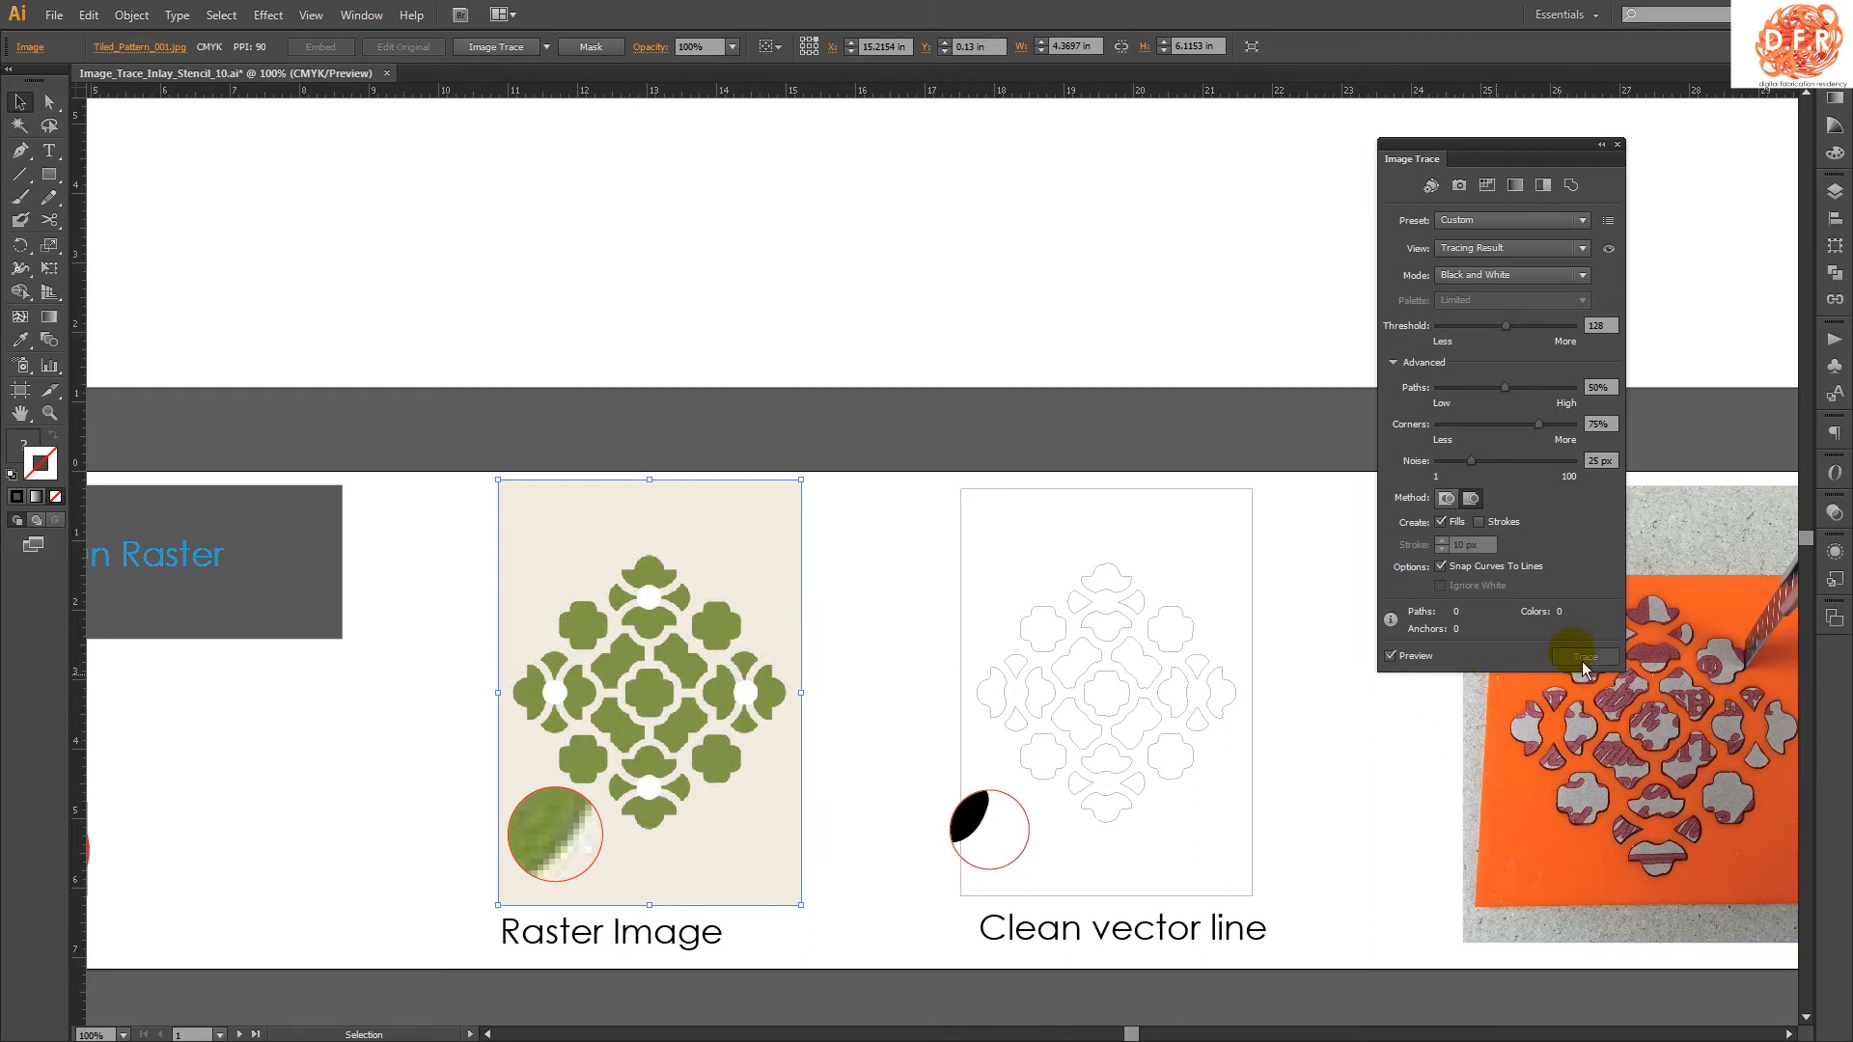
pyautogui.click(1584, 656)
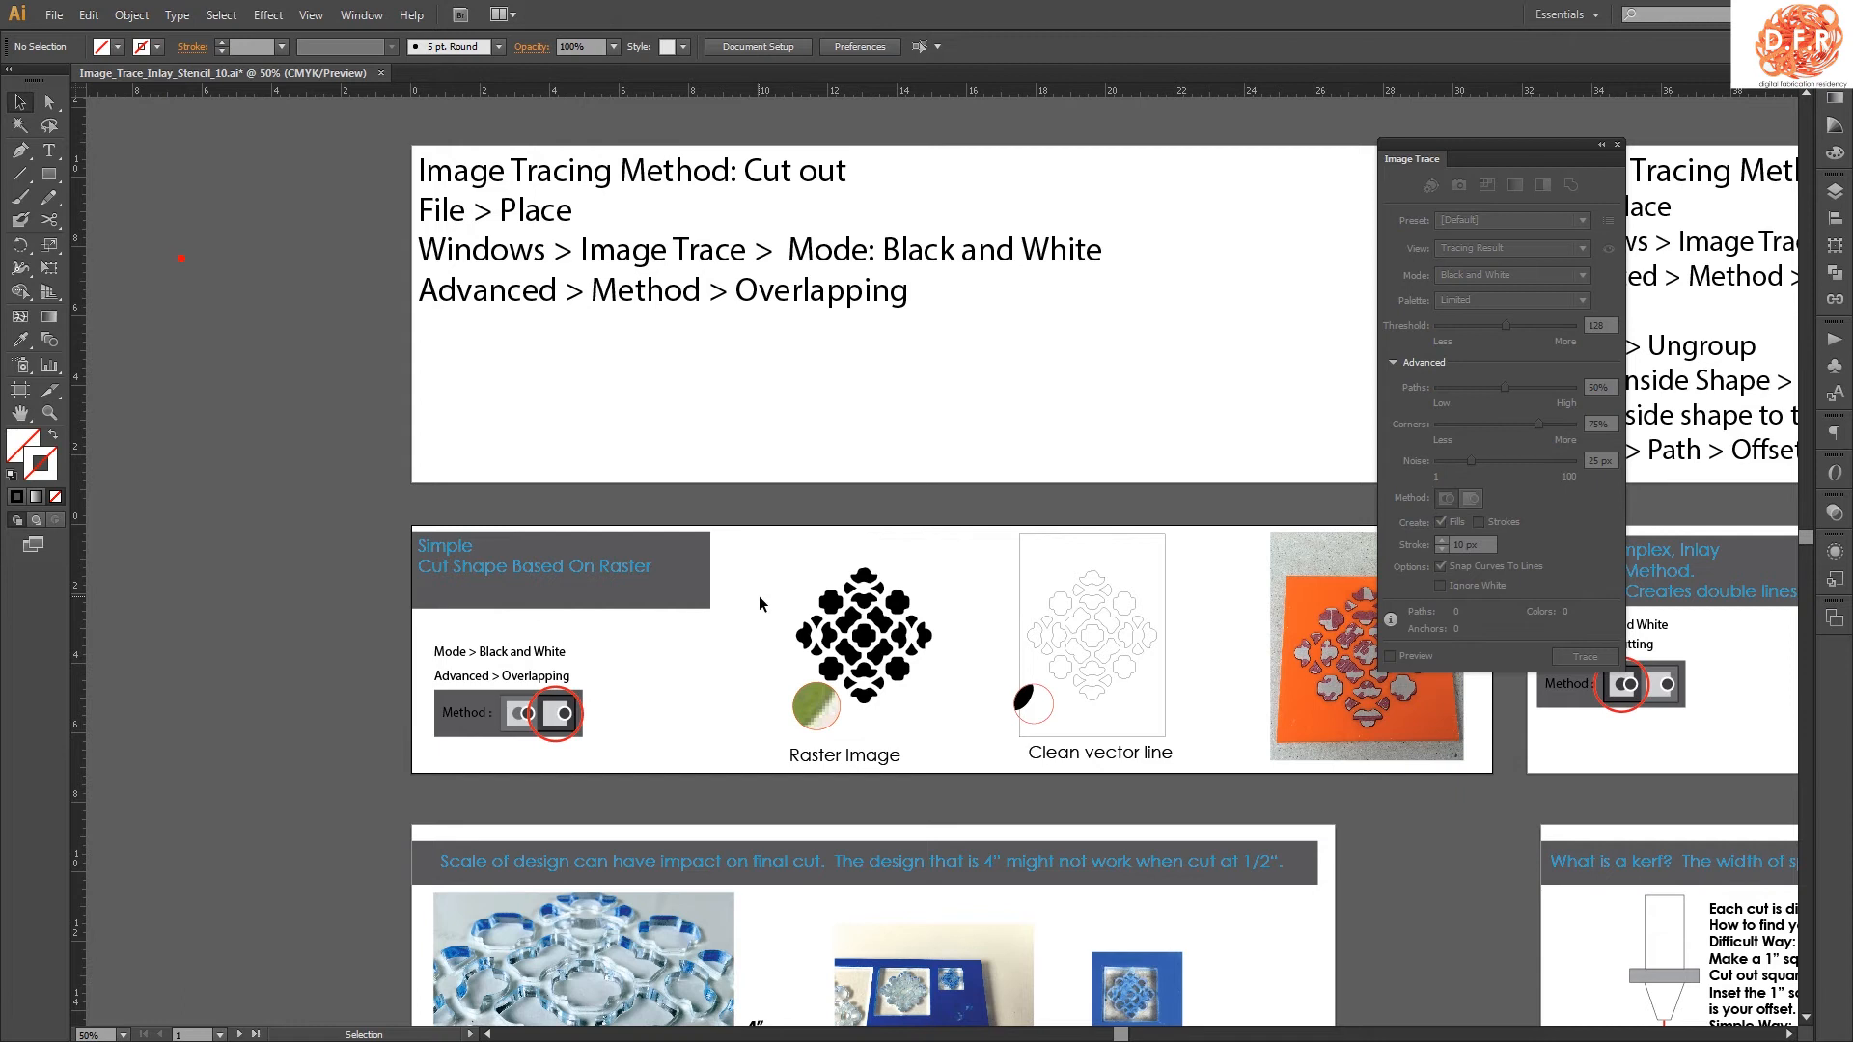
# Select the traced pattern so it can be expanded into editable vector paths
pyautogui.click(838, 605)
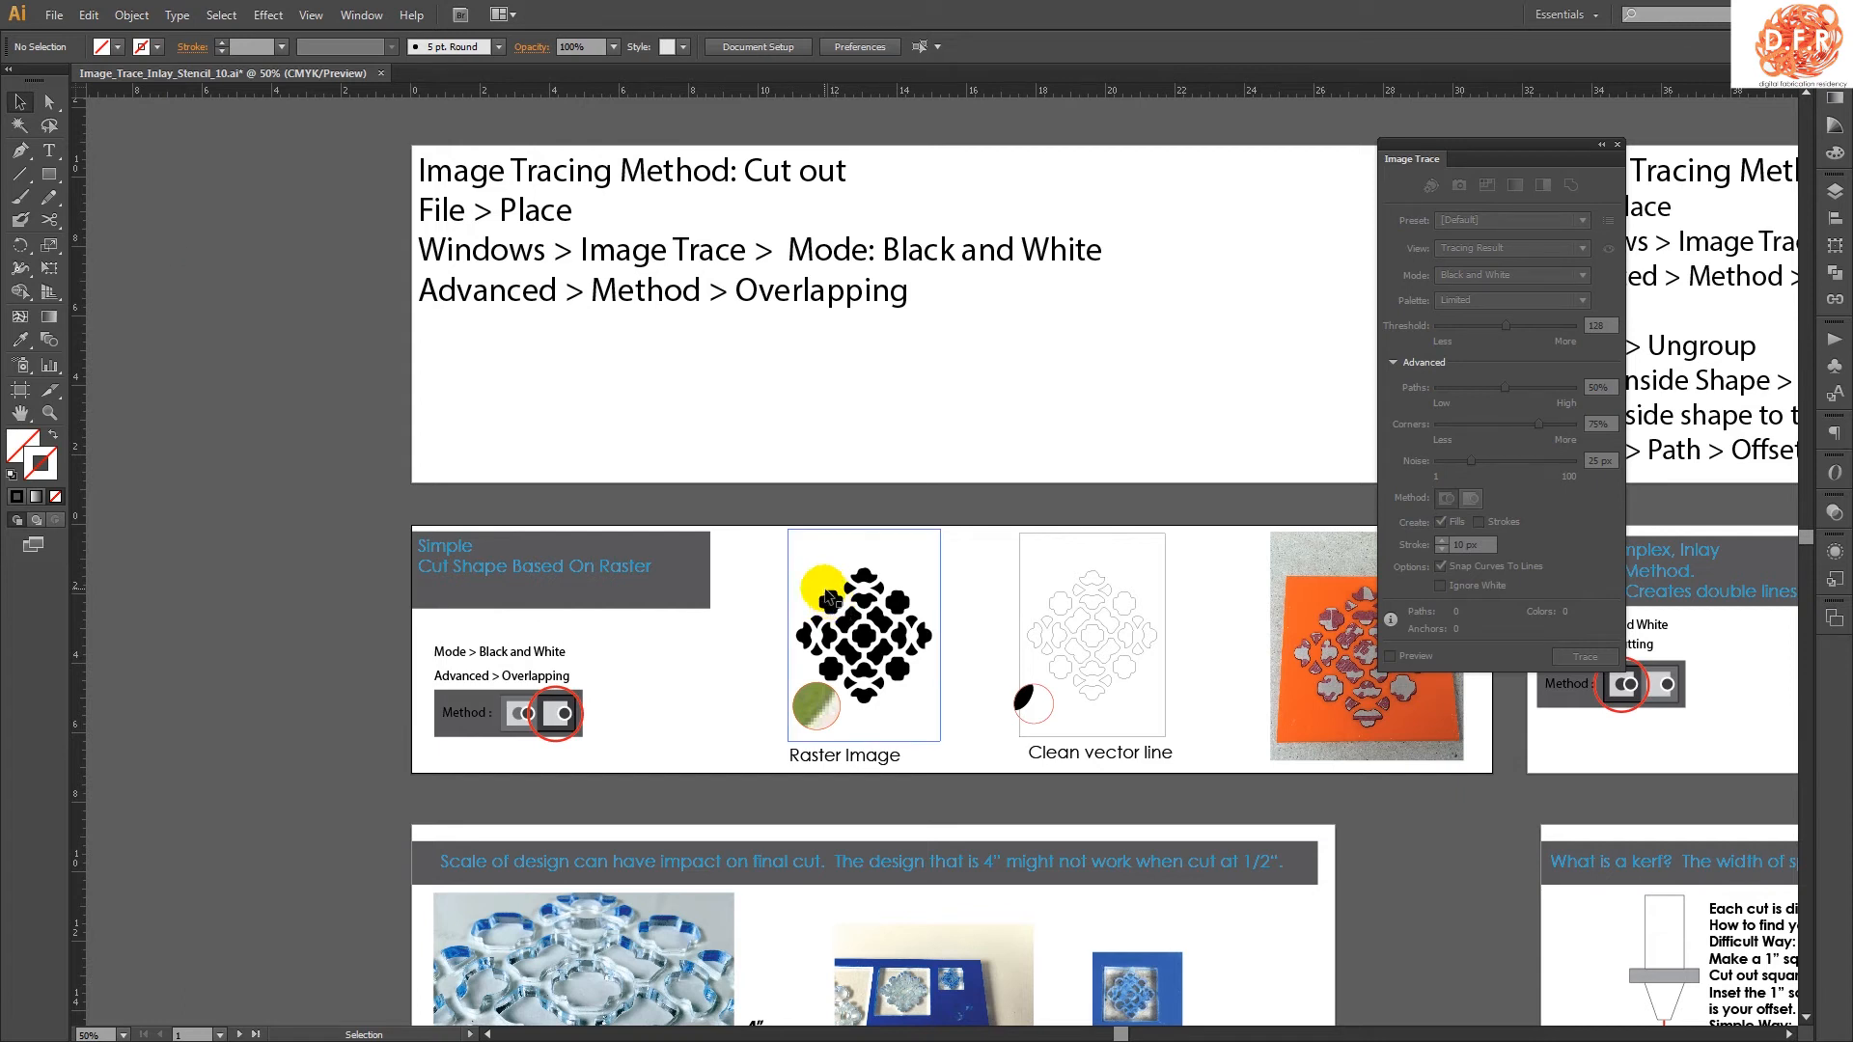
pyautogui.click(827, 596)
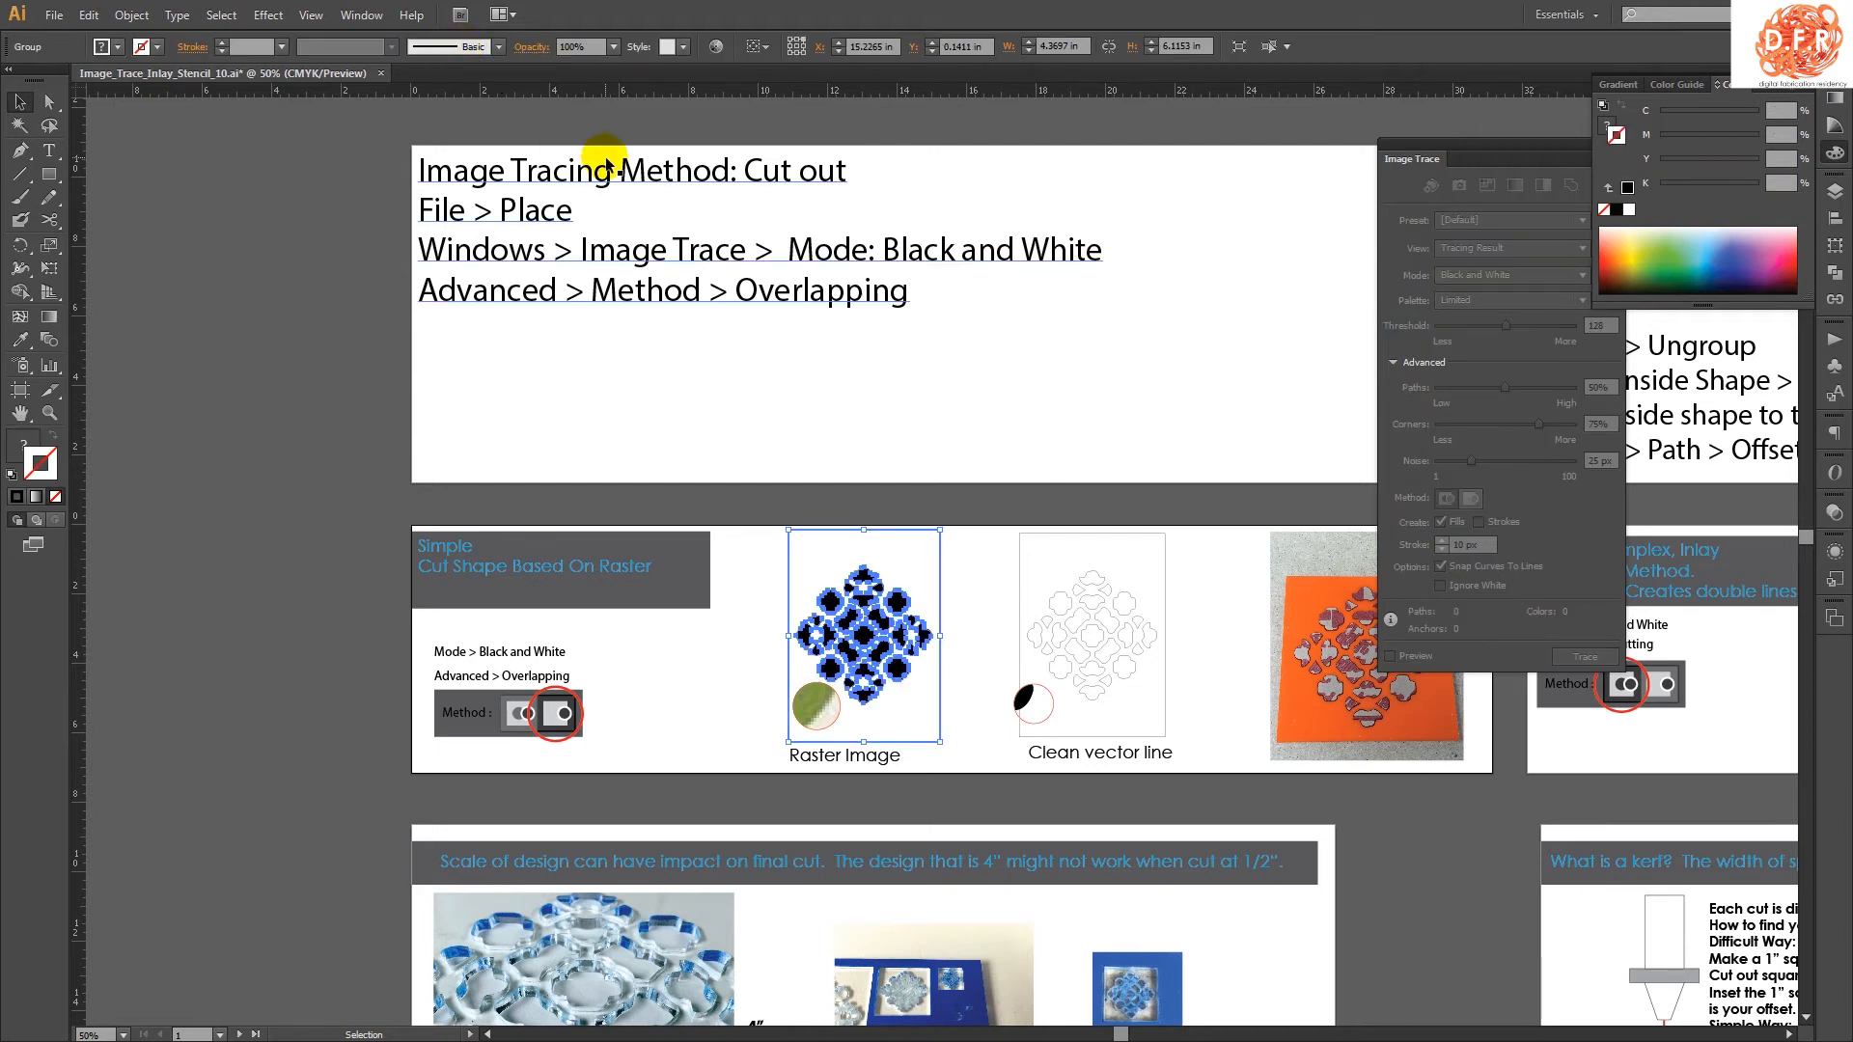
pyautogui.moveTo(880, 647)
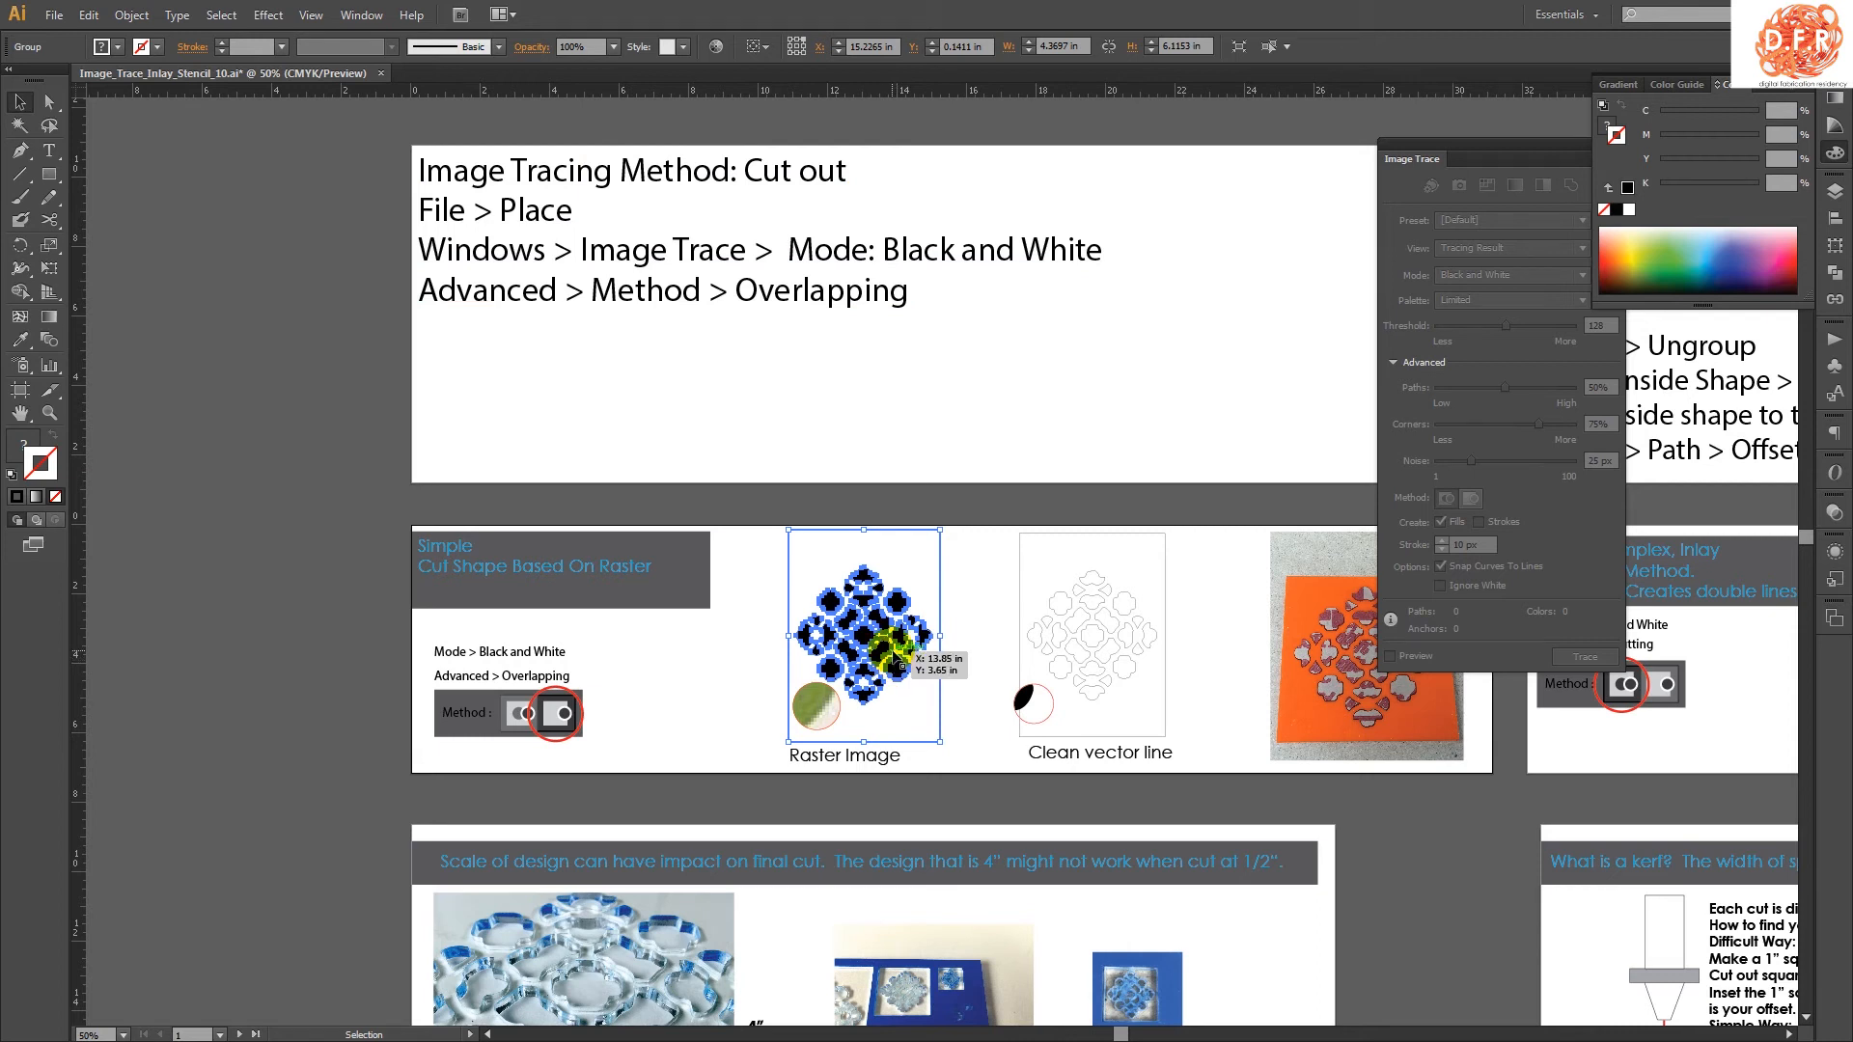
pyautogui.moveTo(899, 652)
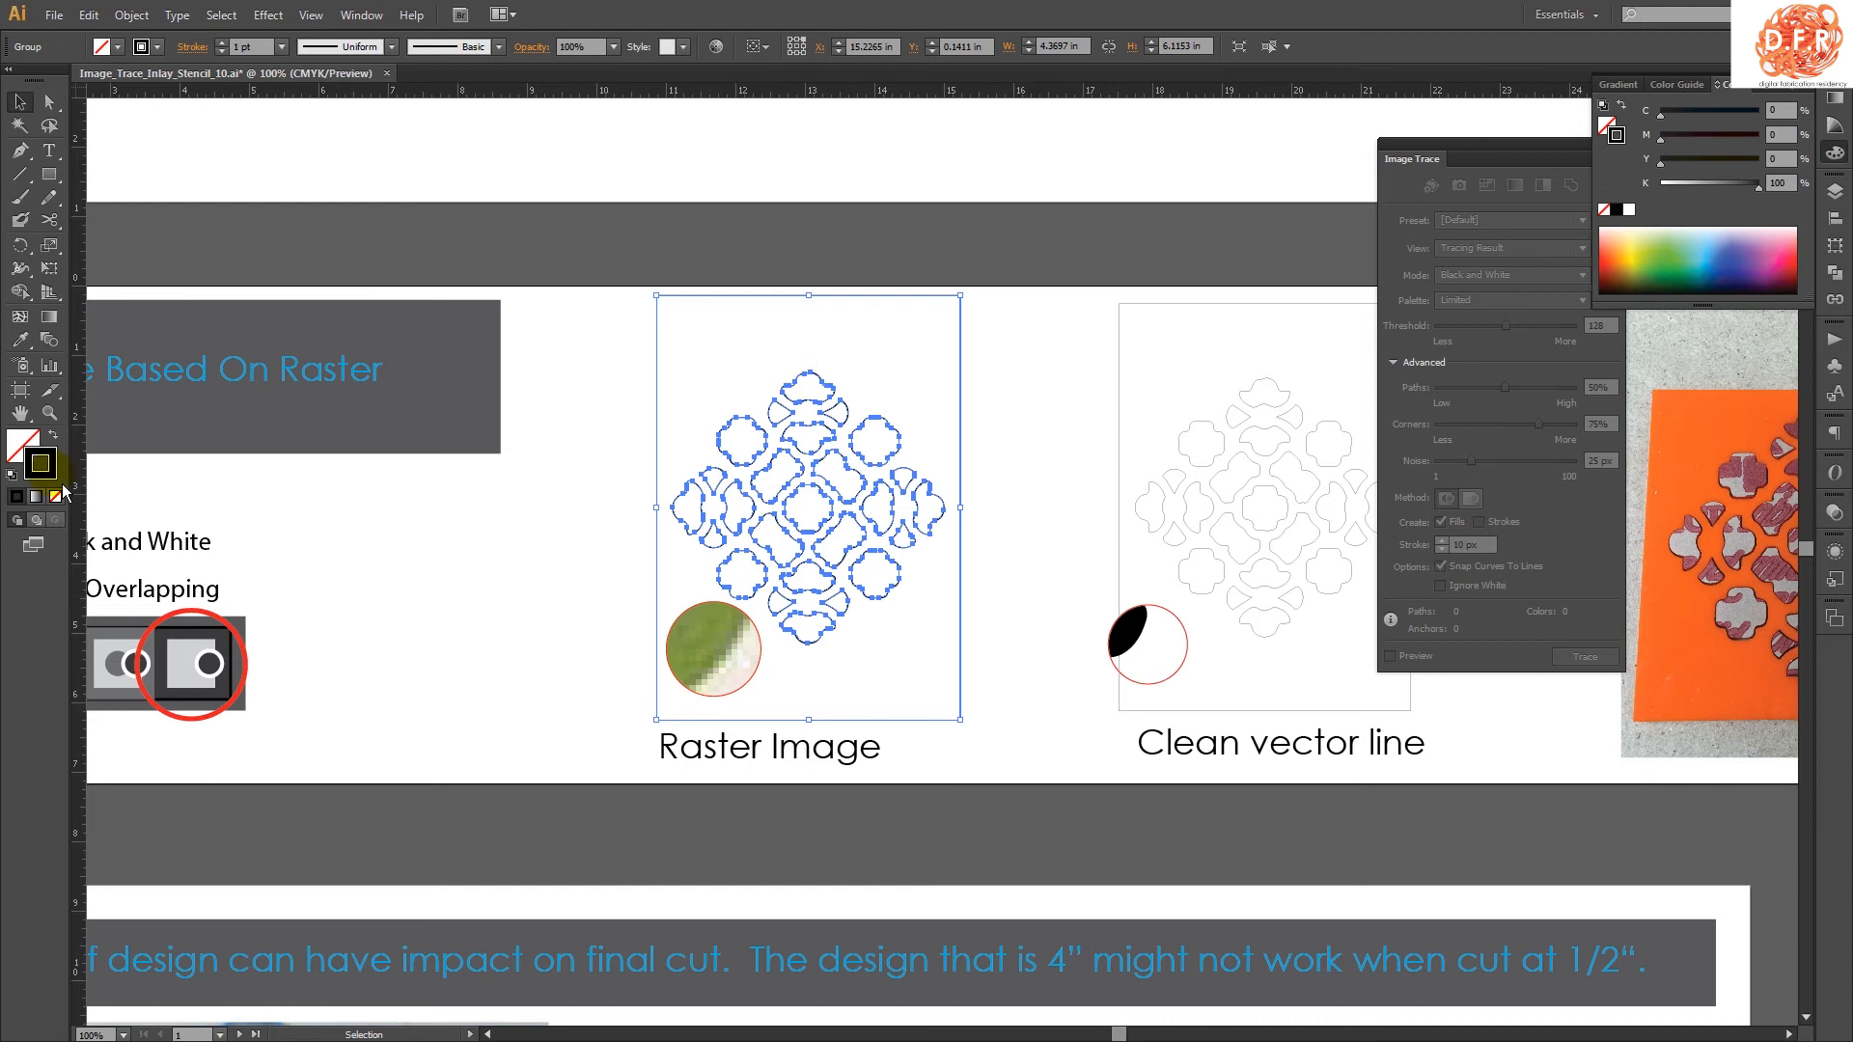
# Set the outlines' stroke weight to a 0.001 pt hairline for laser cutting
pyautogui.click(246, 47)
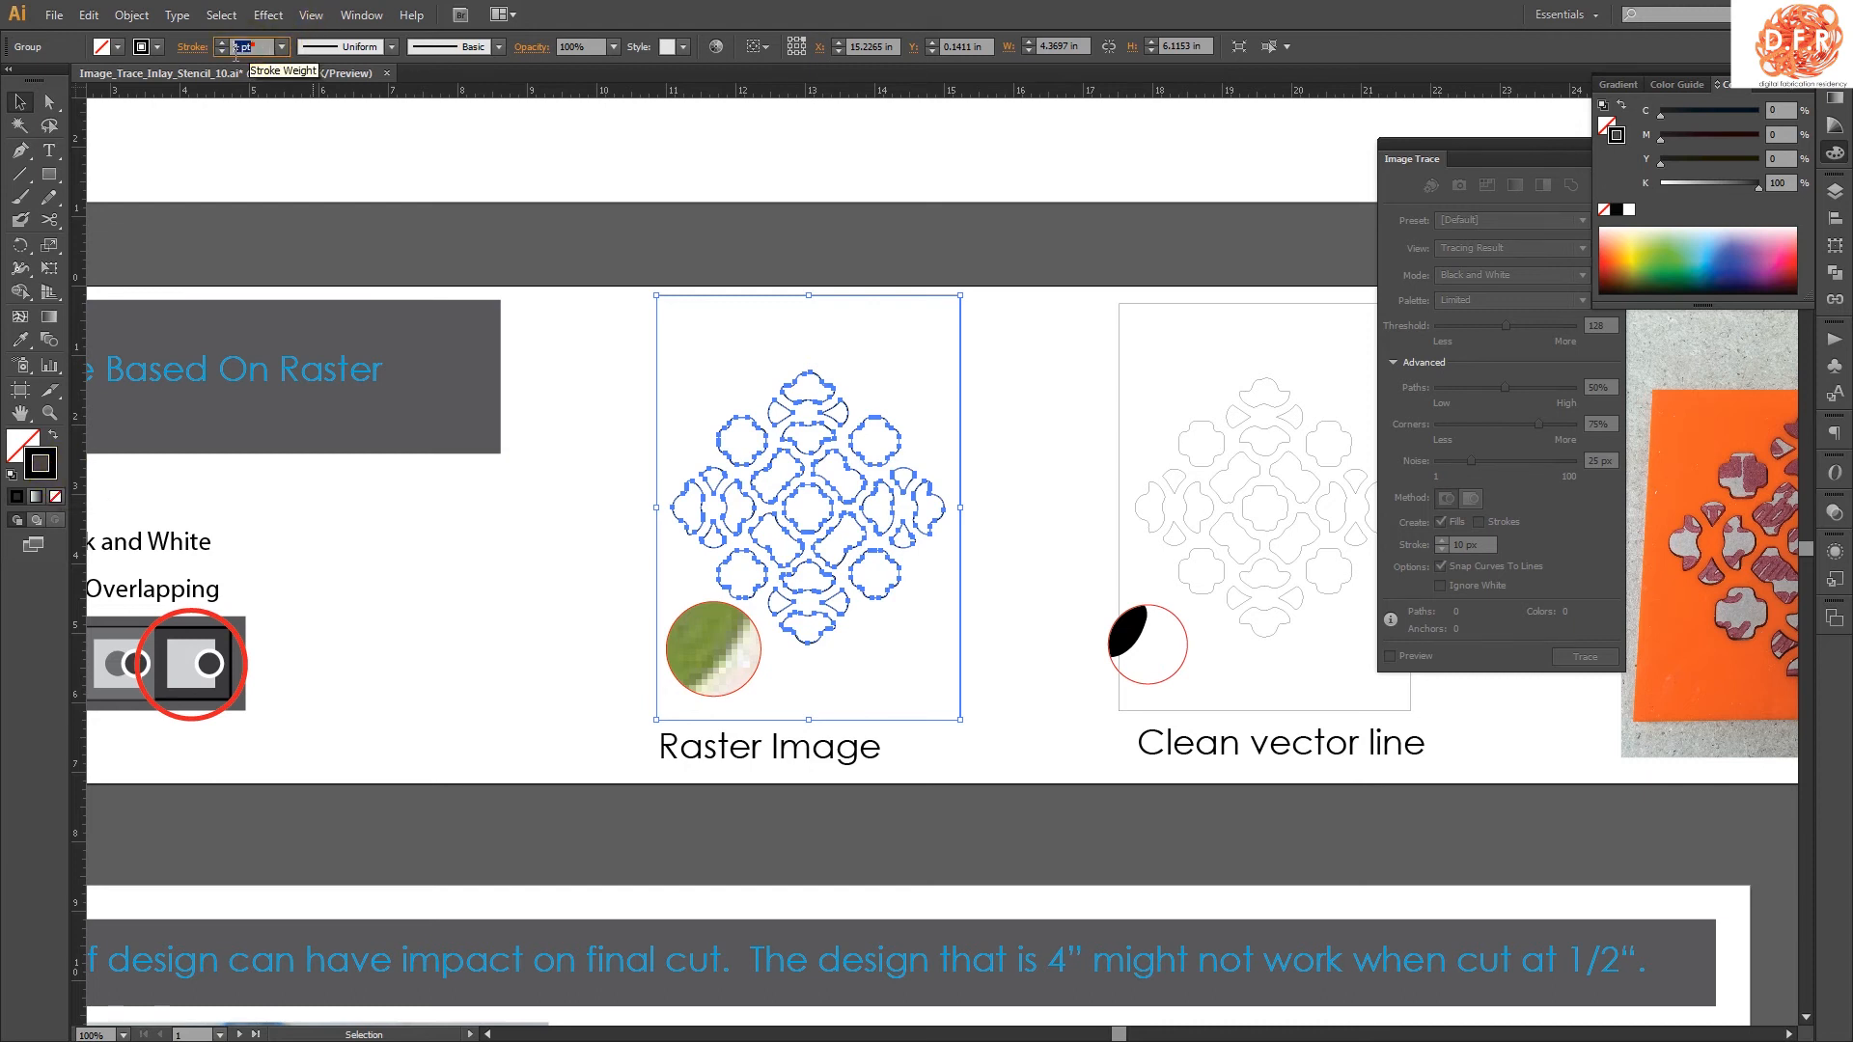
pyautogui.write('.001')
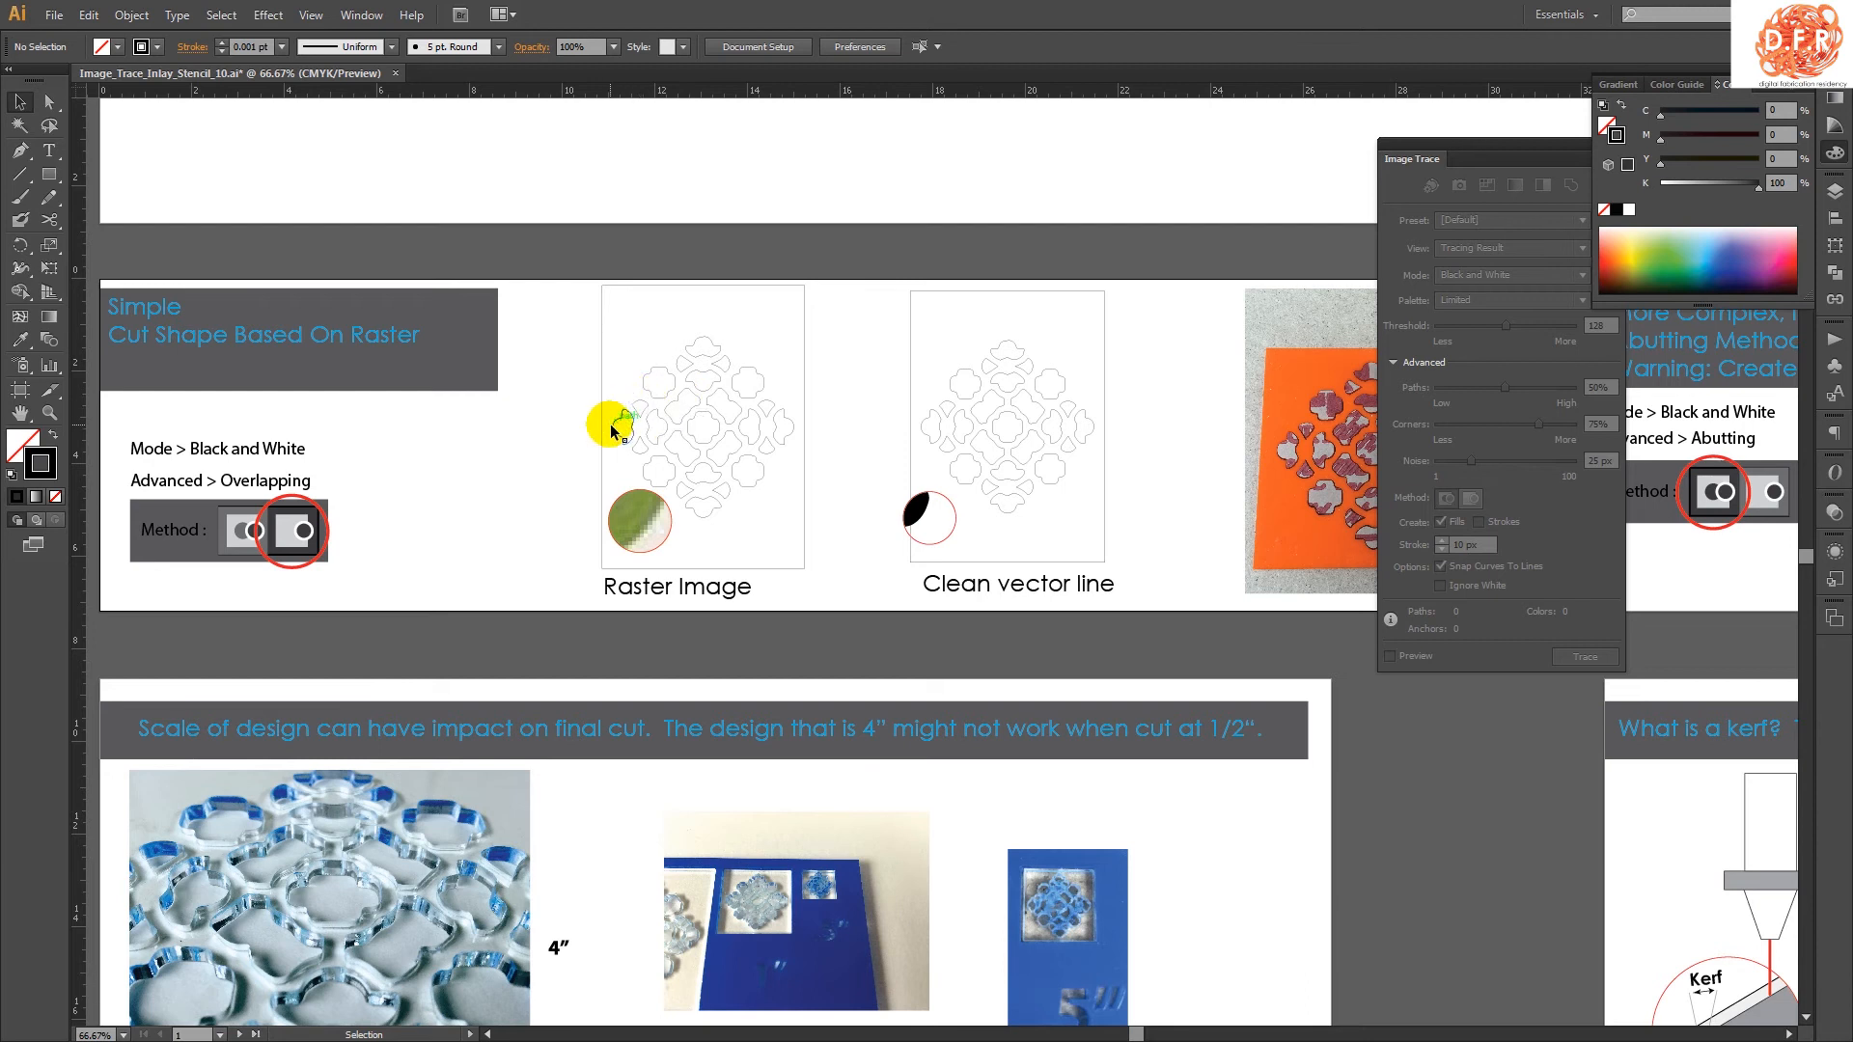
pyautogui.moveTo(506, 638)
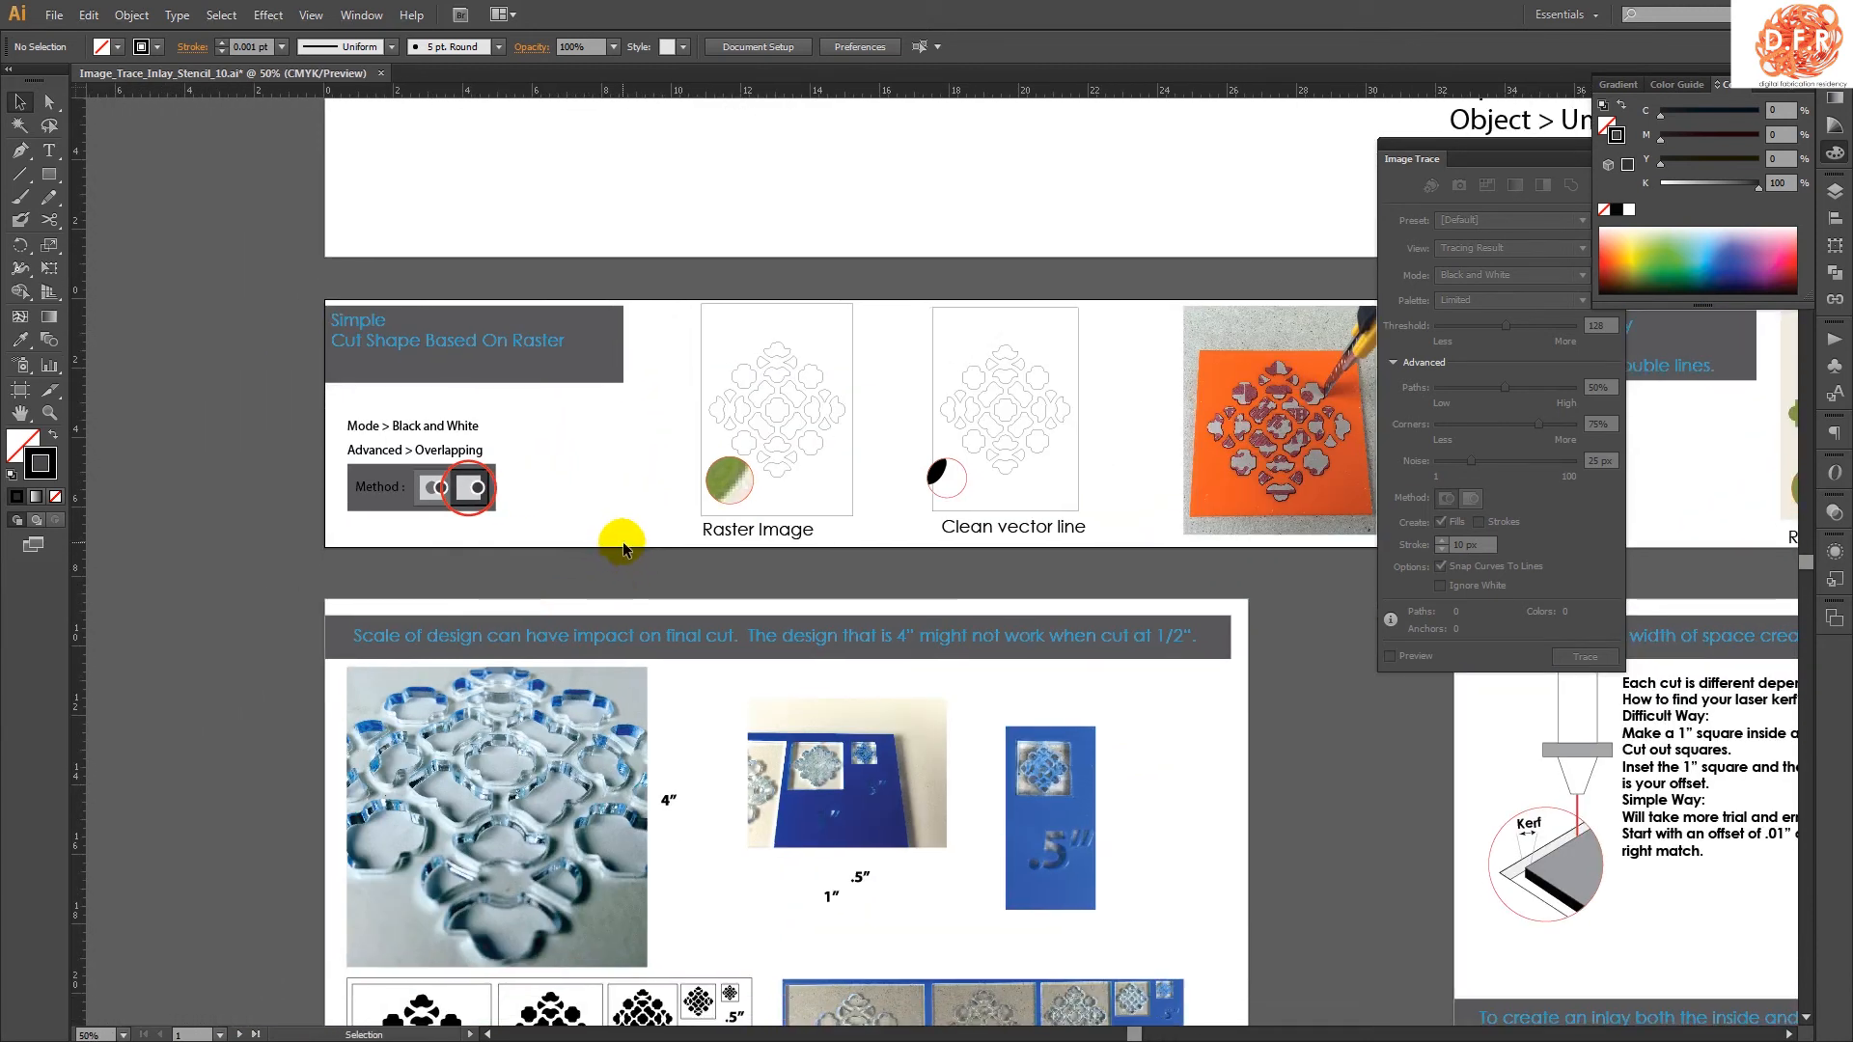
pyautogui.moveTo(727, 393)
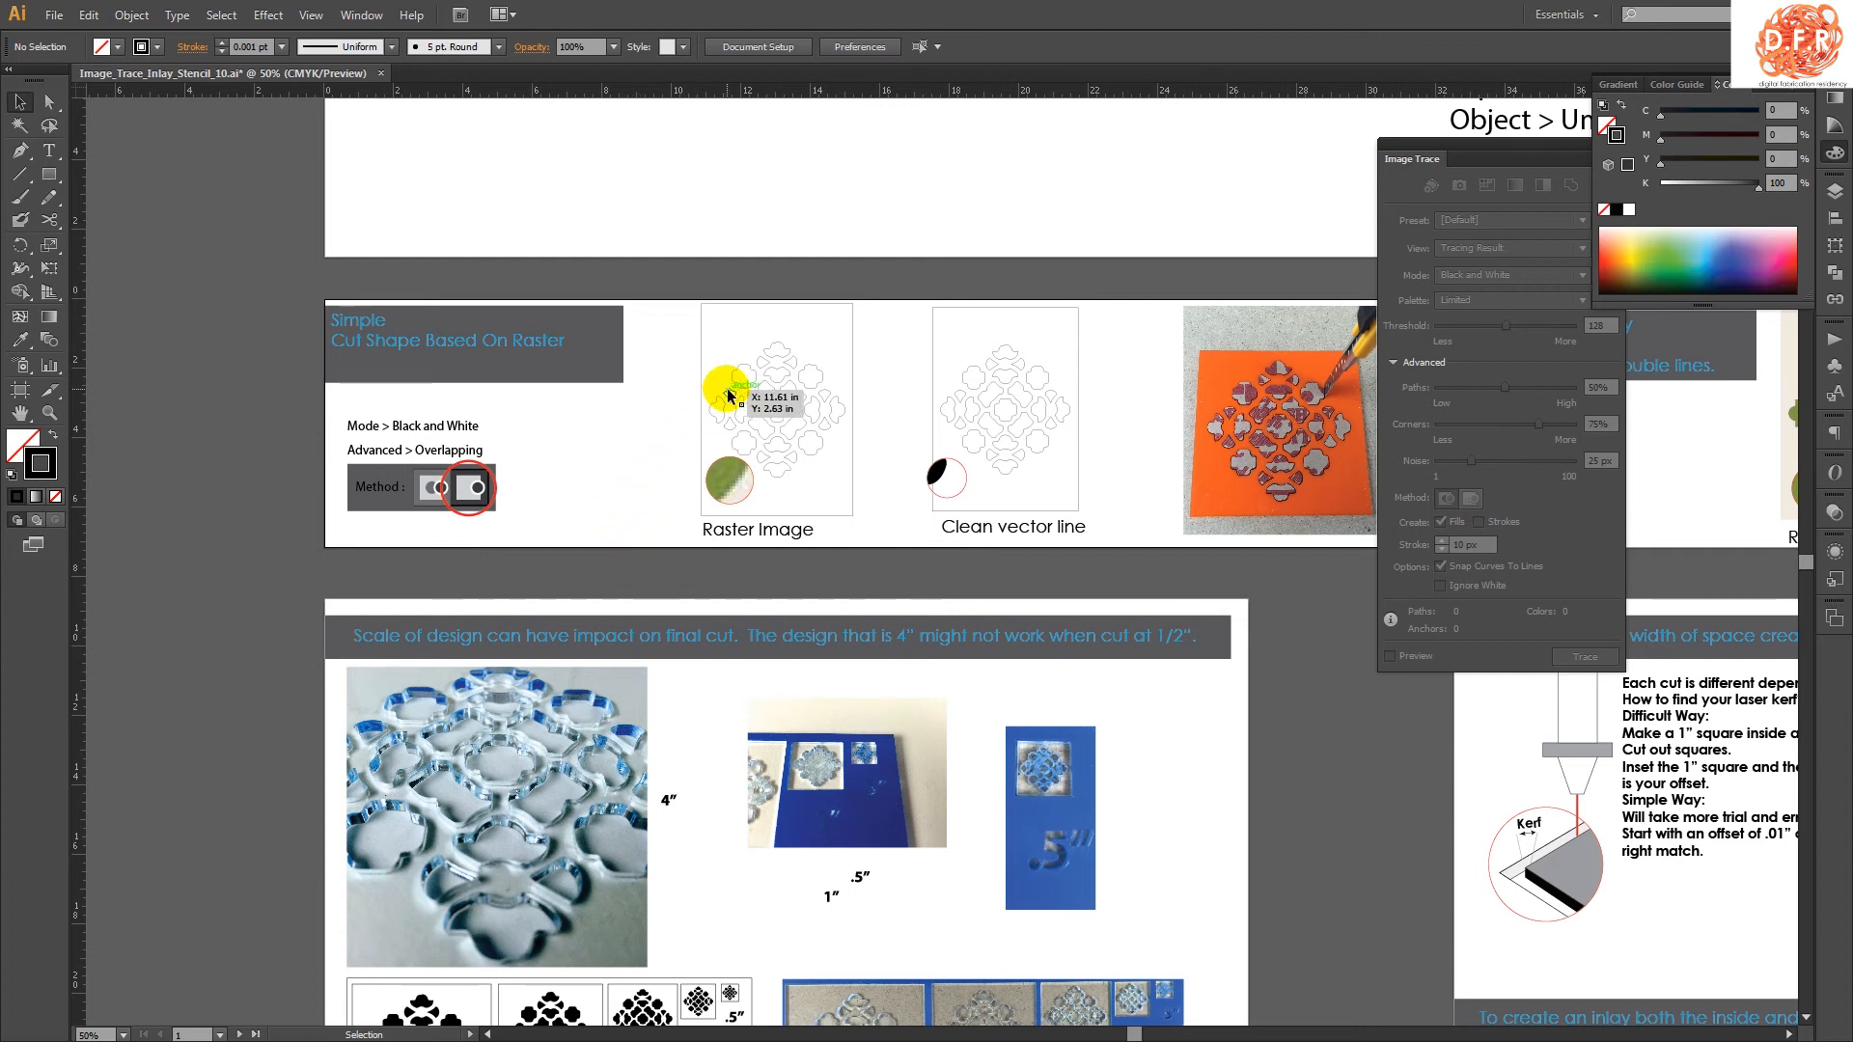
pyautogui.moveTo(710, 378)
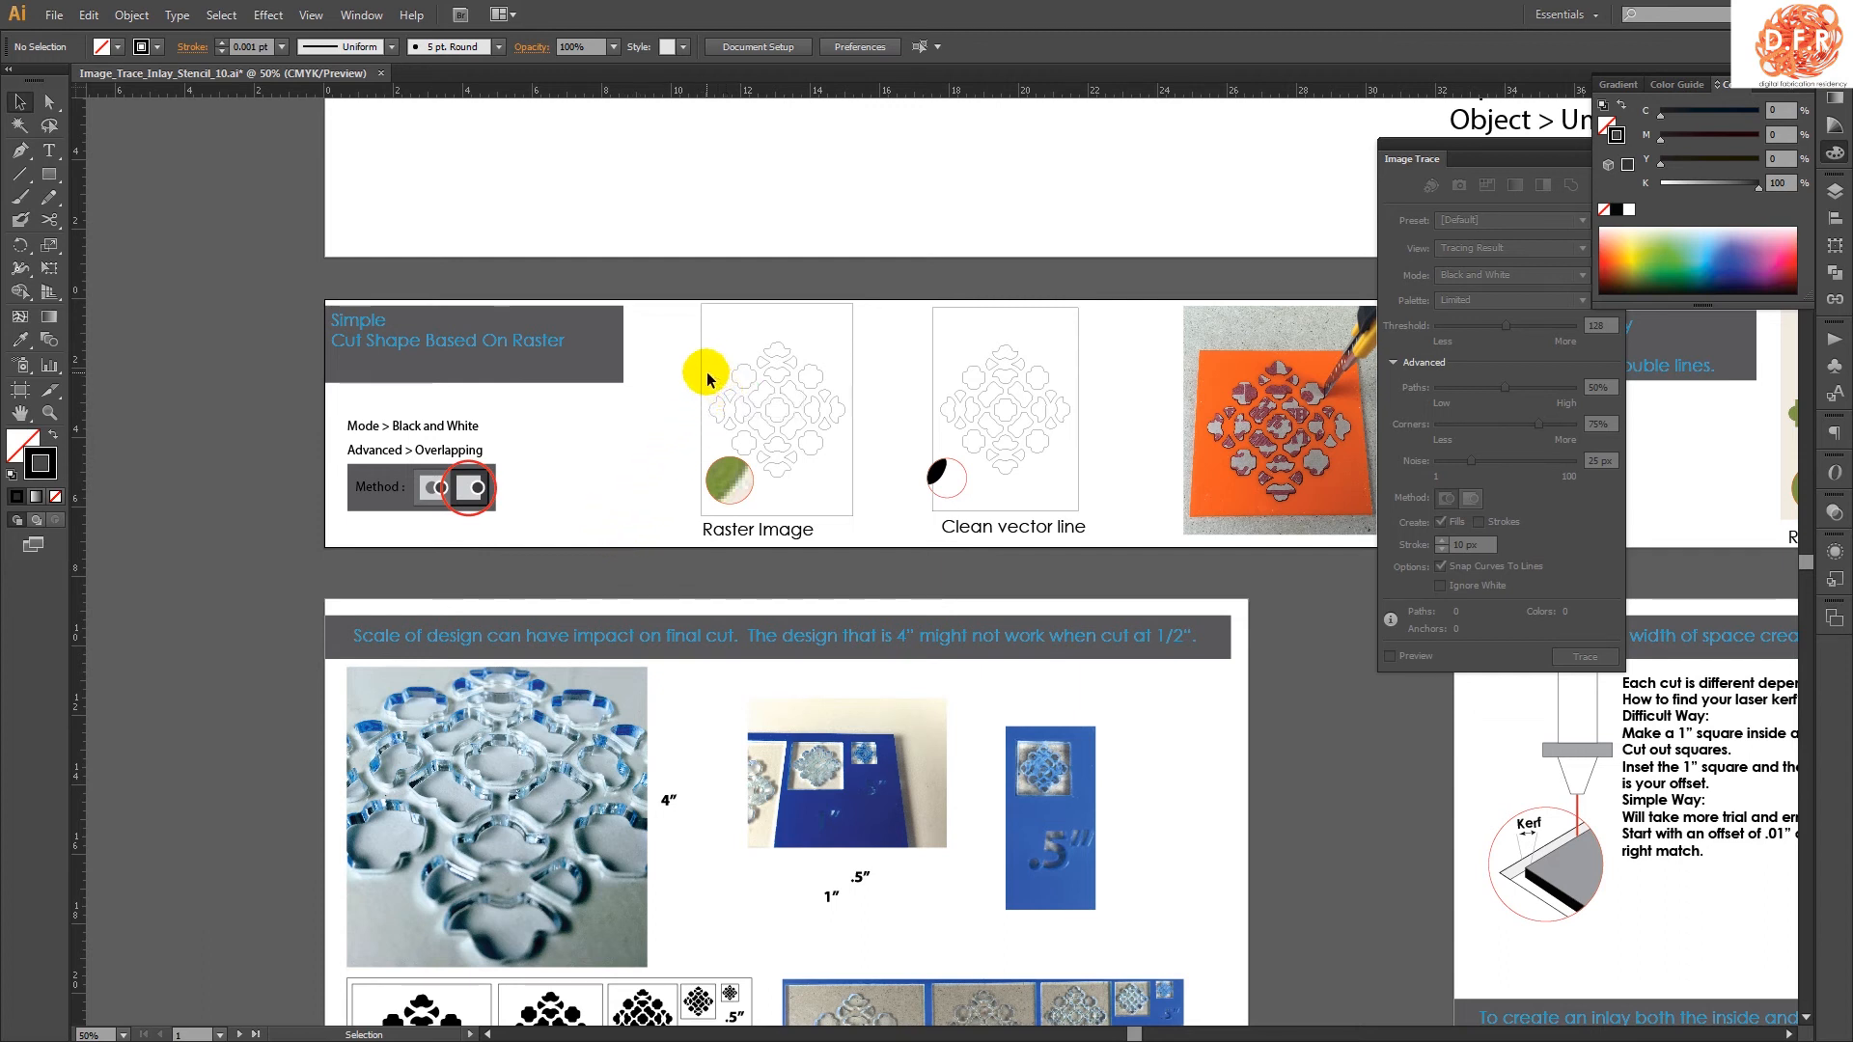
pyautogui.moveTo(715, 407)
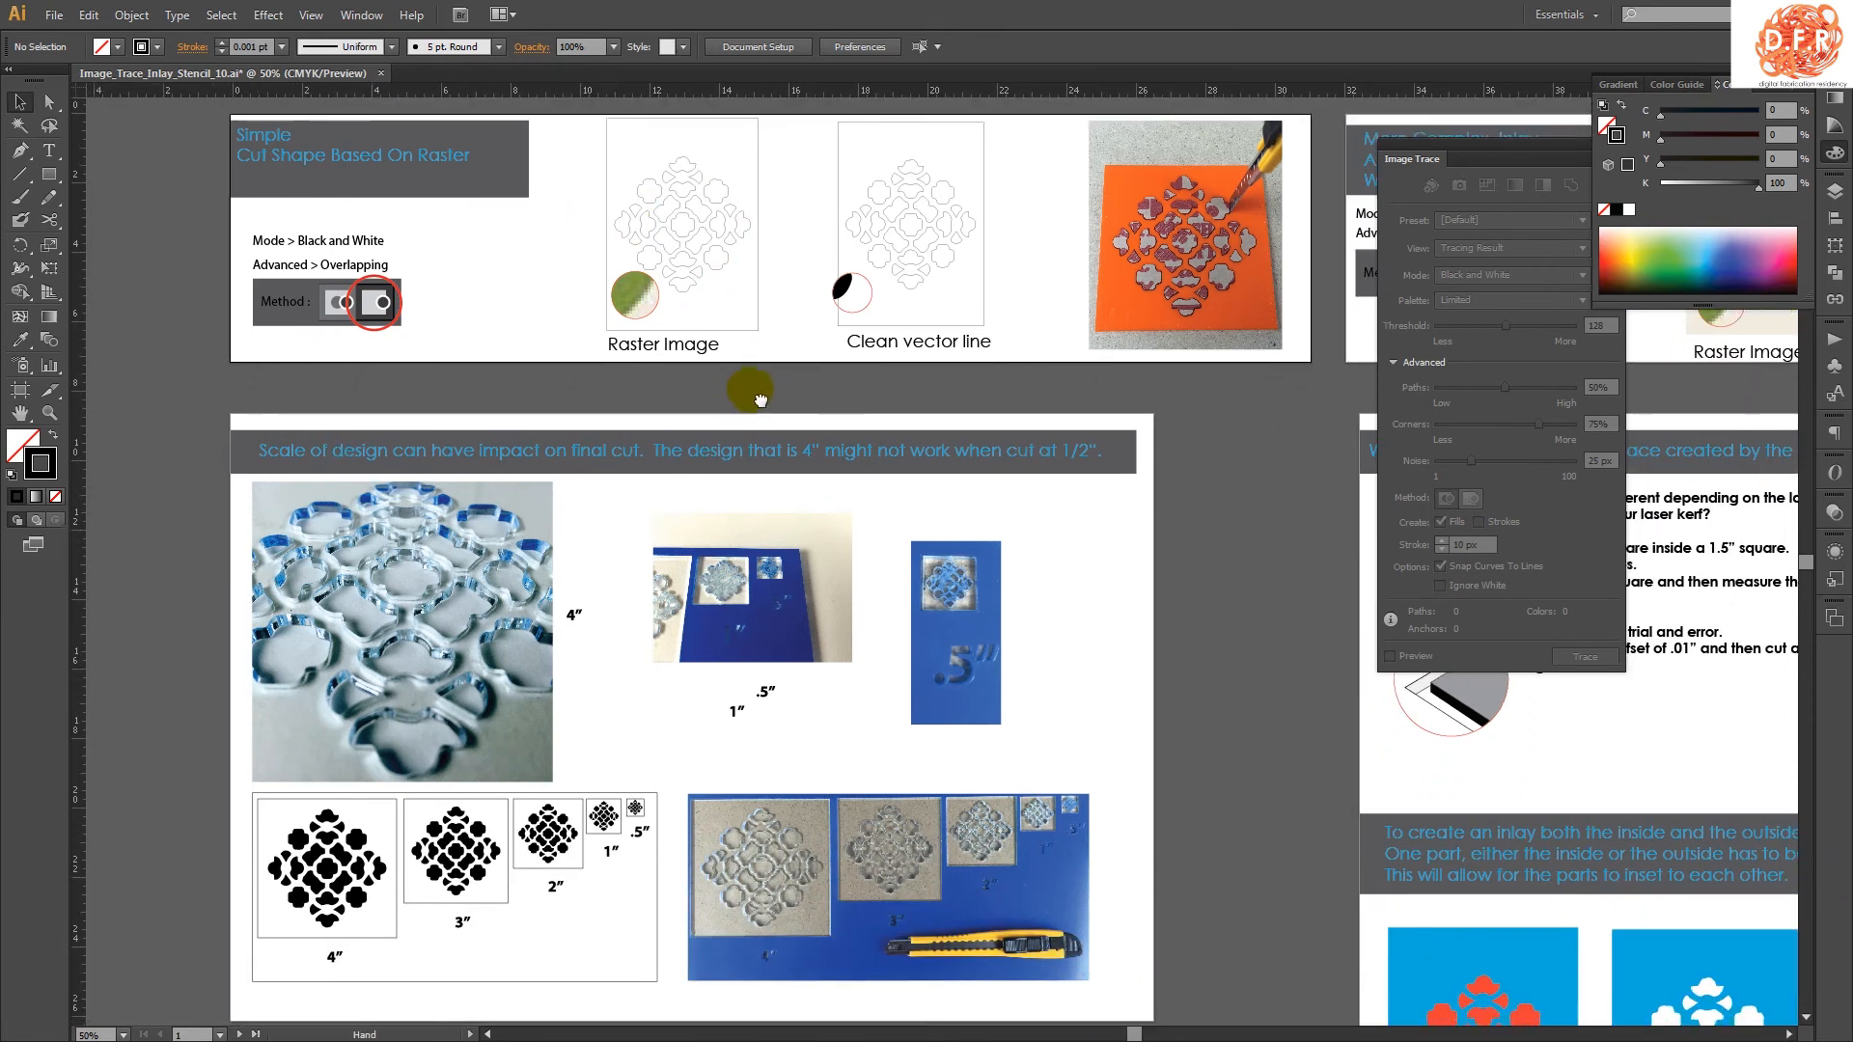
pyautogui.scroll(-3)
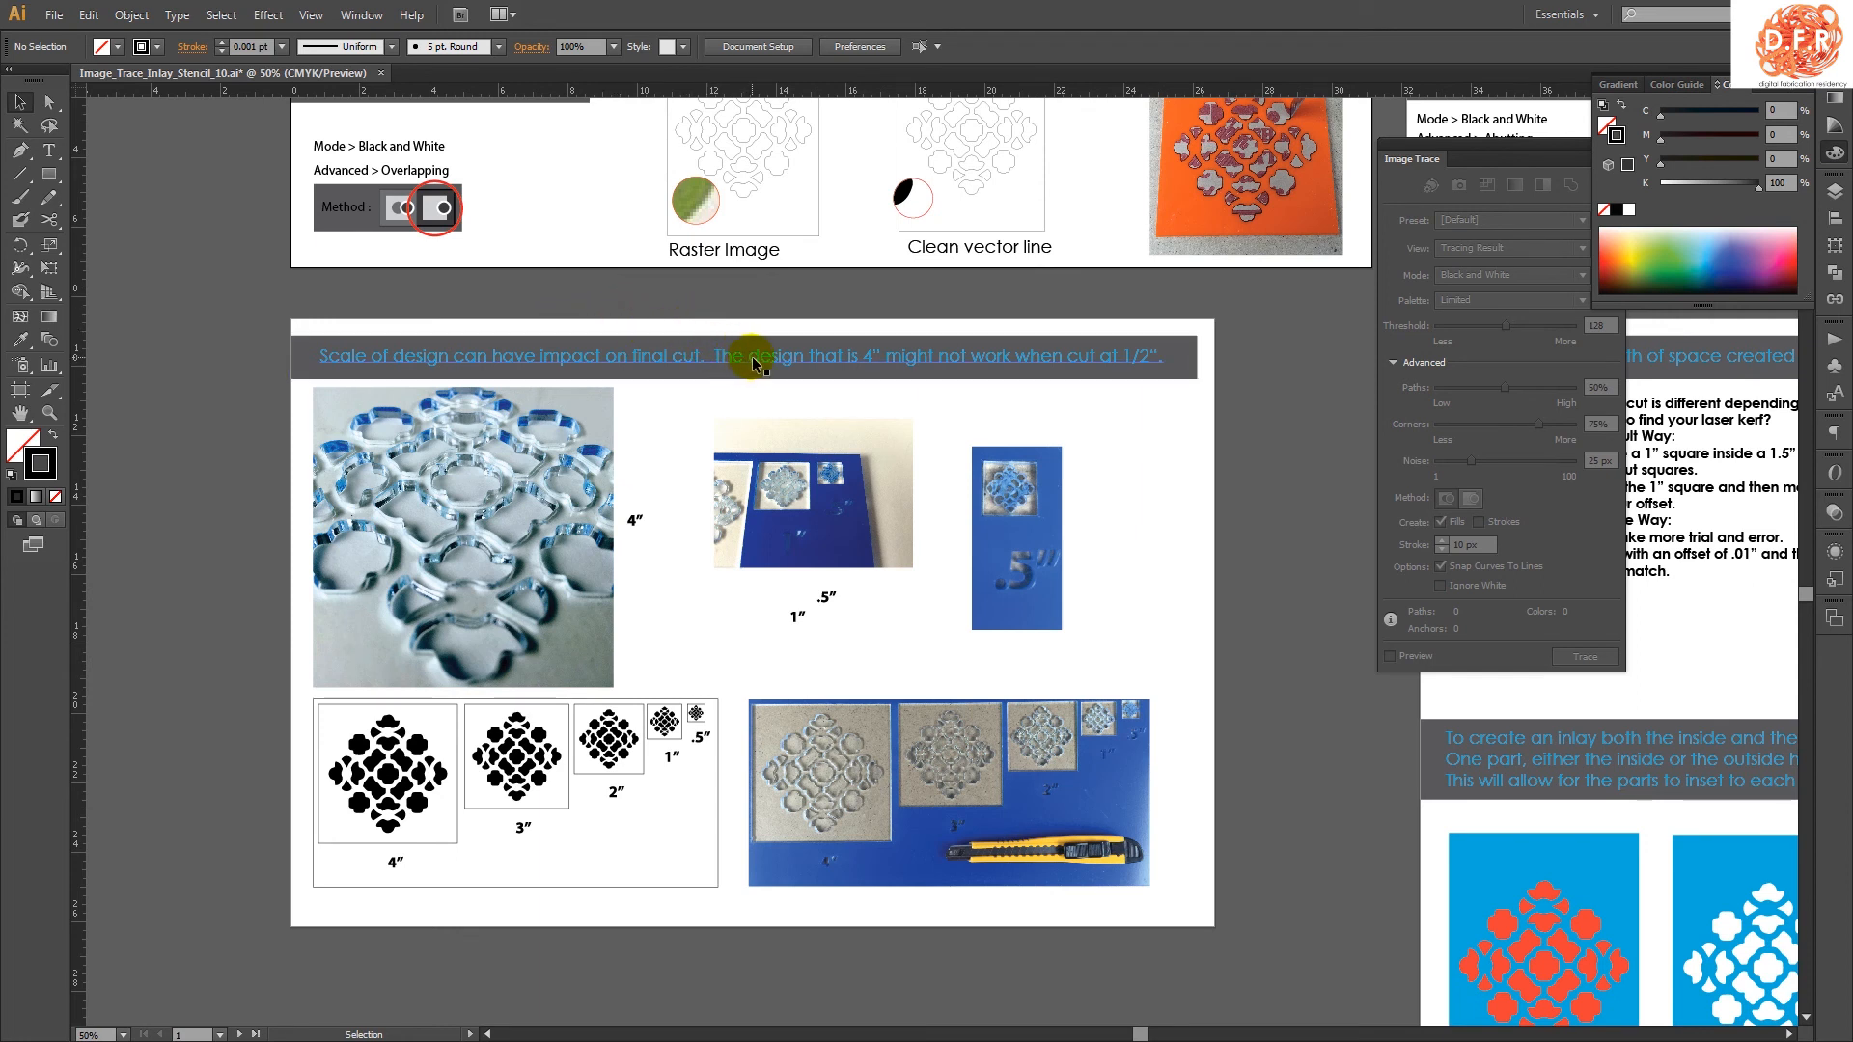
pyautogui.moveTo(812, 373)
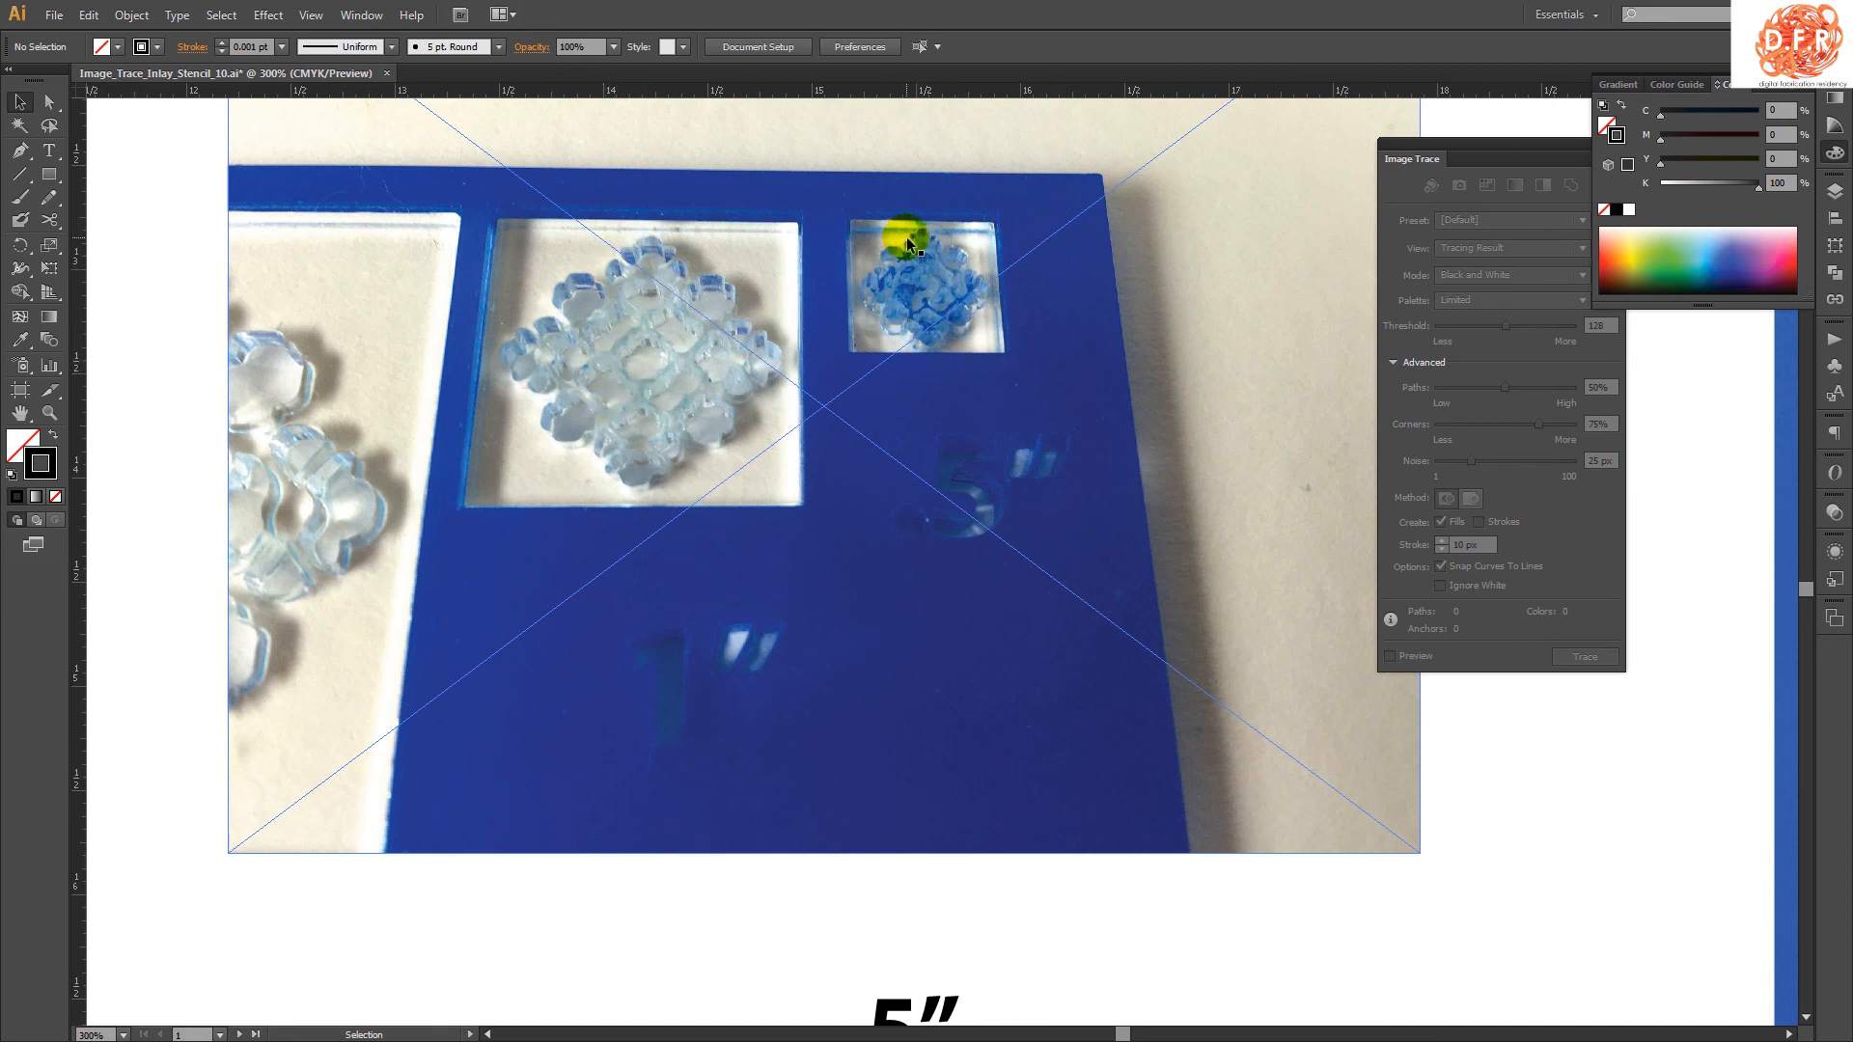
pyautogui.moveTo(886, 305)
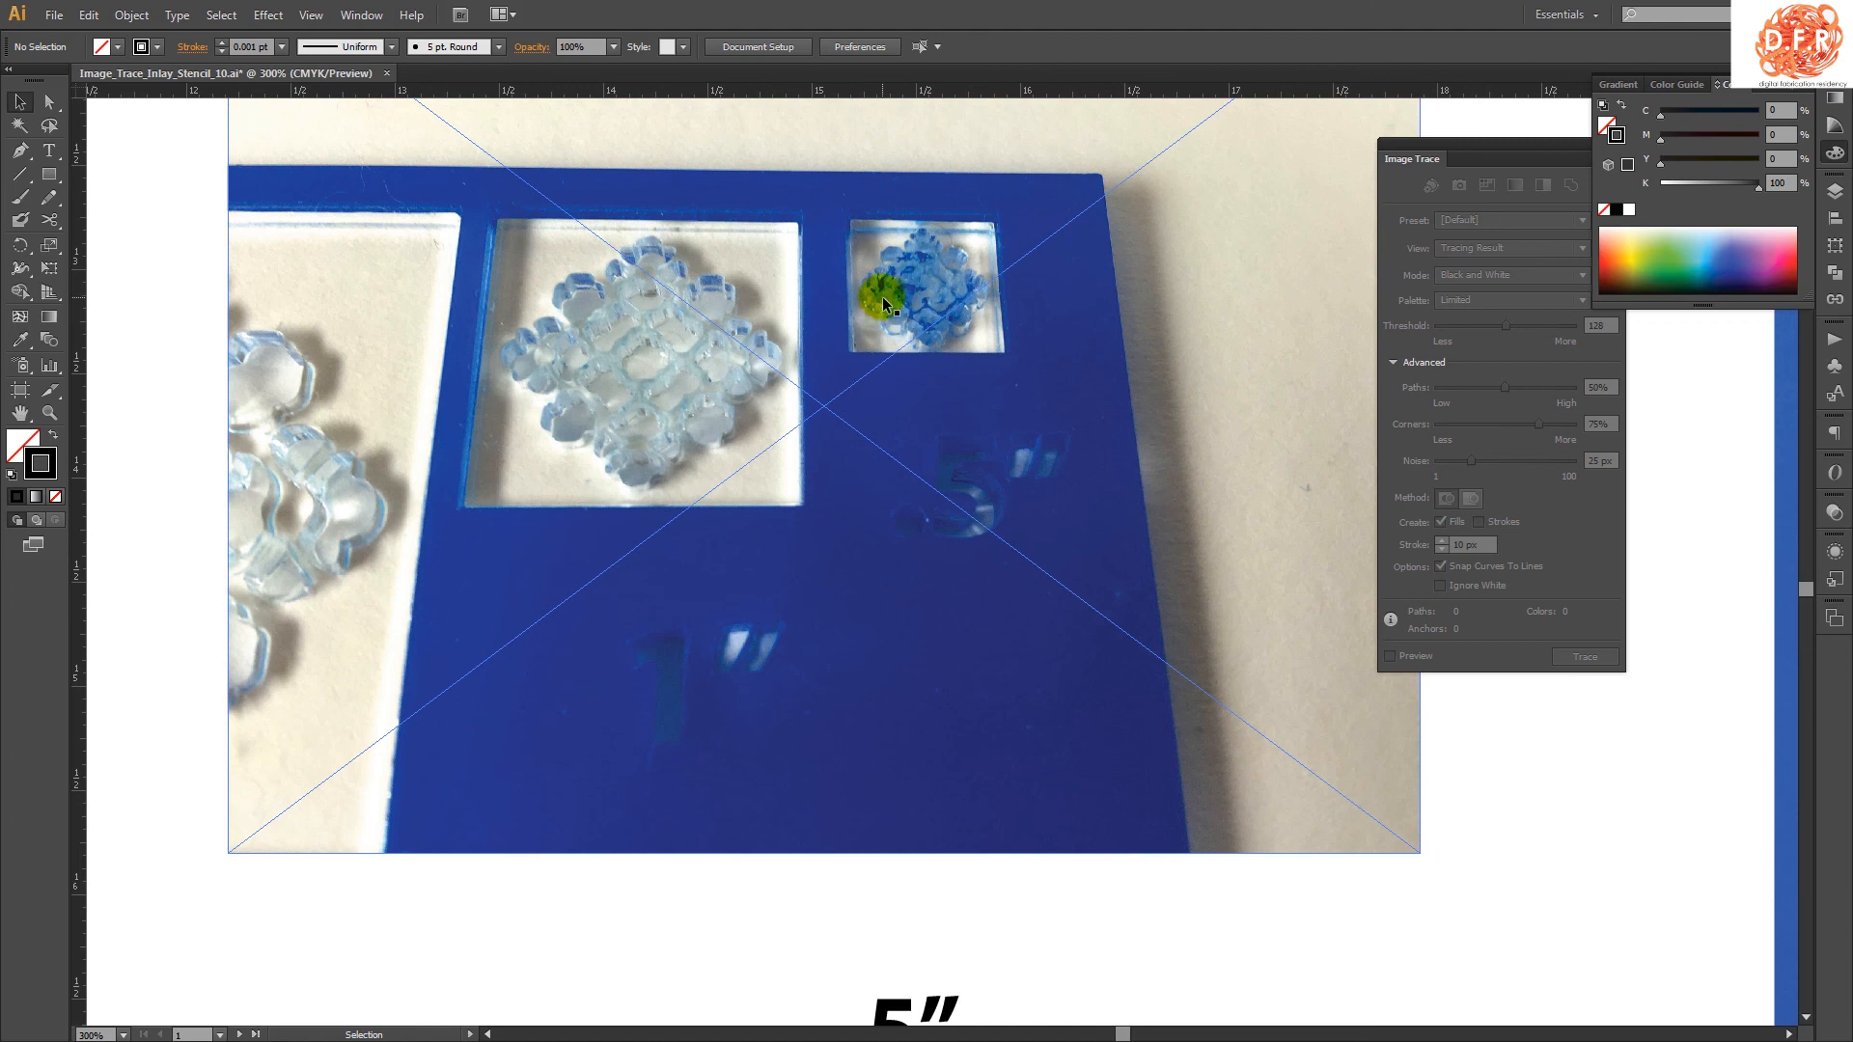